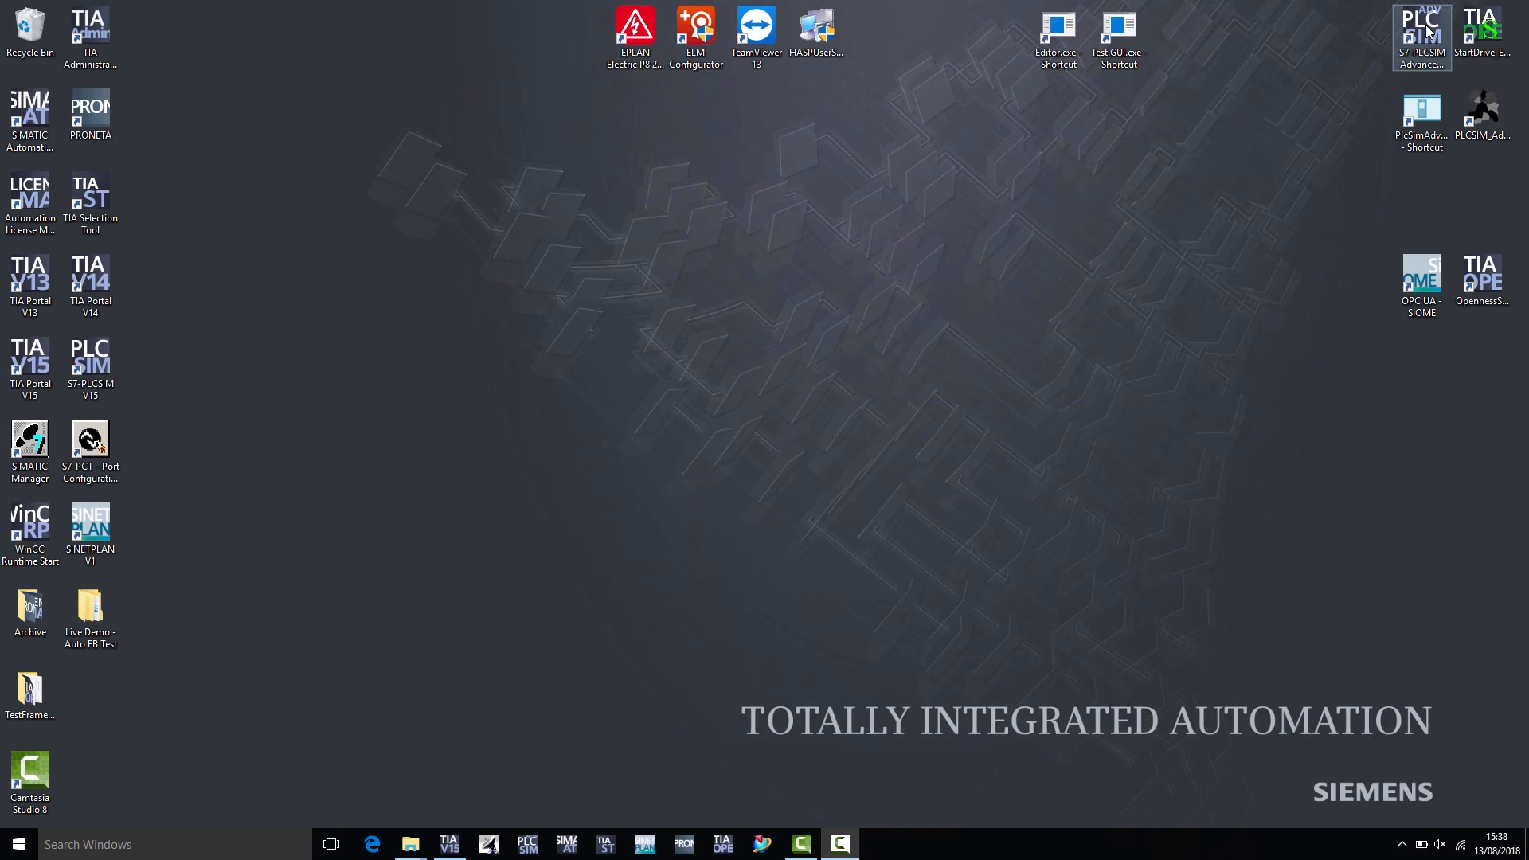
mouse_move(1419, 34)
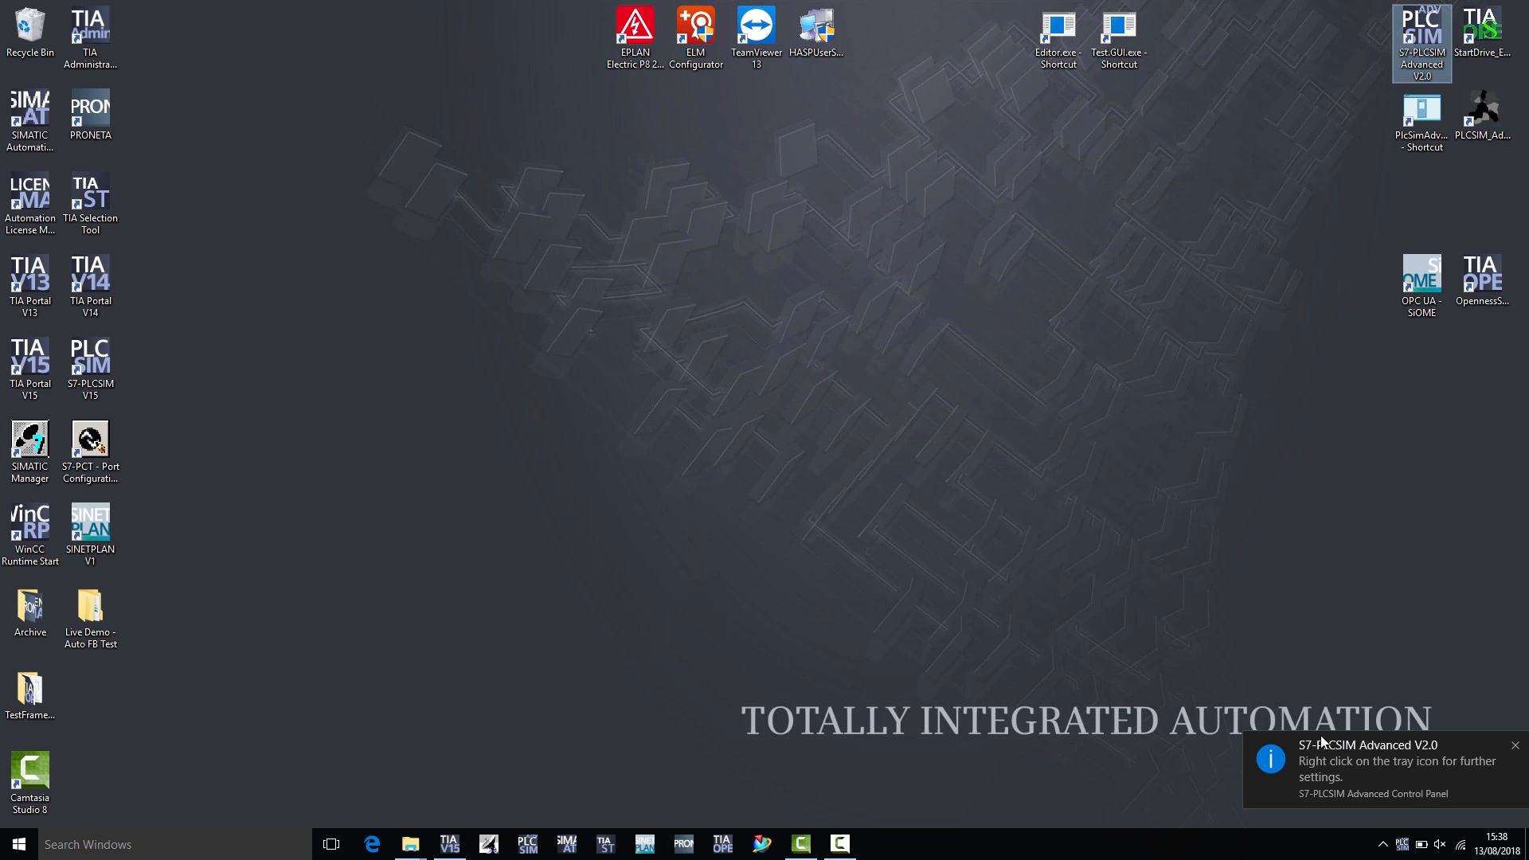
mouse_move(1397, 743)
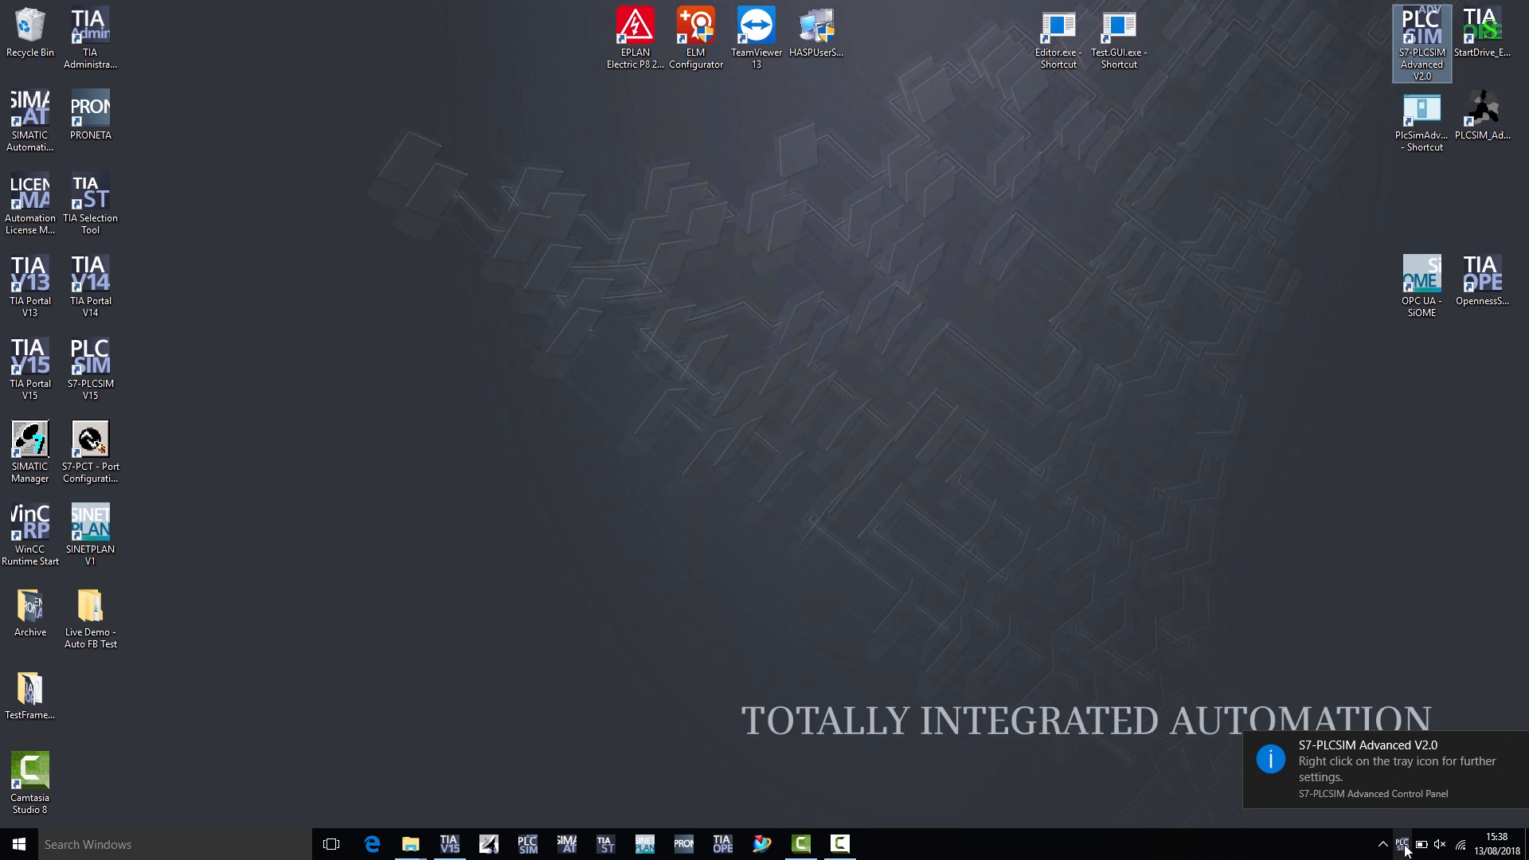
- Open the PLCSIM Advanced control panel and expand the Start Virtual S7-1500 PLC form
click(1402, 844)
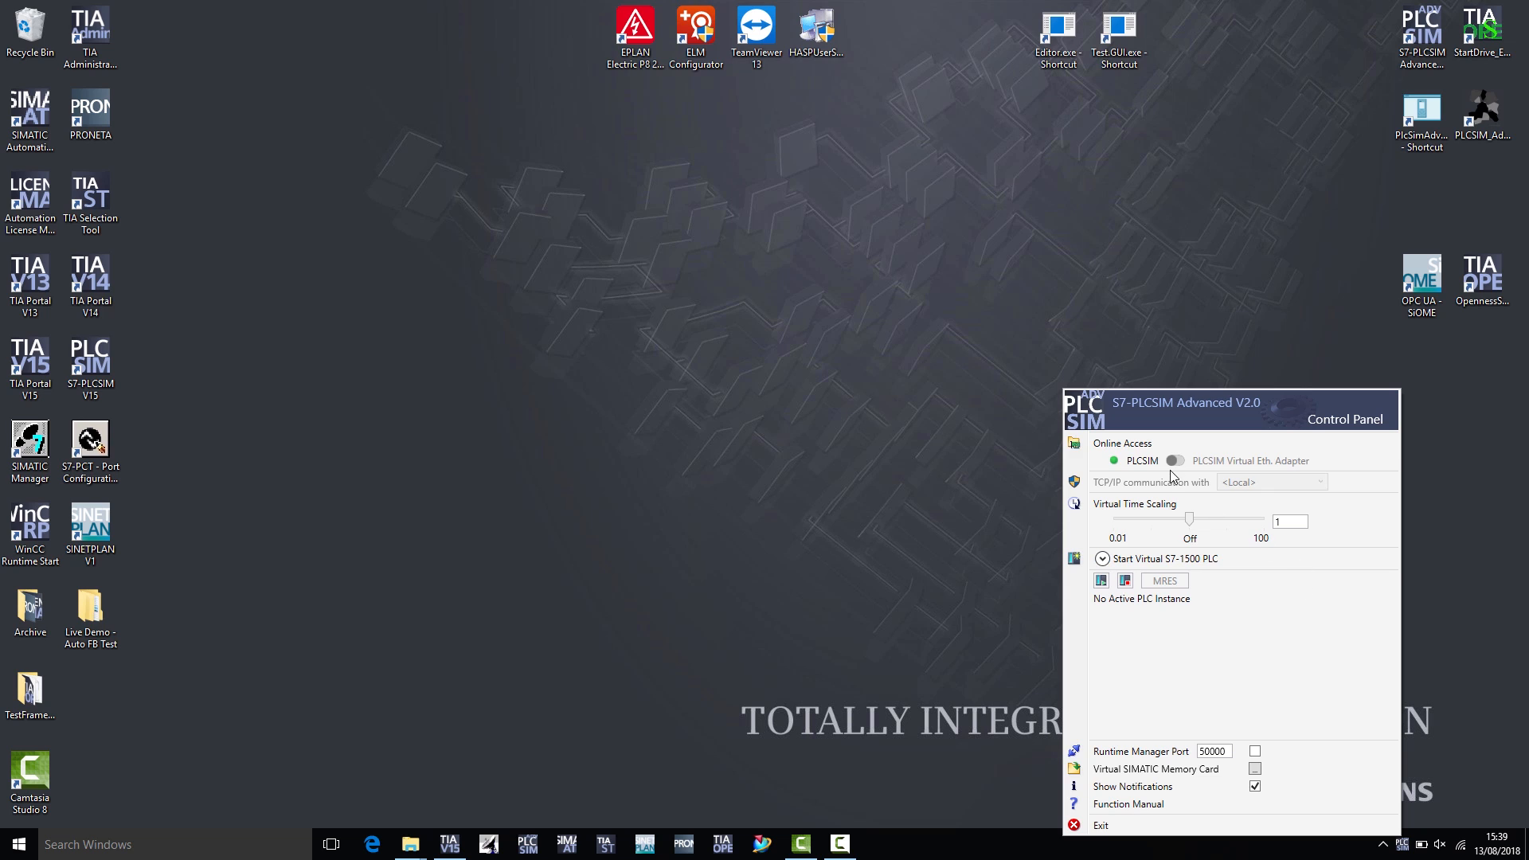
mouse_move(1151, 460)
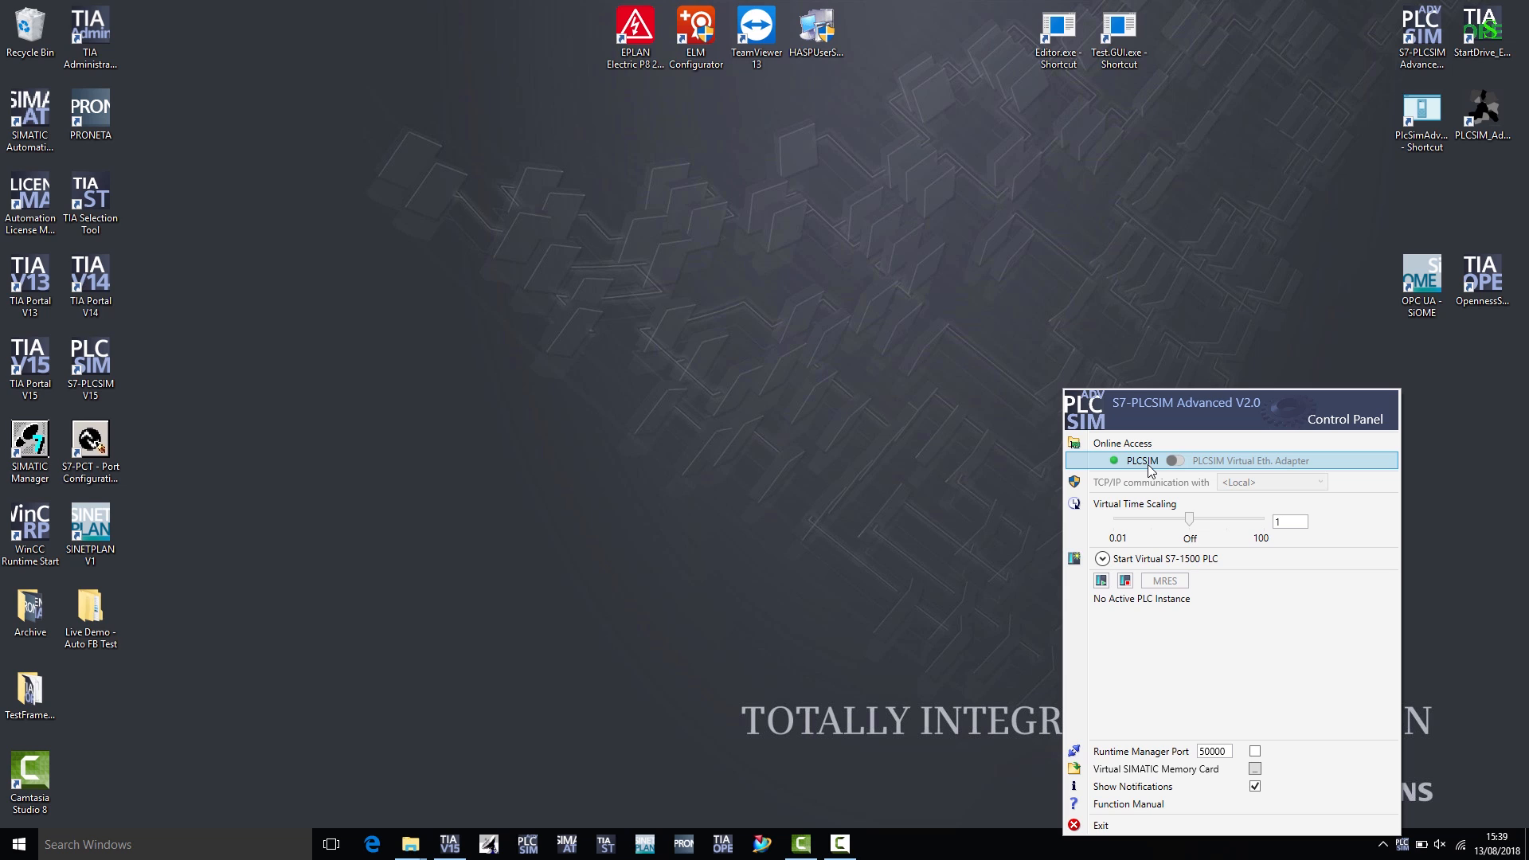
mouse_move(1151, 479)
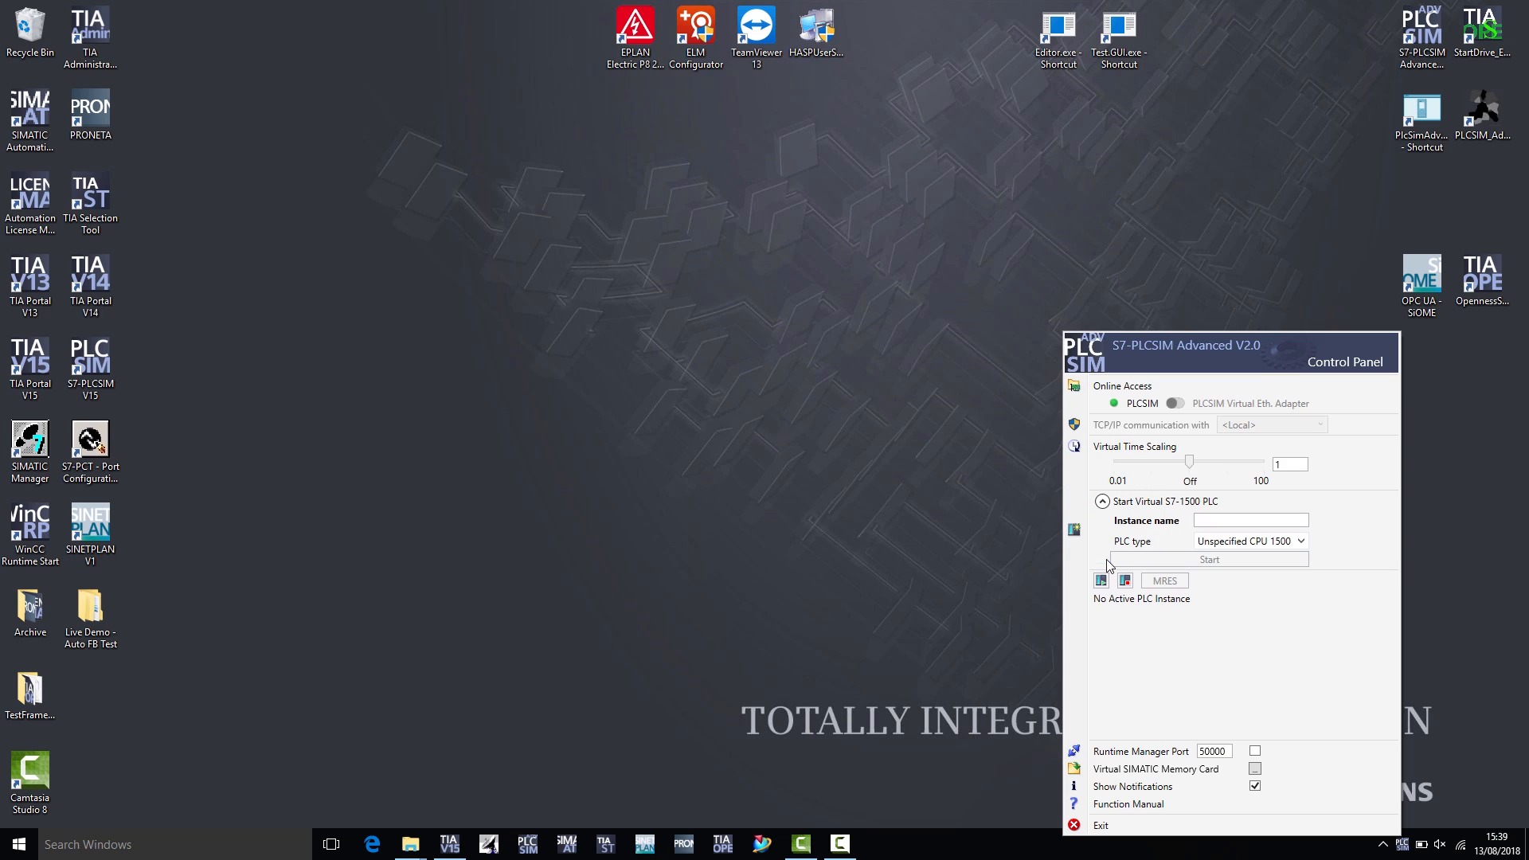
click(1250, 520)
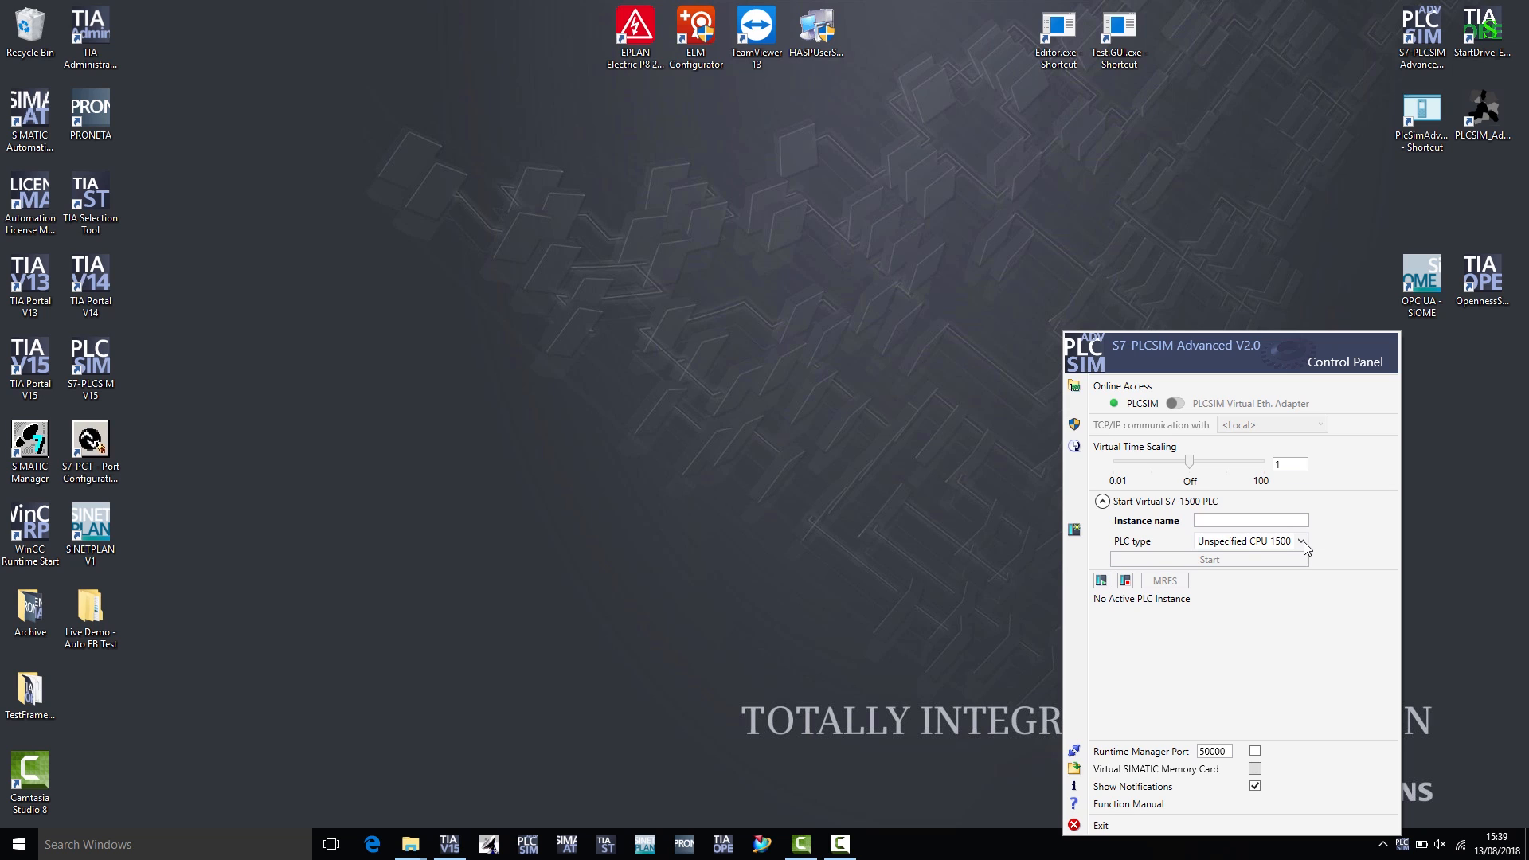
mouse_move(1303, 546)
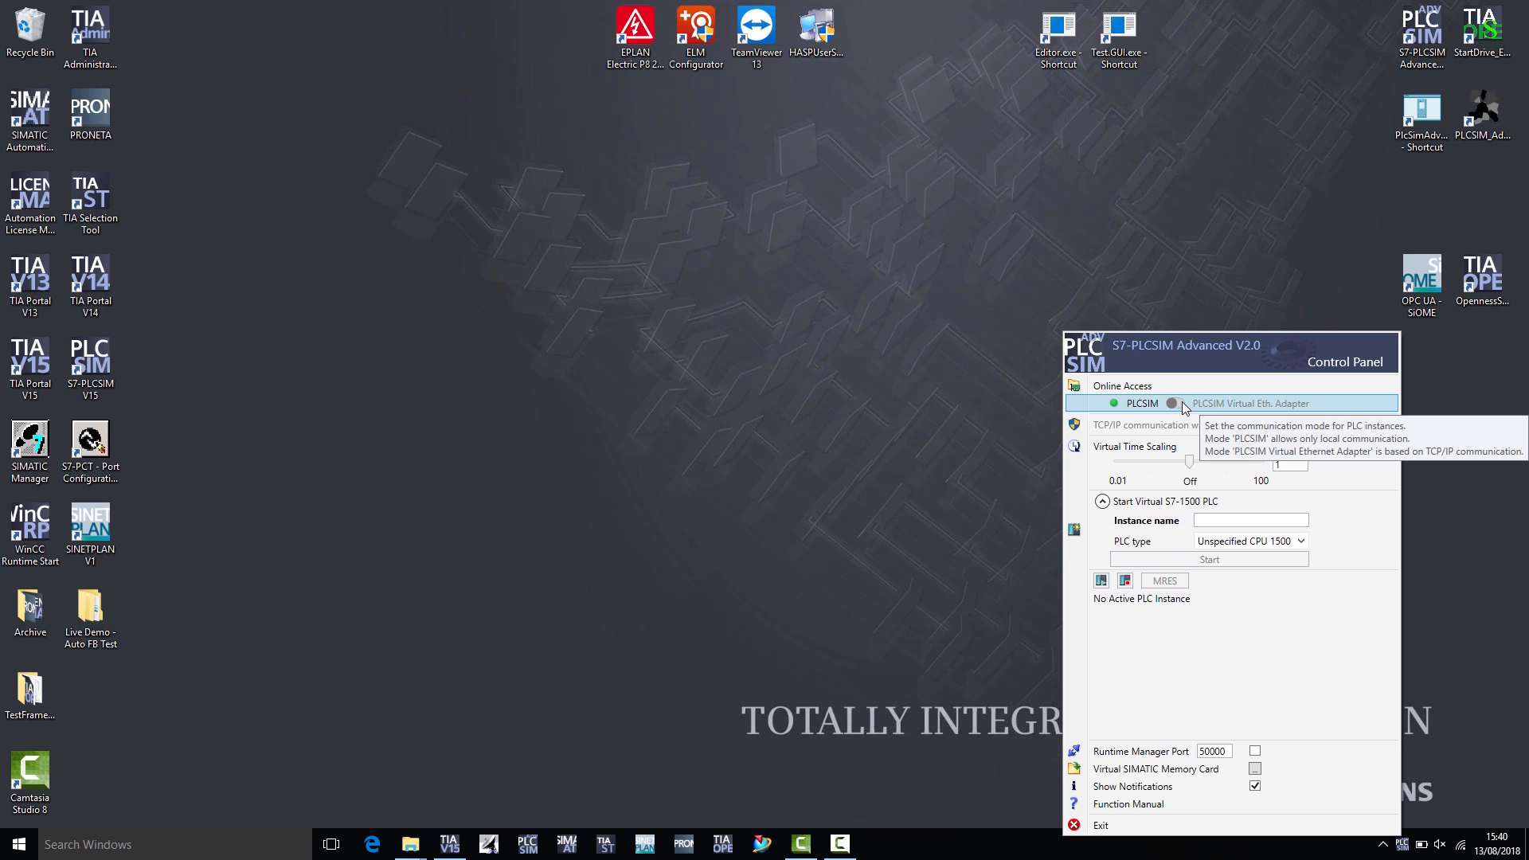
- Use the PLCSIM Virtual Eth. Adapter; enter instance PLC_1, IP 192.168.0.1, mask 255.255.255.0
click(1172, 403)
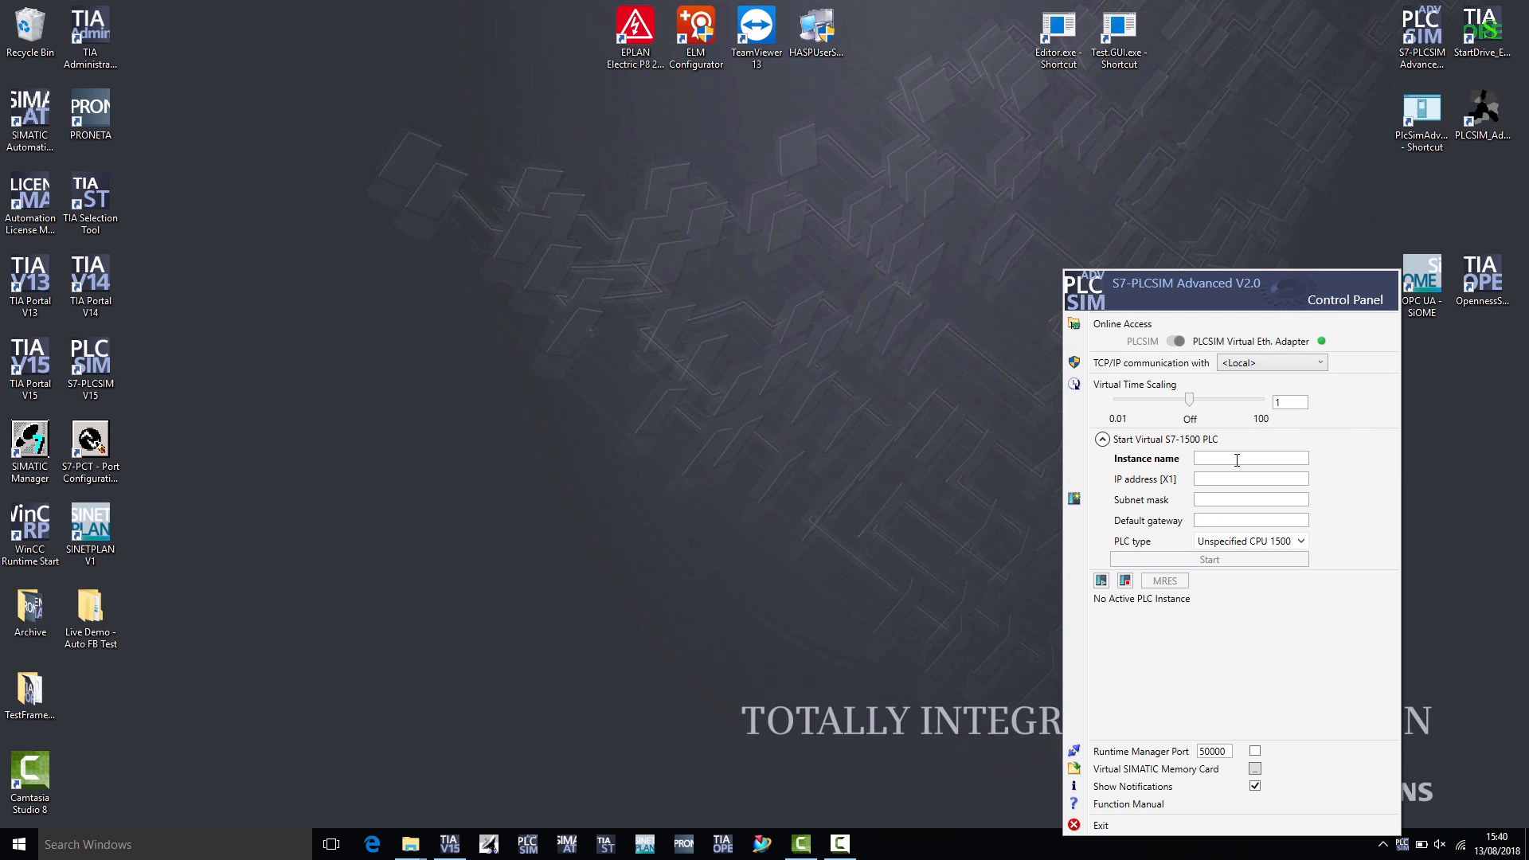
click(1251, 459)
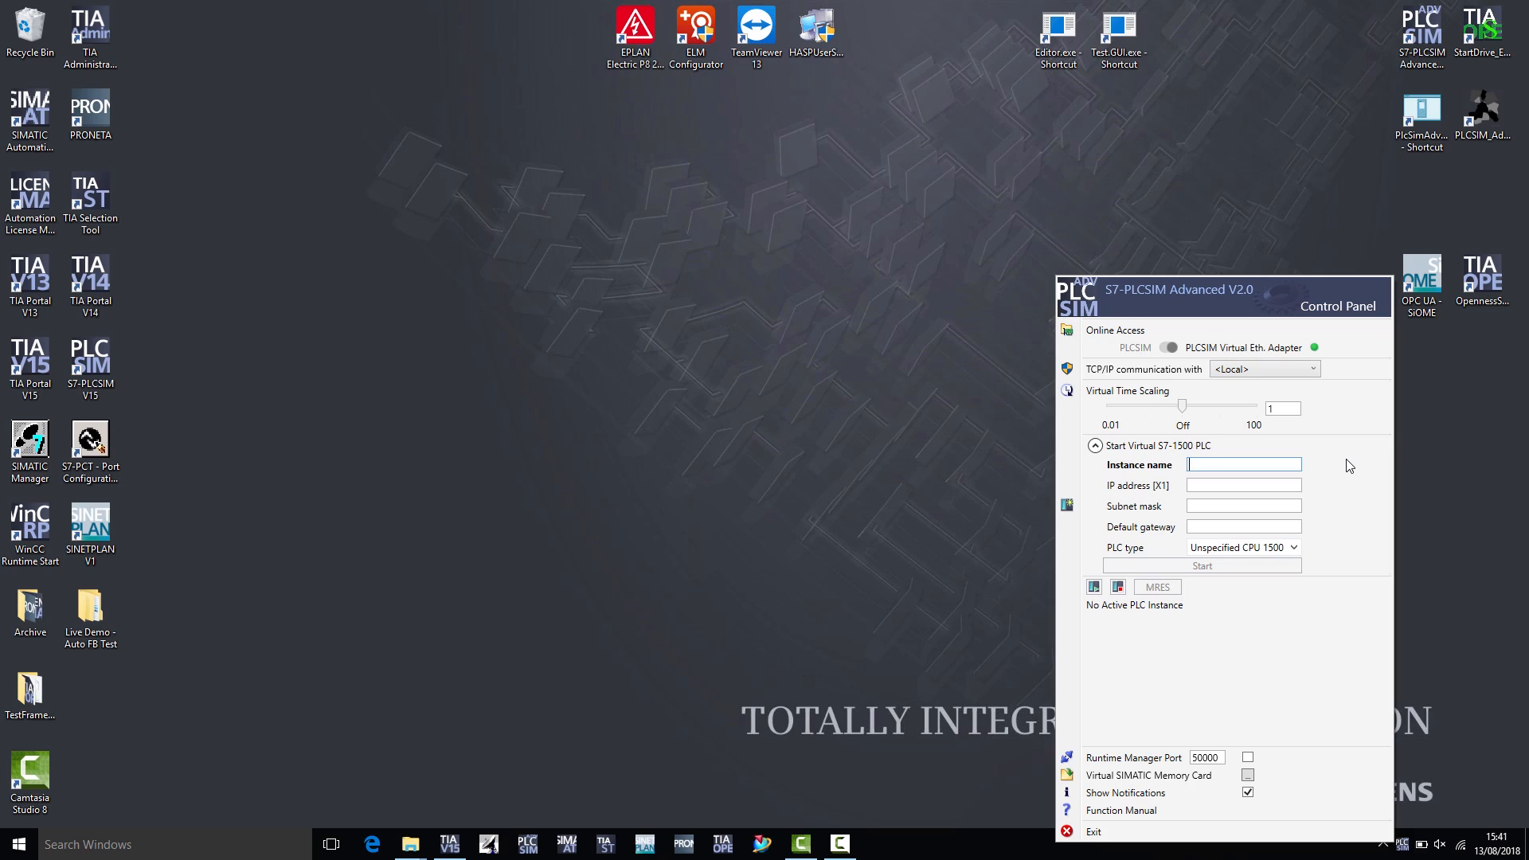
text(PLC_1)
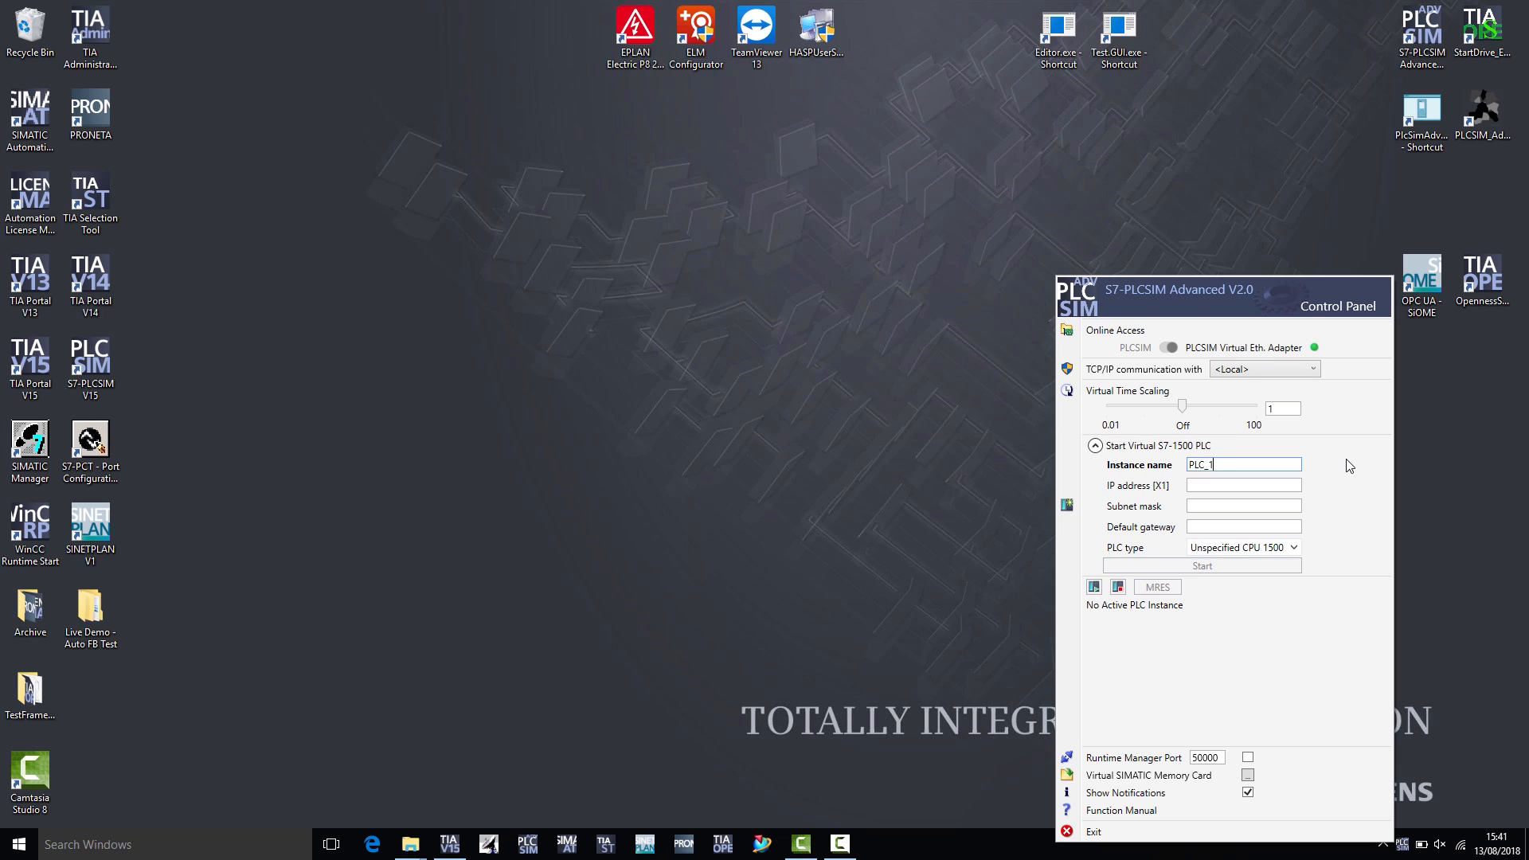
mouse_move(1307, 494)
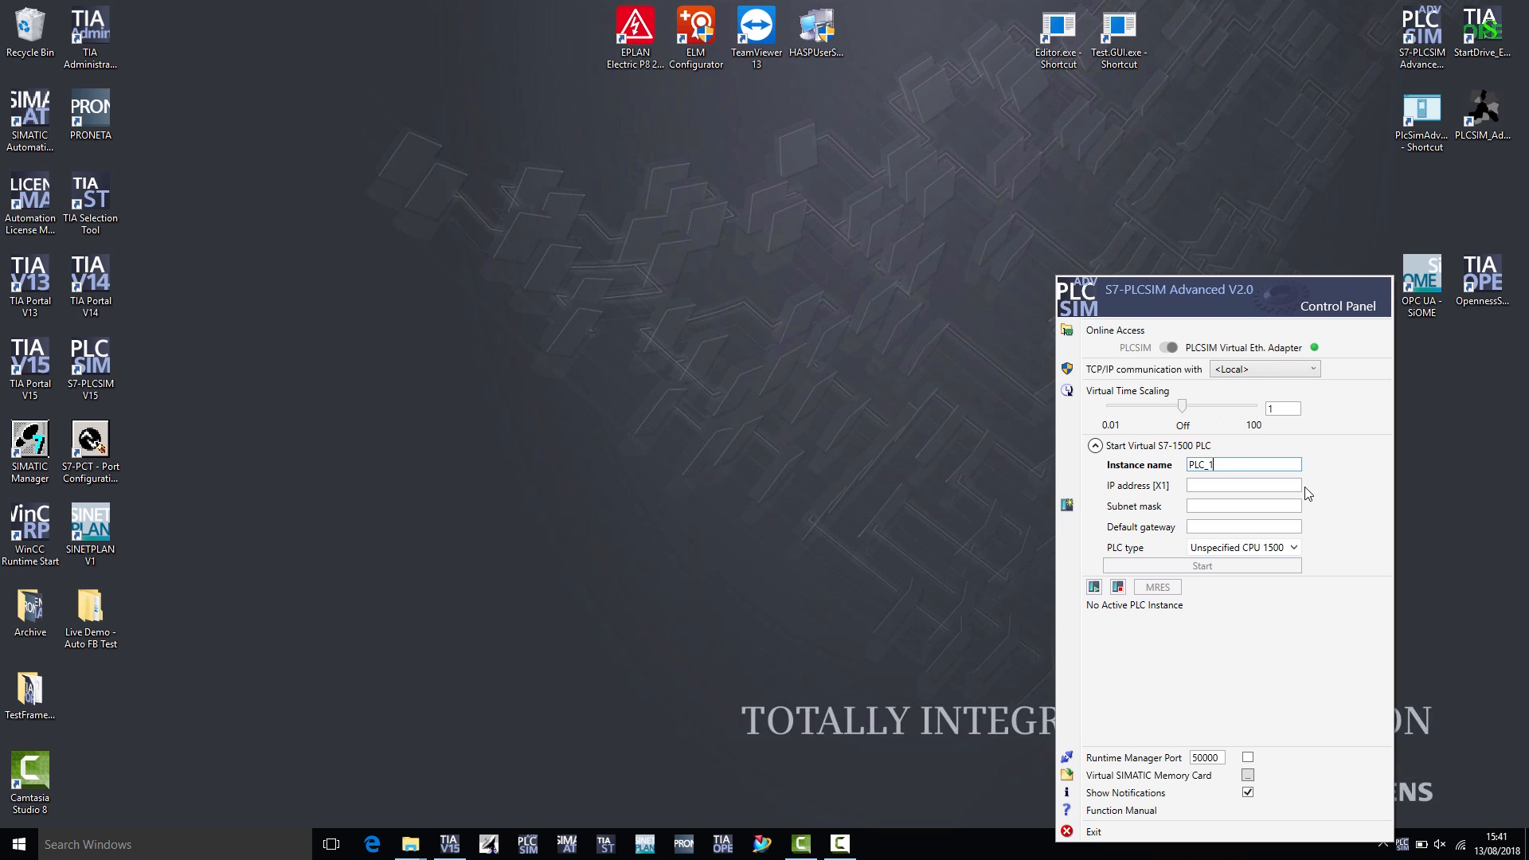
text(192.168.0.1)
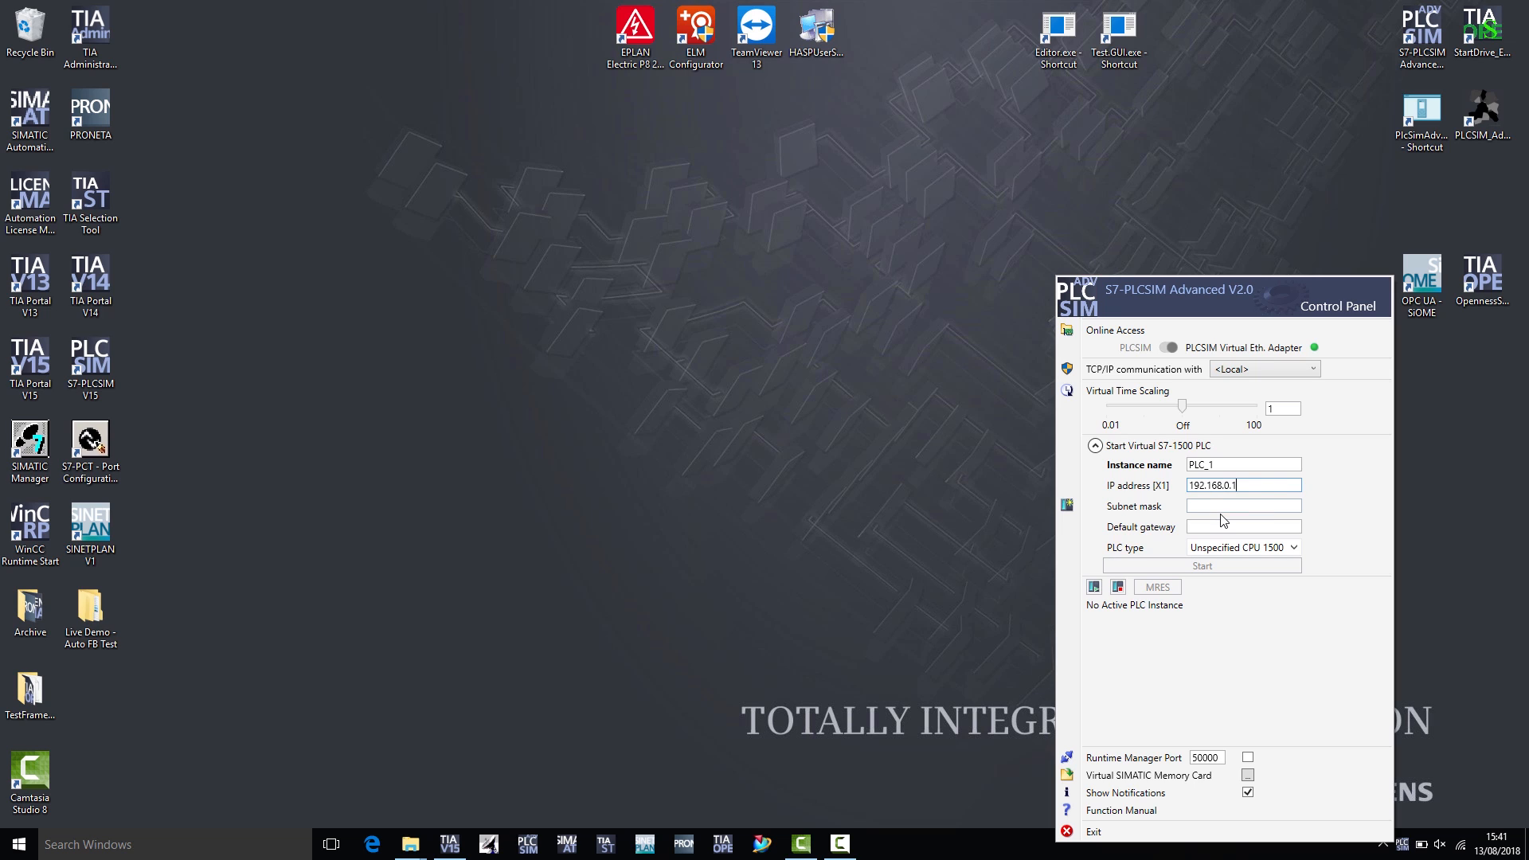
text(255.255.255.0)
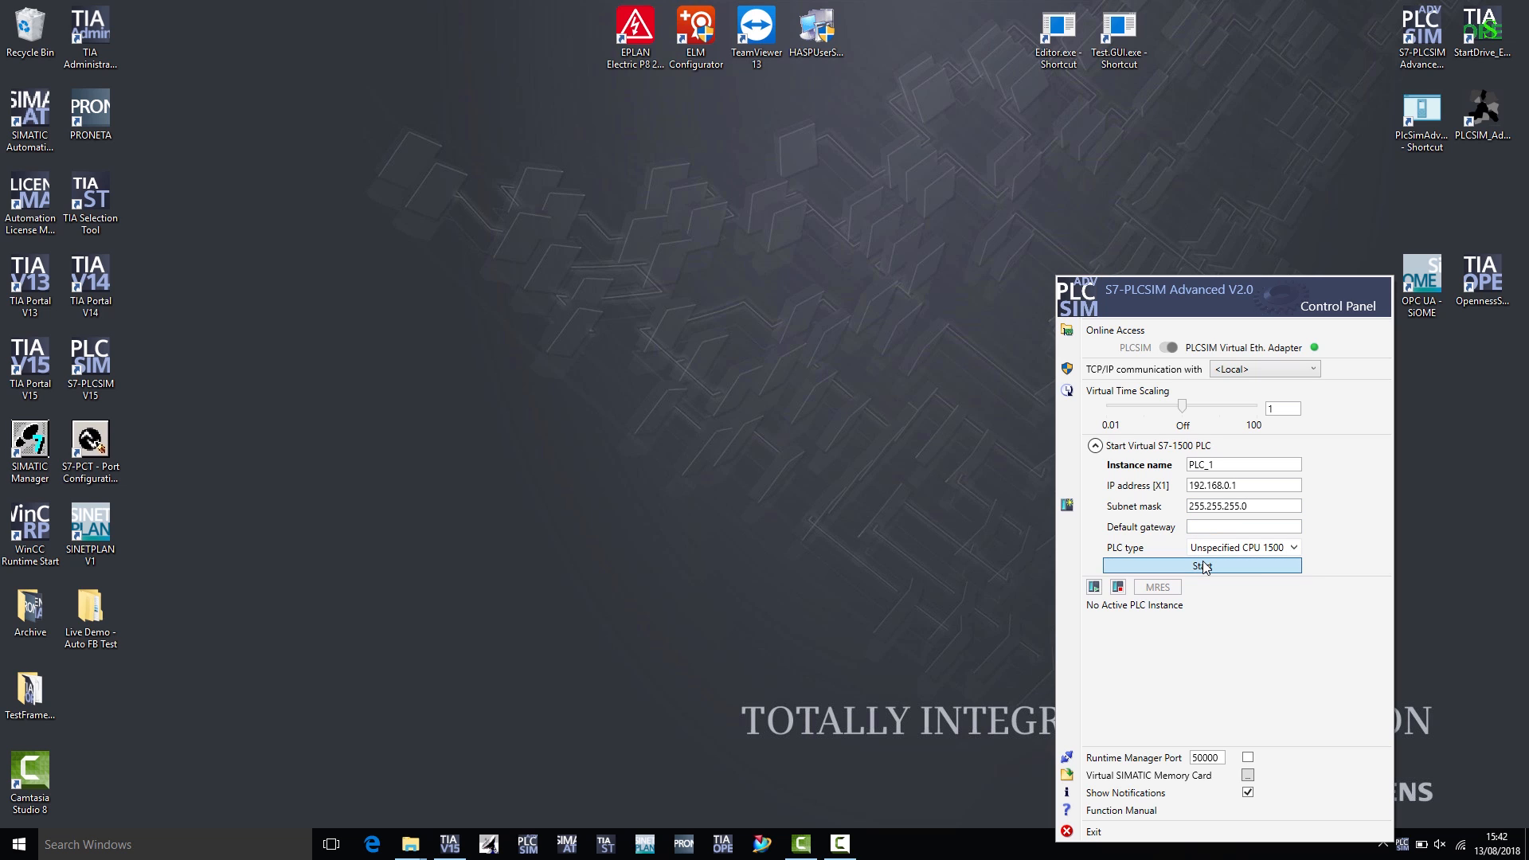
- Start virtual instance PLC_1 and confirm it appears under Active PLC Instance(s)
click(1201, 565)
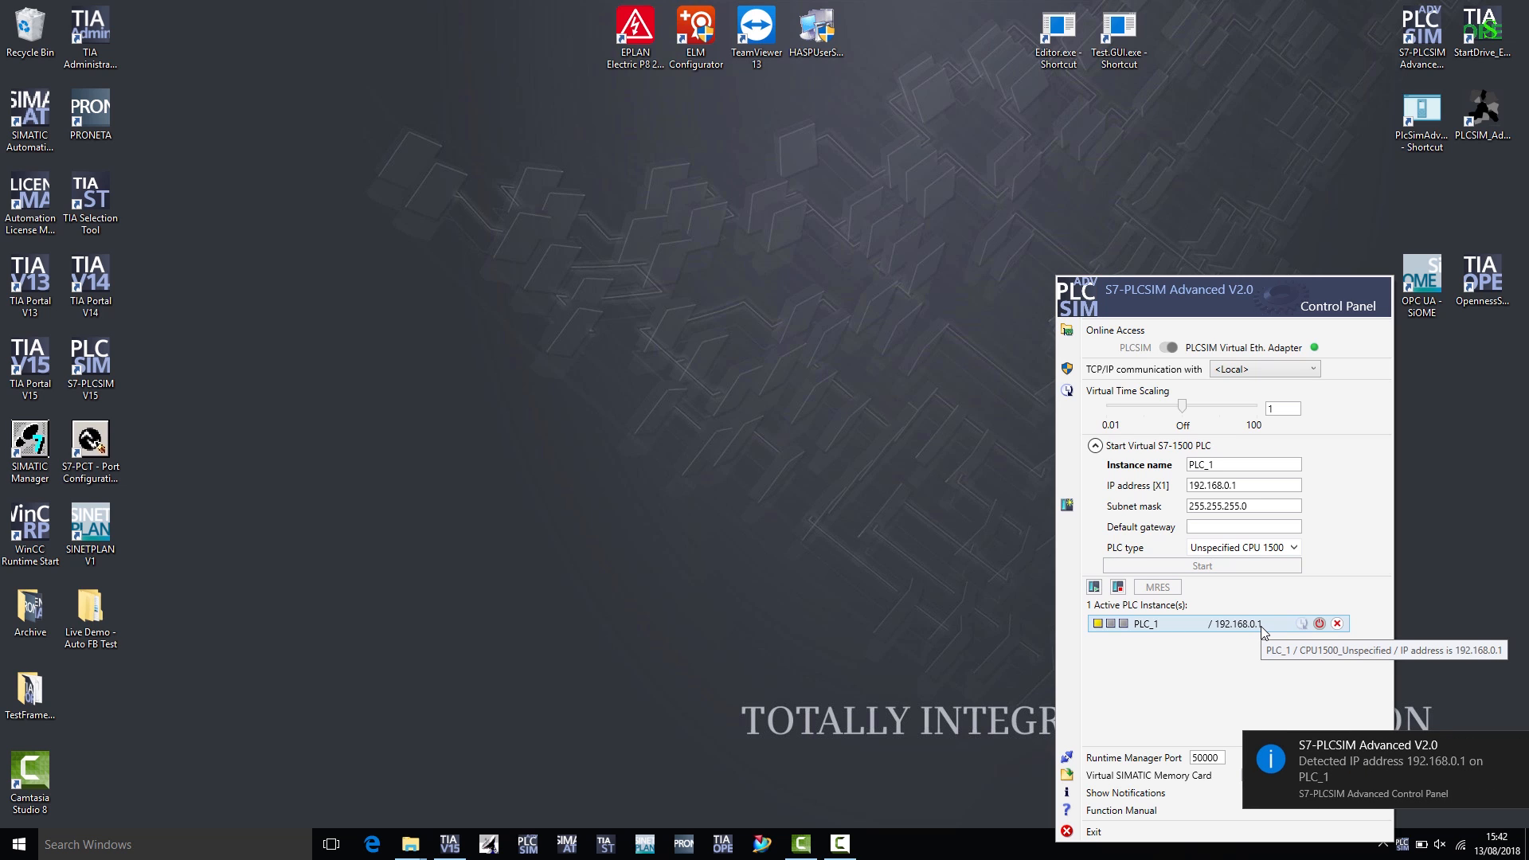
mouse_move(1258, 650)
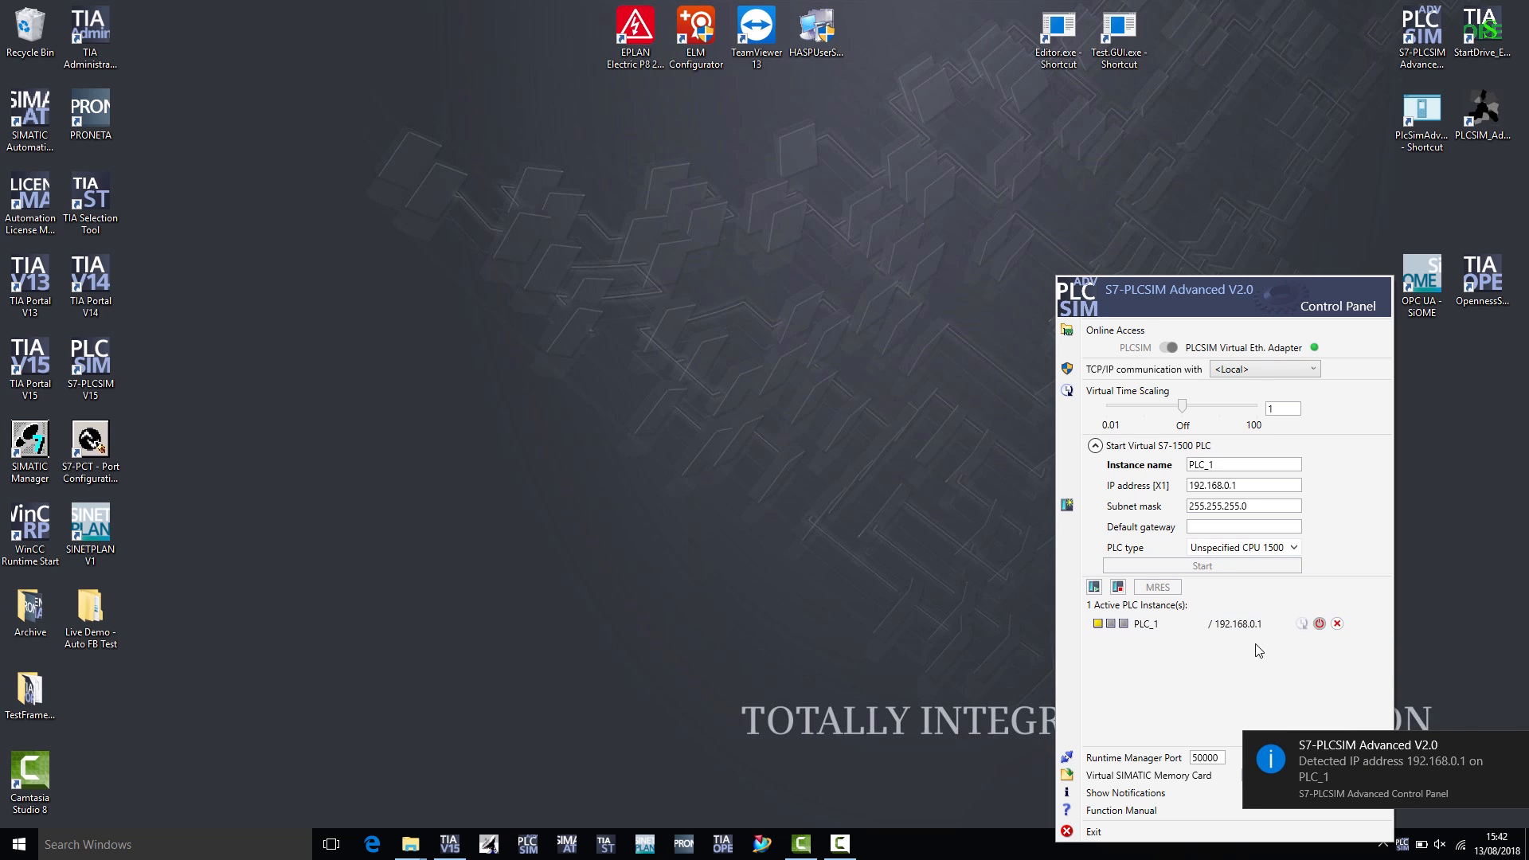
mouse_move(1234, 651)
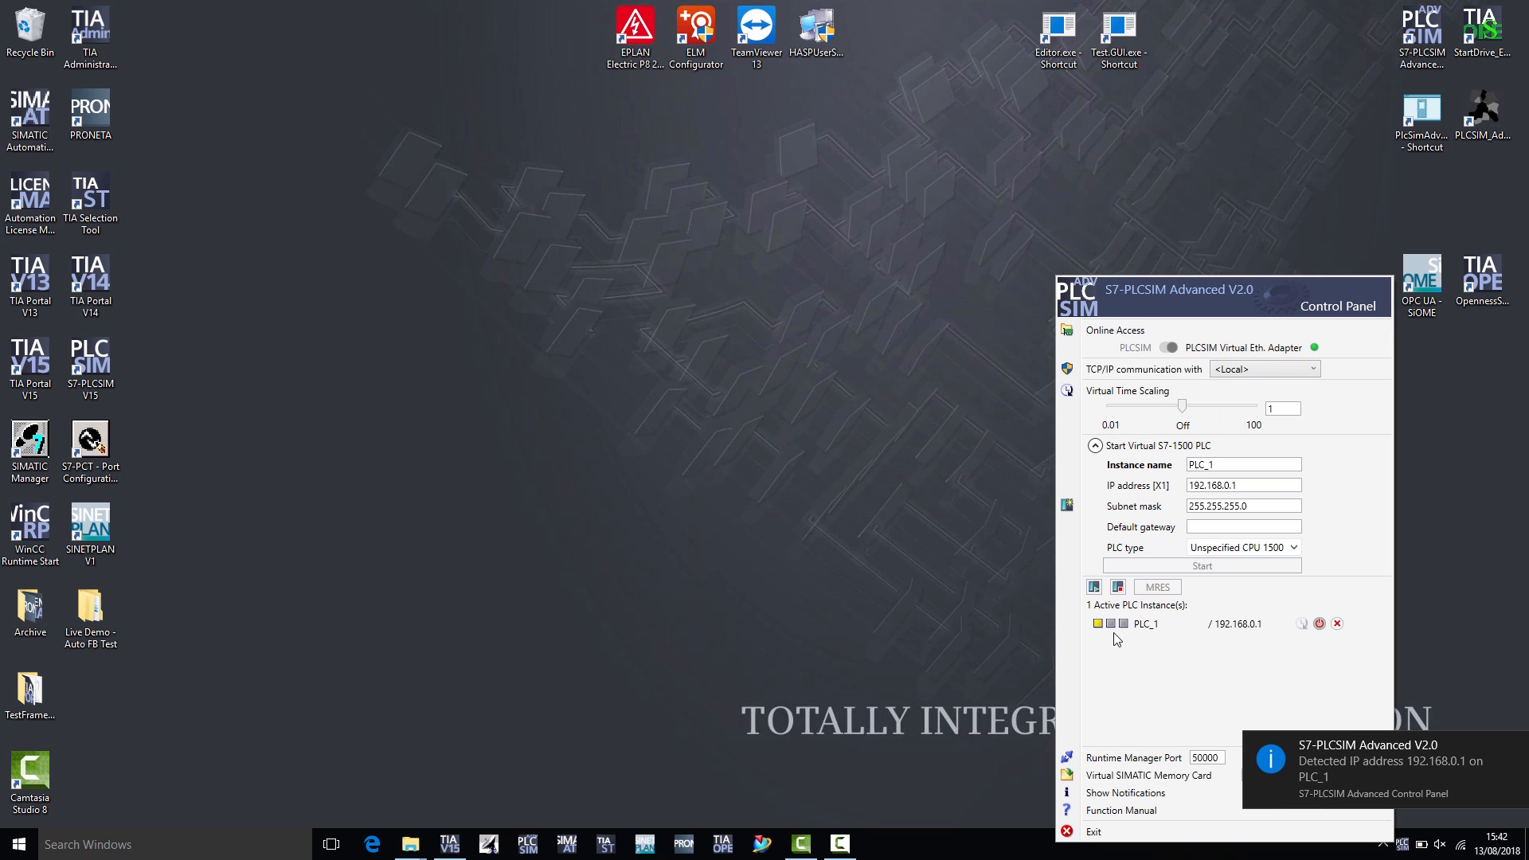
click(1146, 622)
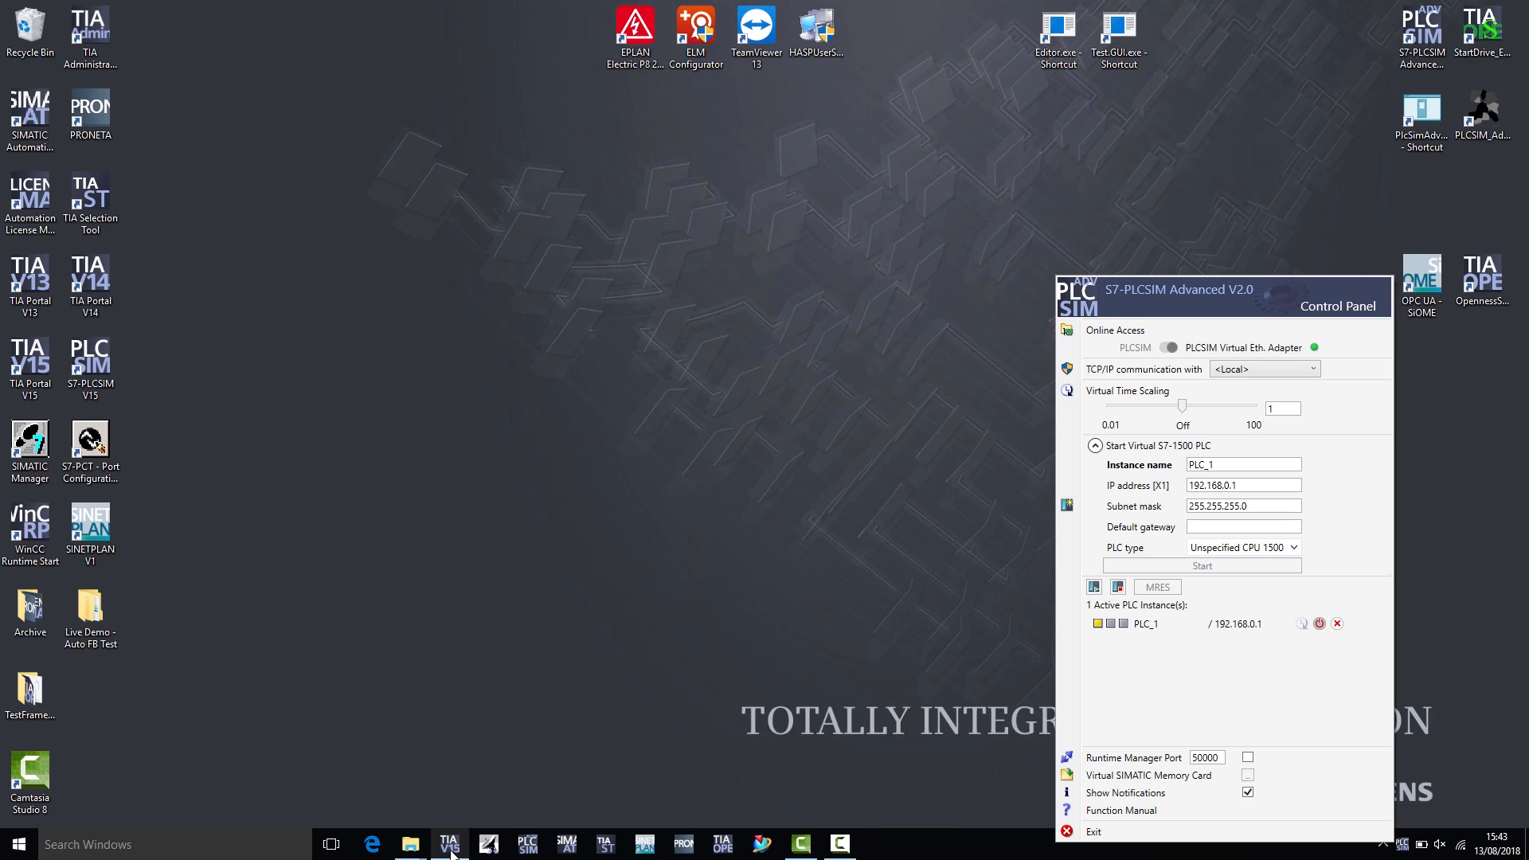
- Tick 'Support simulation during block compilation' in TestFramework_V15 project properties and confirm
click(447, 843)
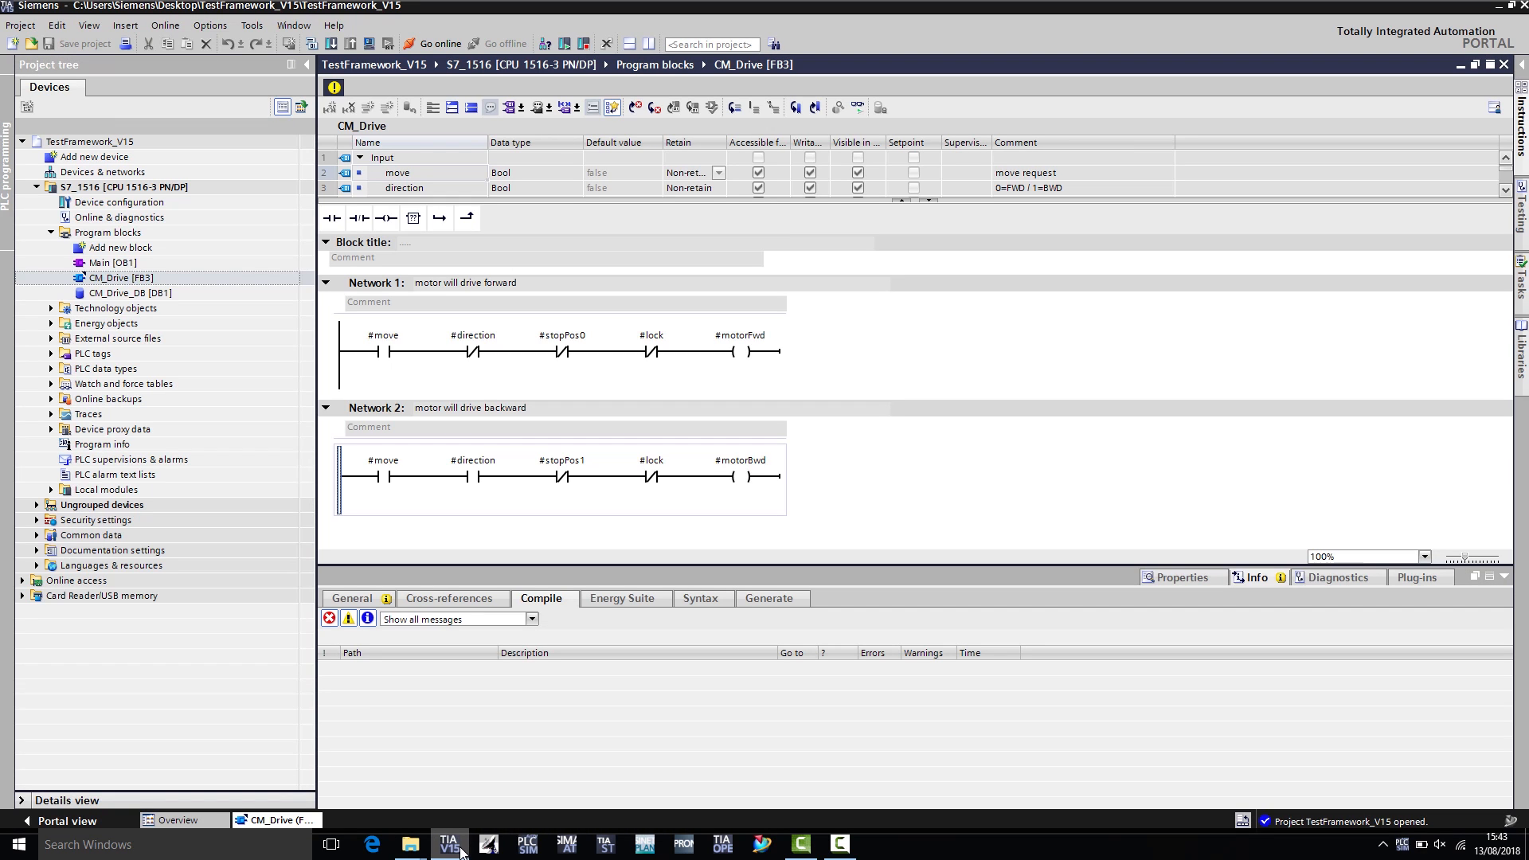
mouse_move(322, 369)
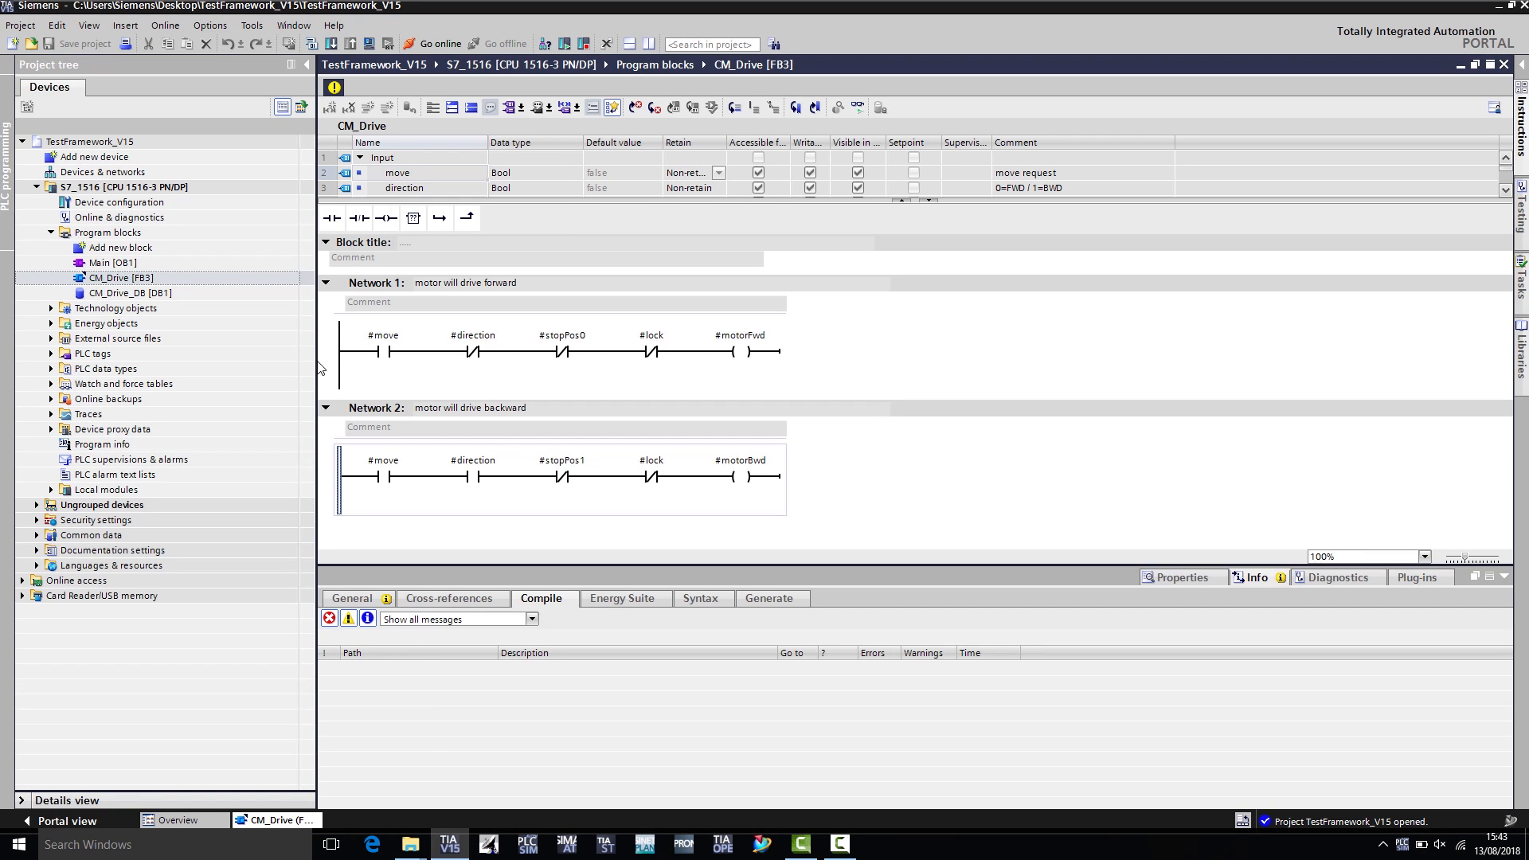
click(92, 141)
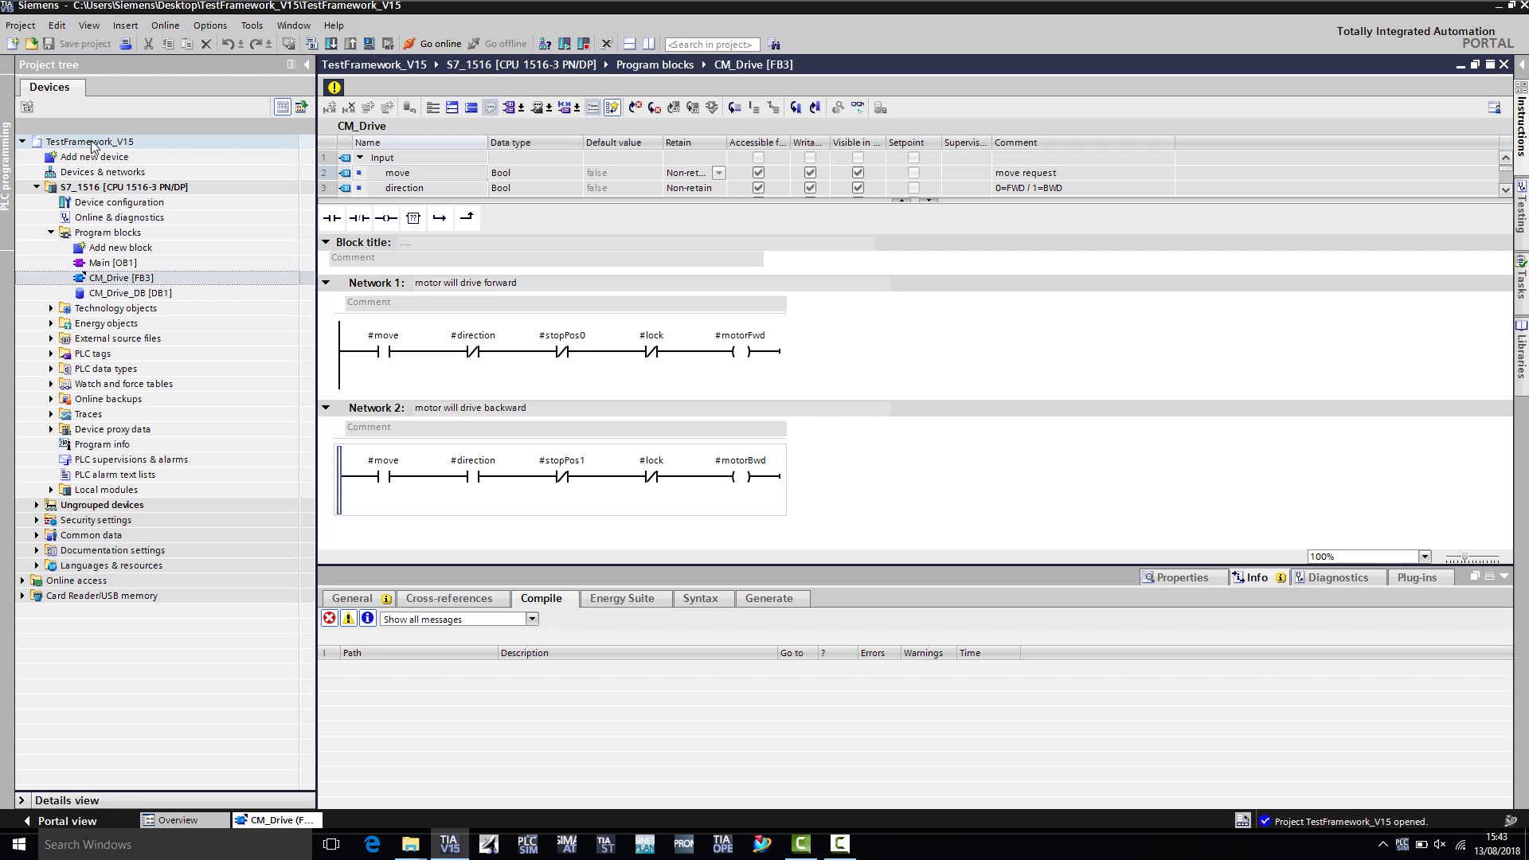
right_click(90, 141)
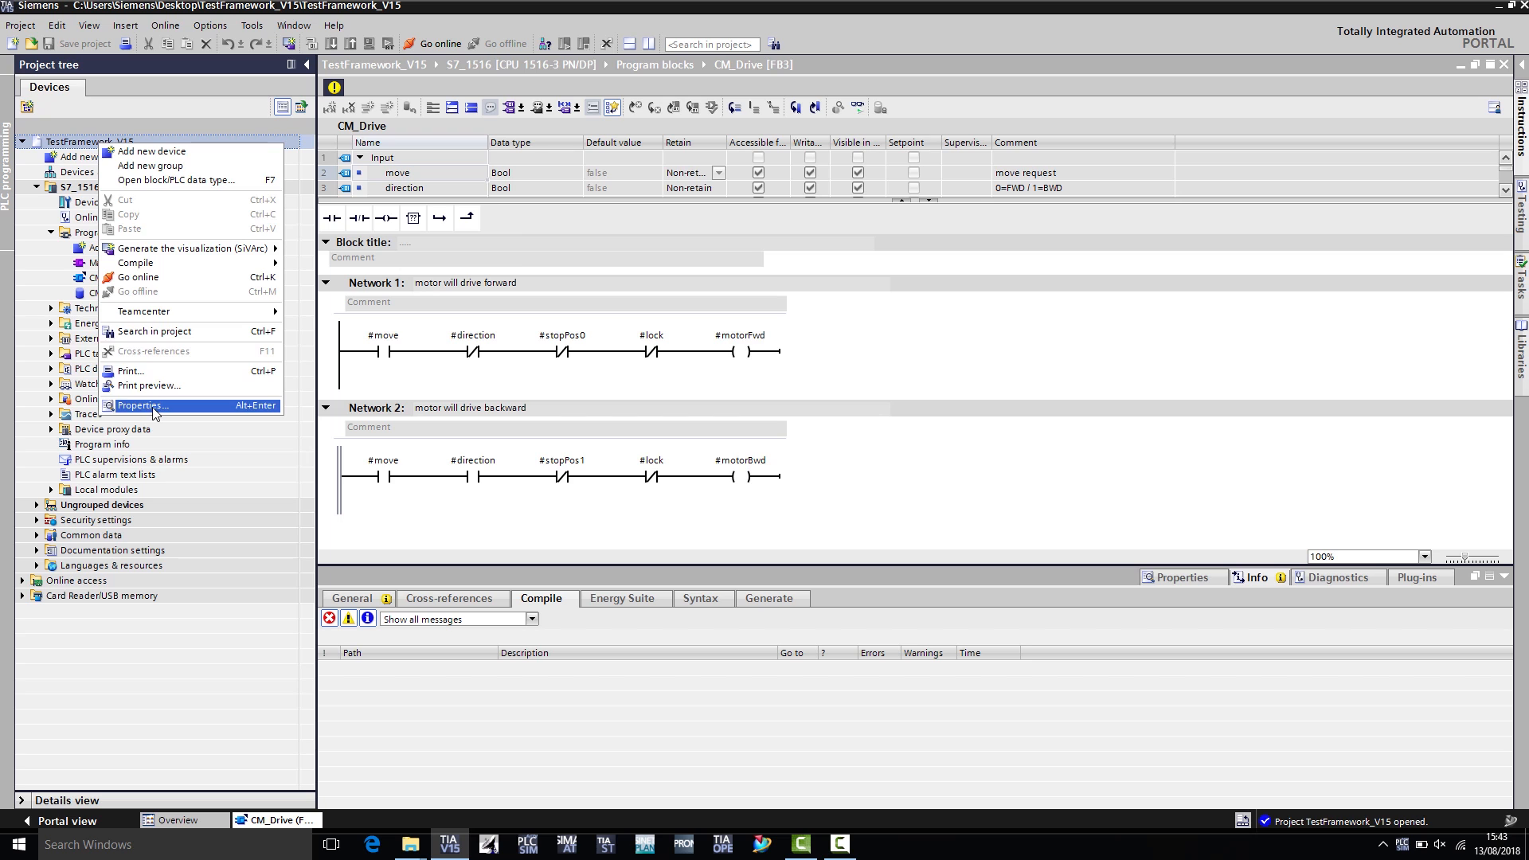
click(143, 405)
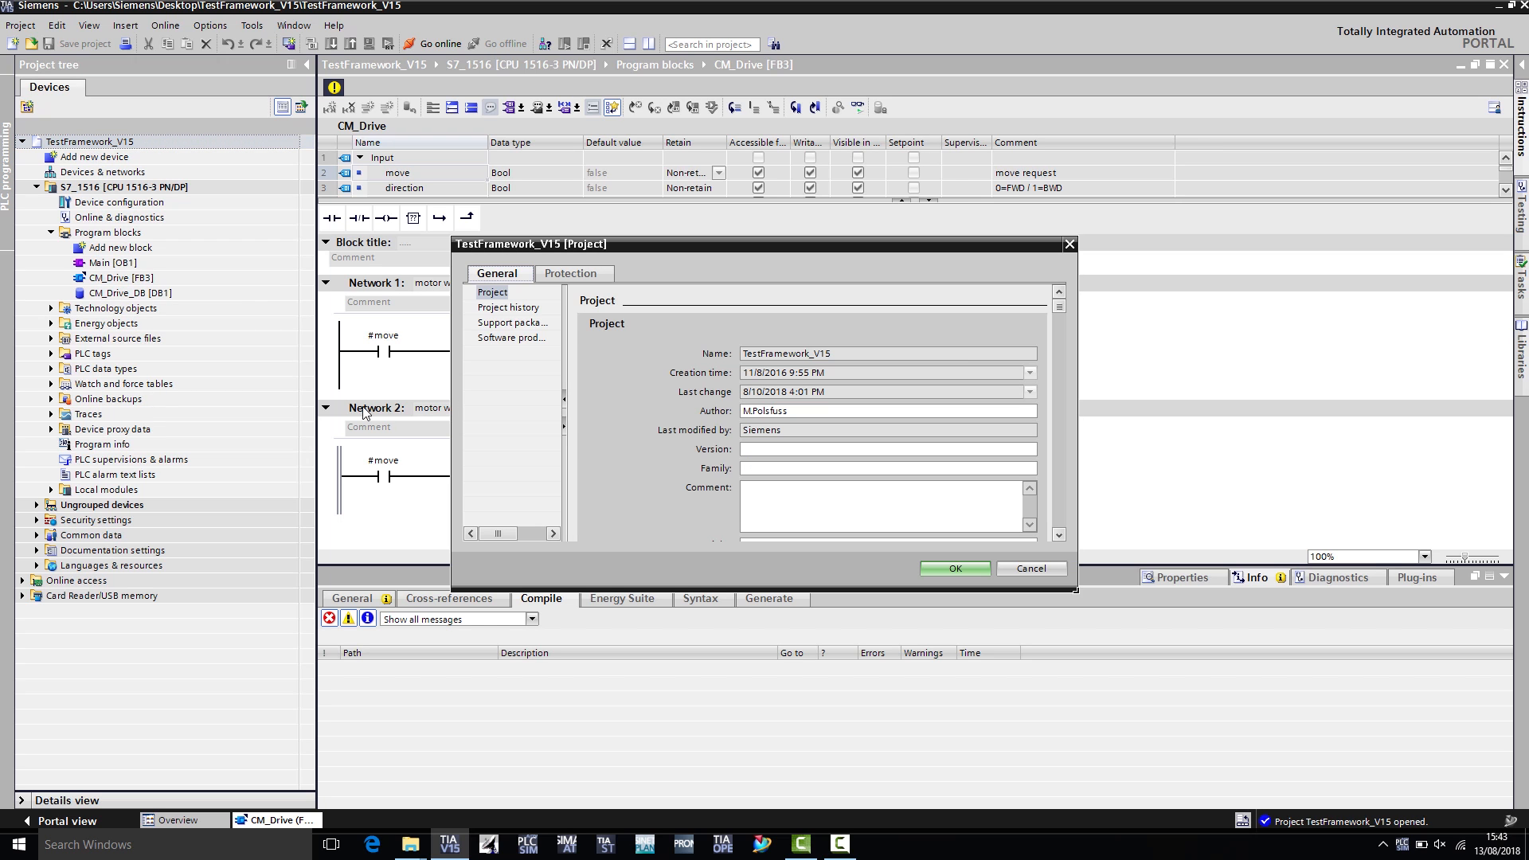
click(572, 274)
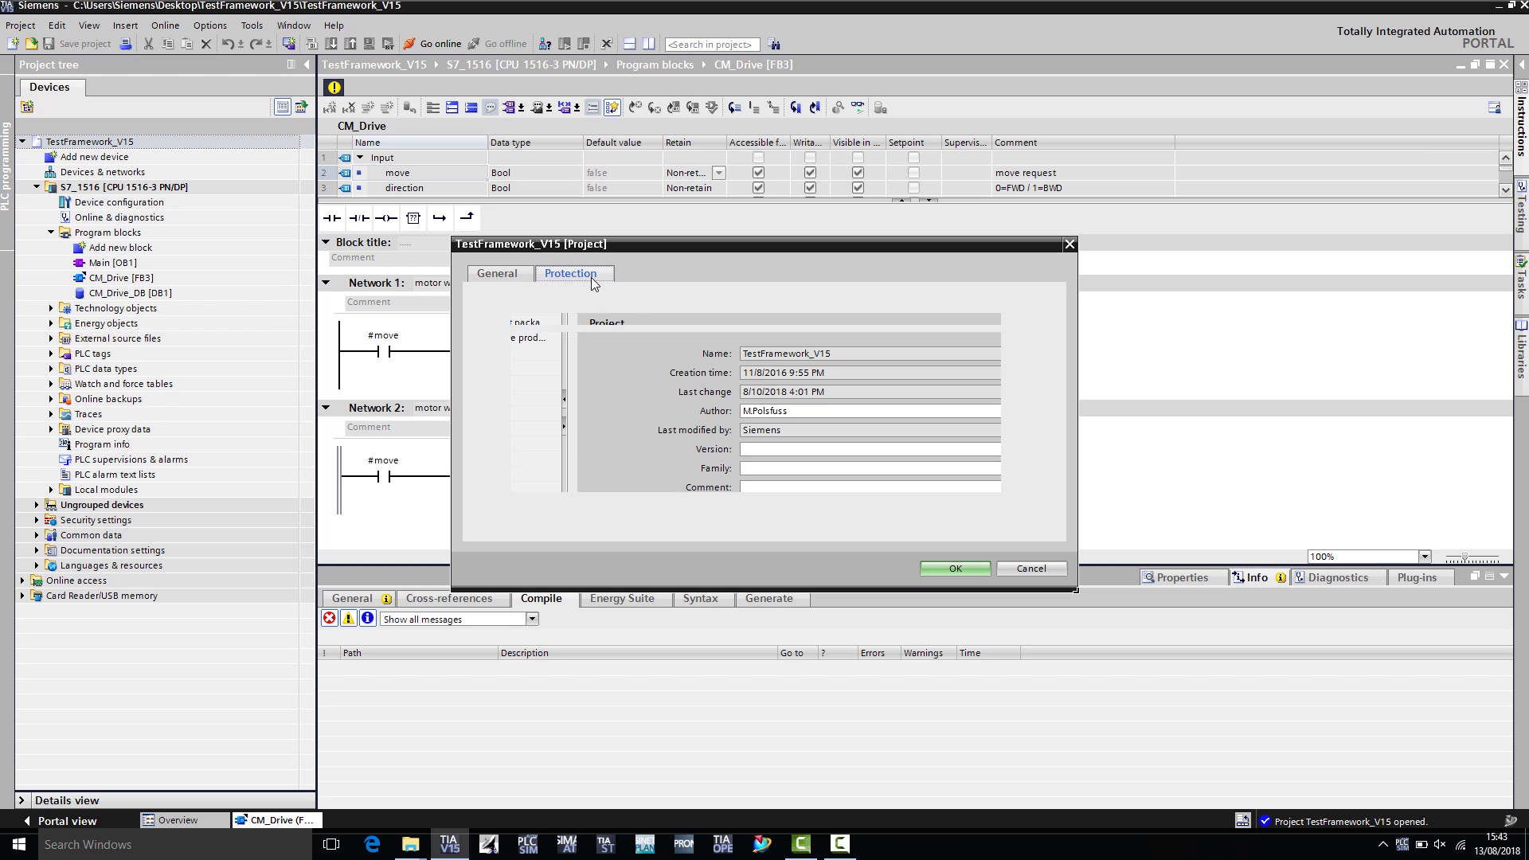
click(572, 273)
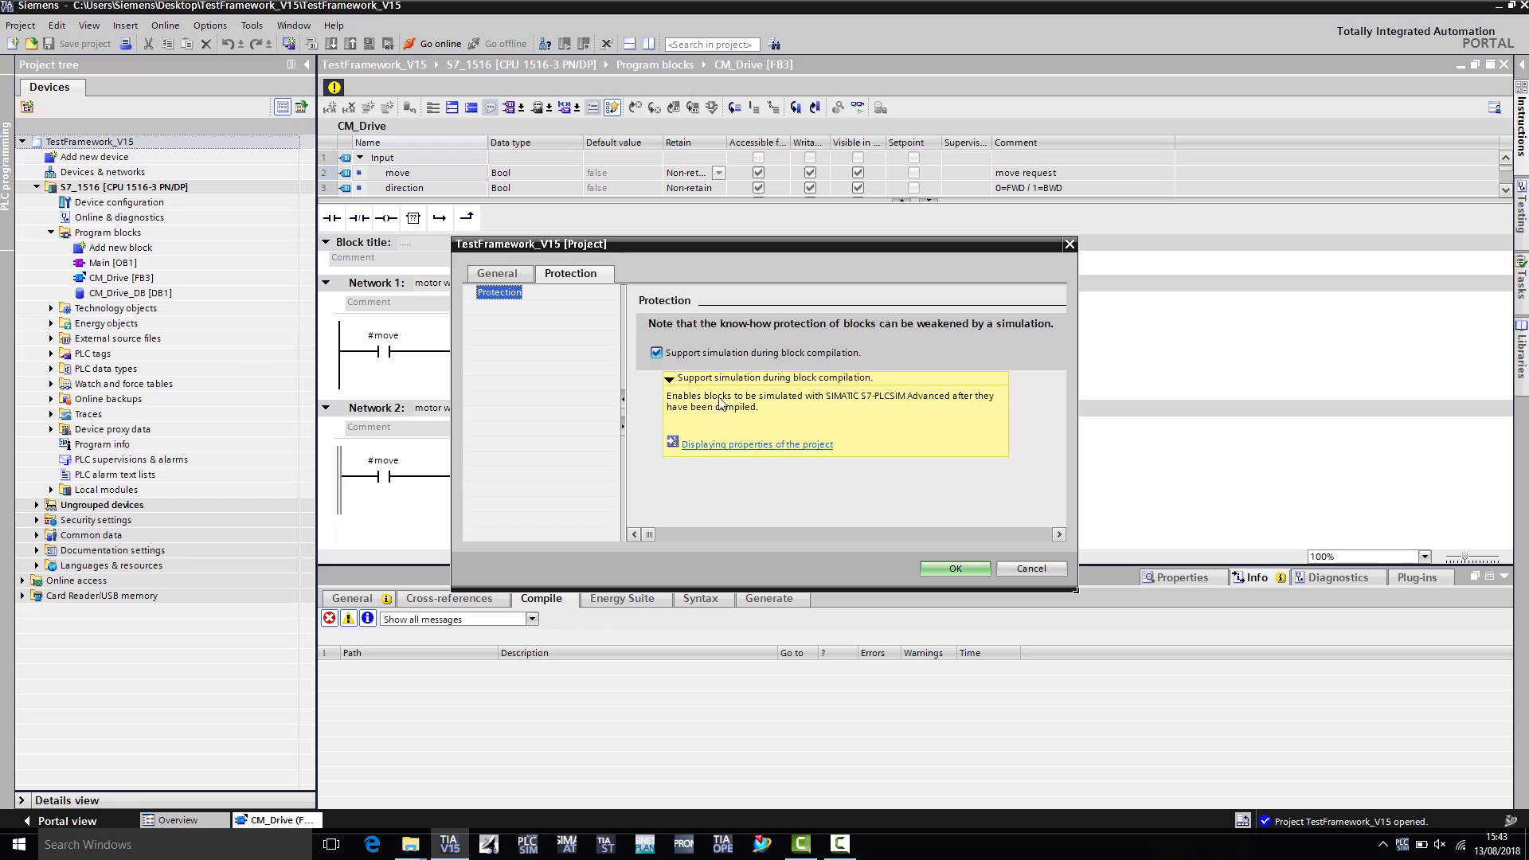
click(952, 568)
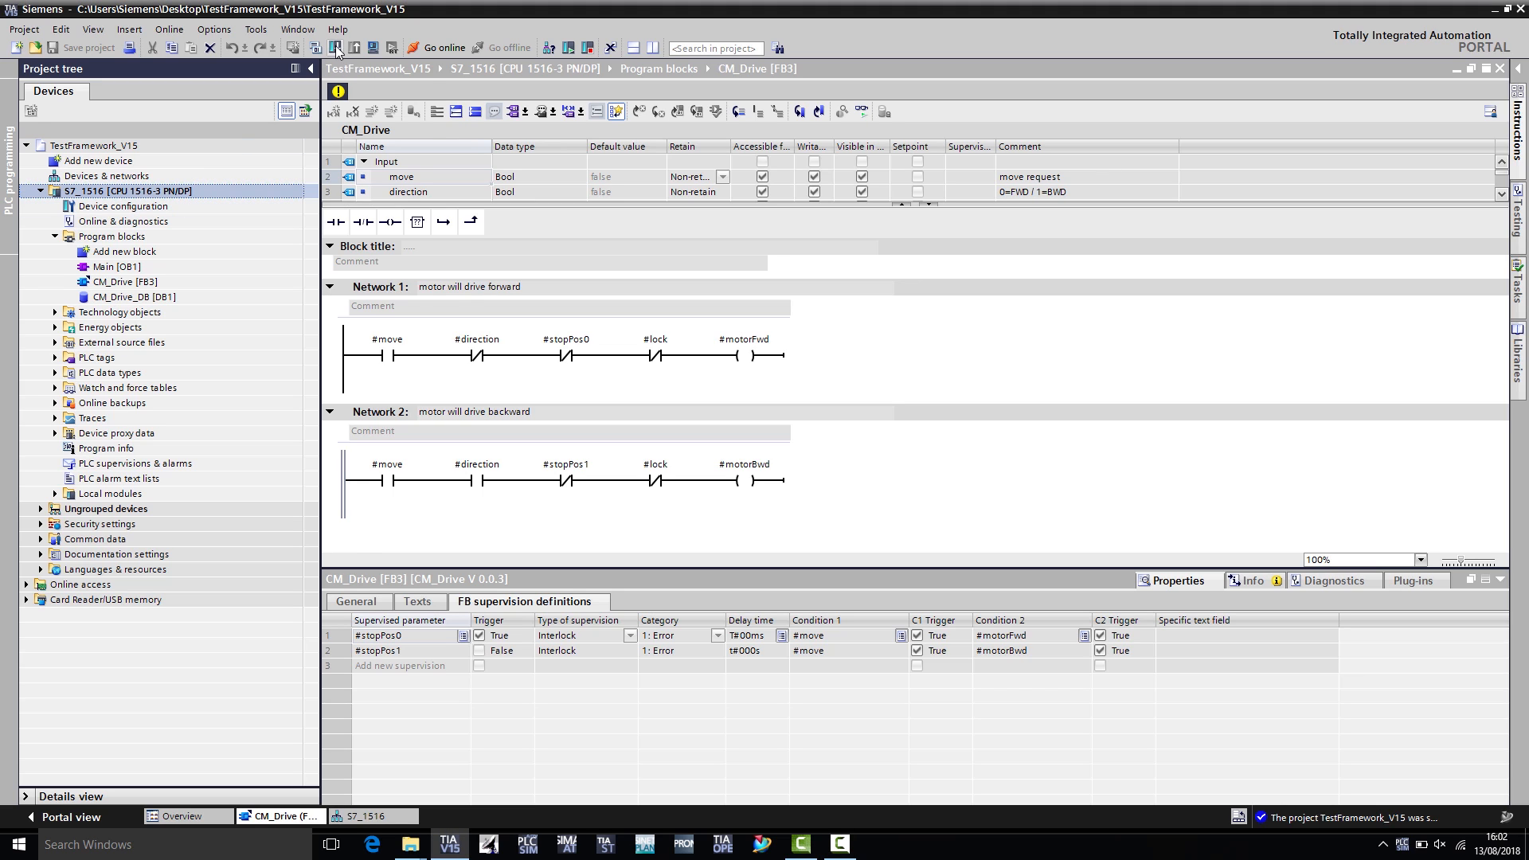
- Search via PLCSIM Virtual Ethernet Adapter, select CPUcommon at 192.168.0.1, and load
click(334, 47)
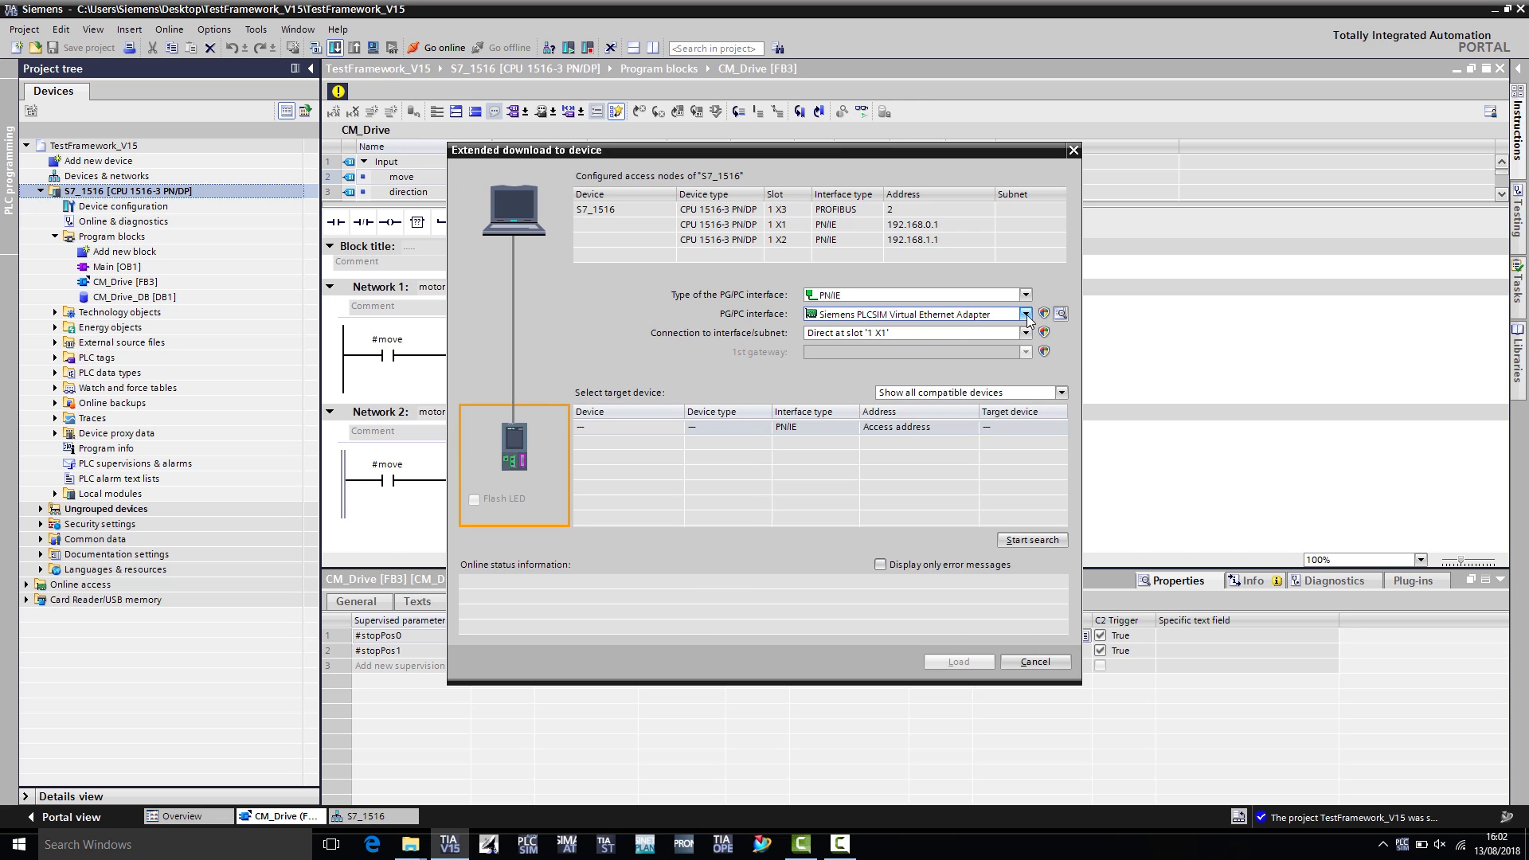
click(1024, 313)
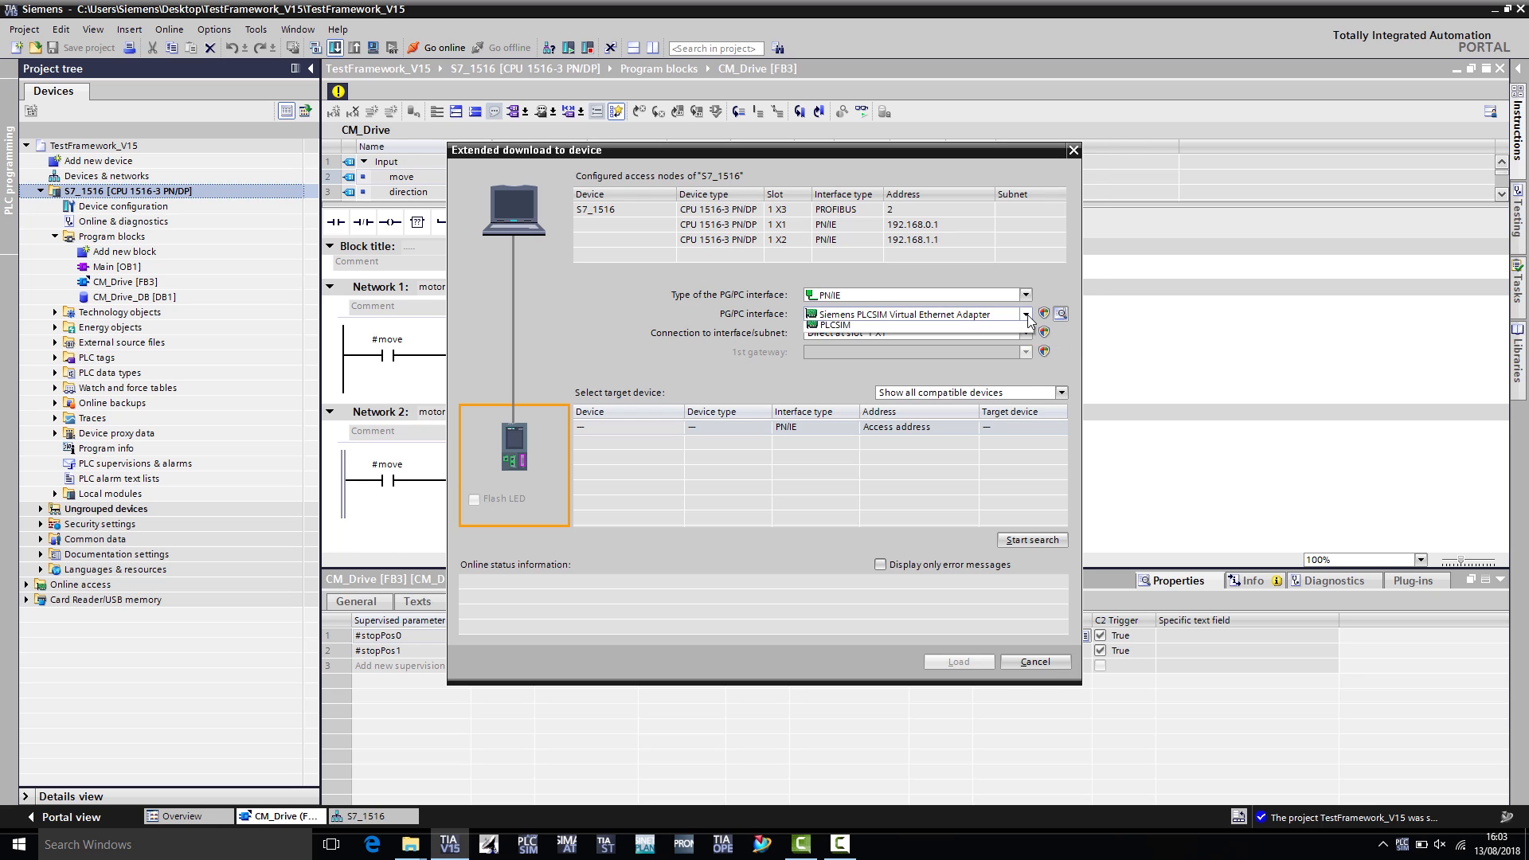
click(1025, 313)
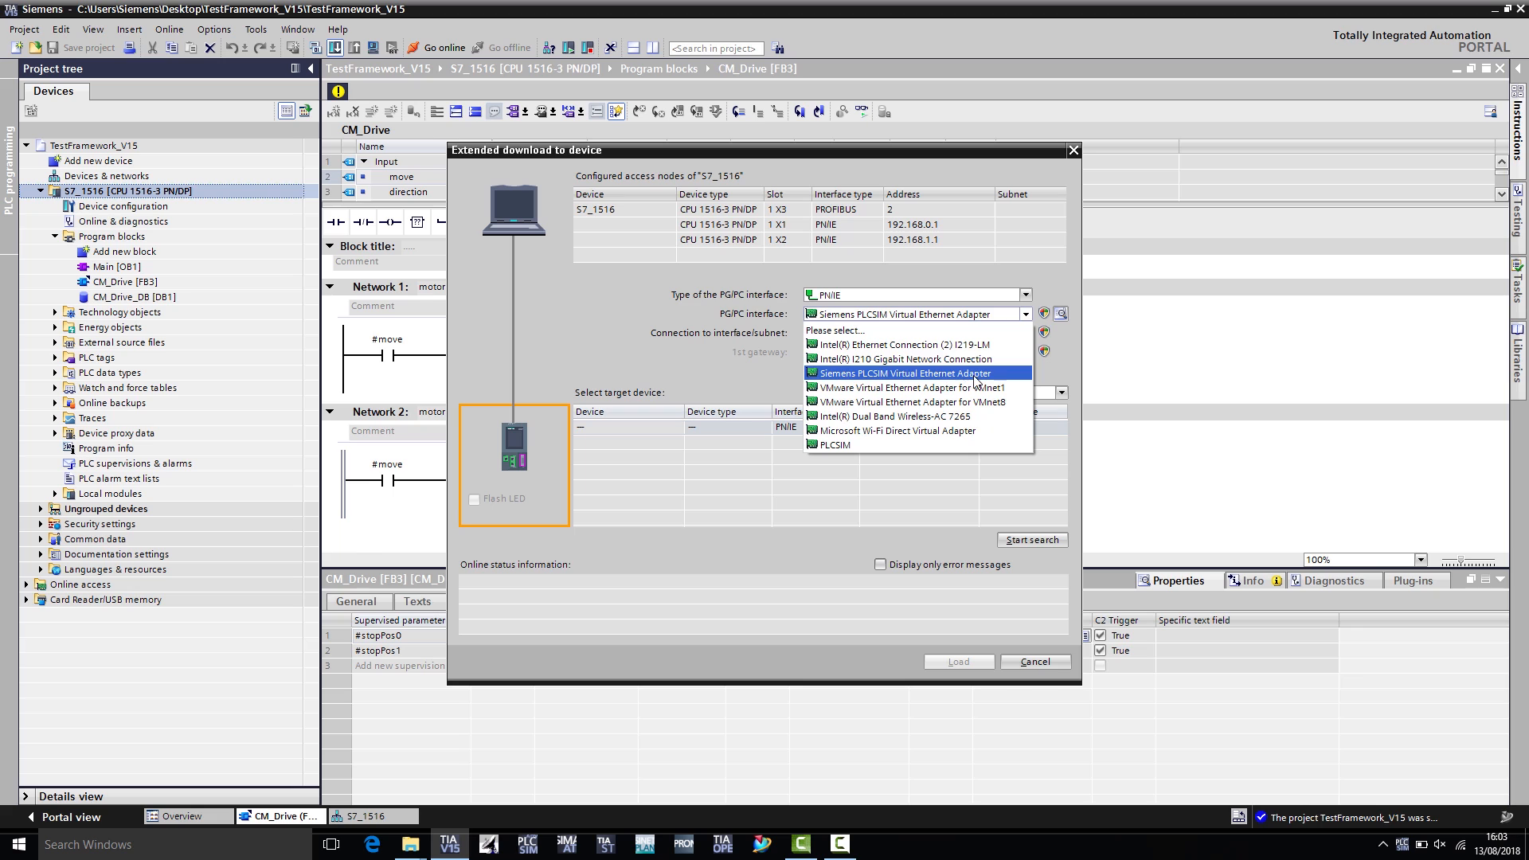
click(900, 373)
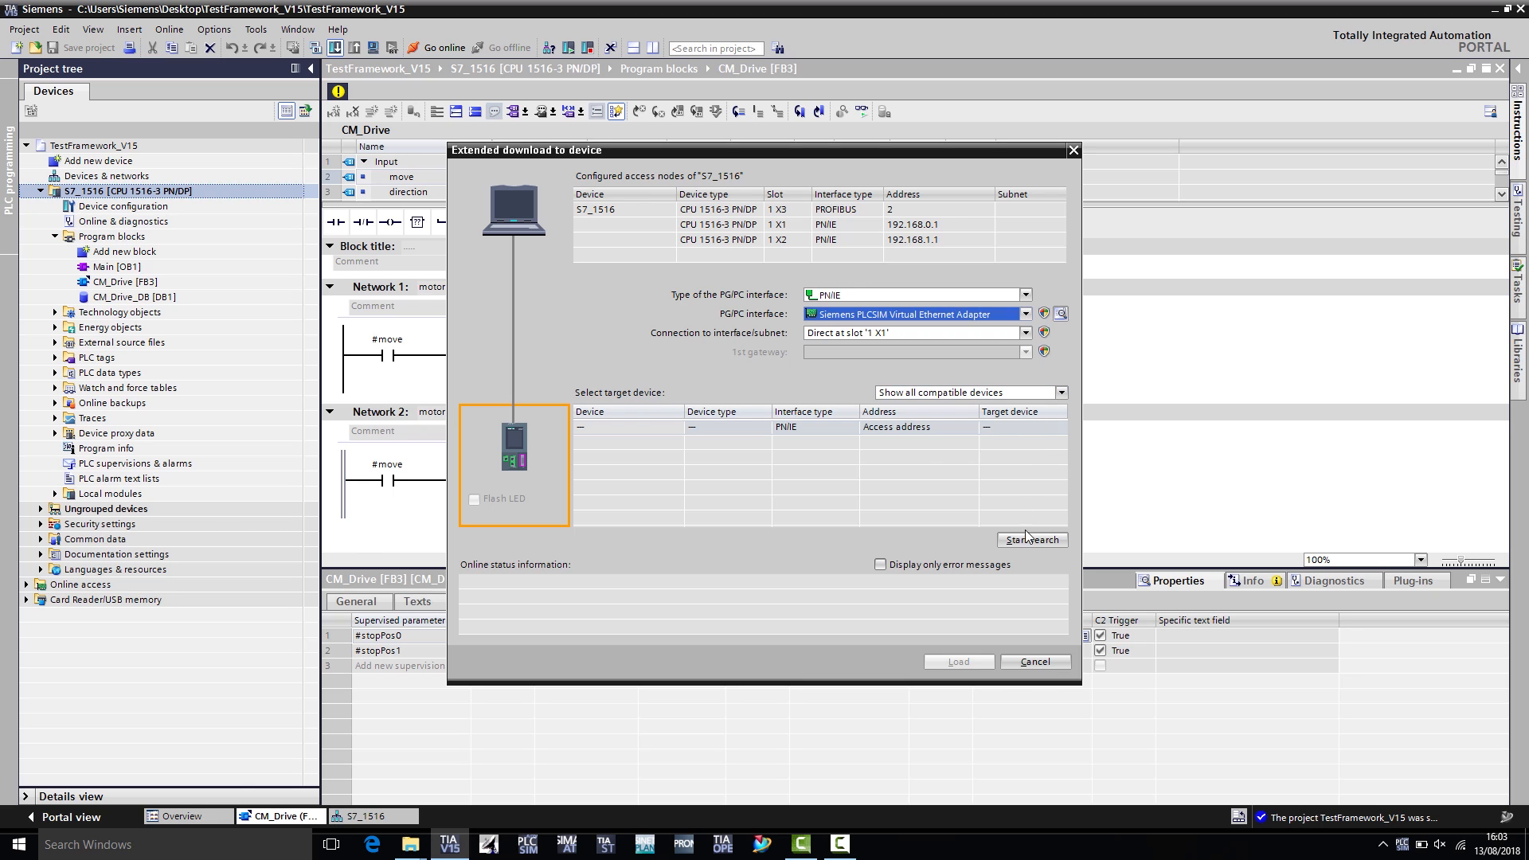
click(1032, 539)
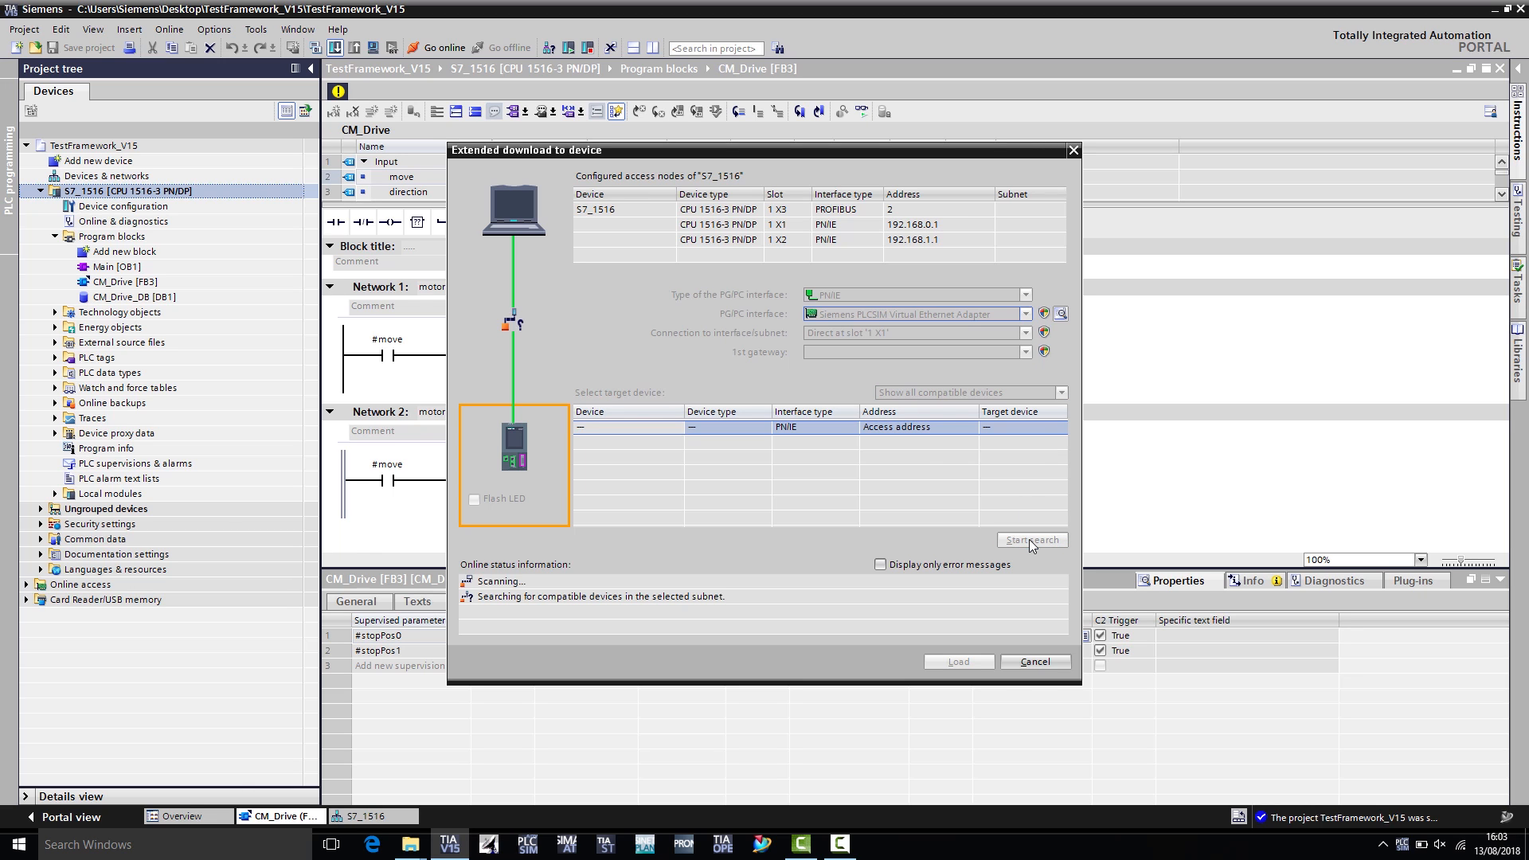
click(1030, 539)
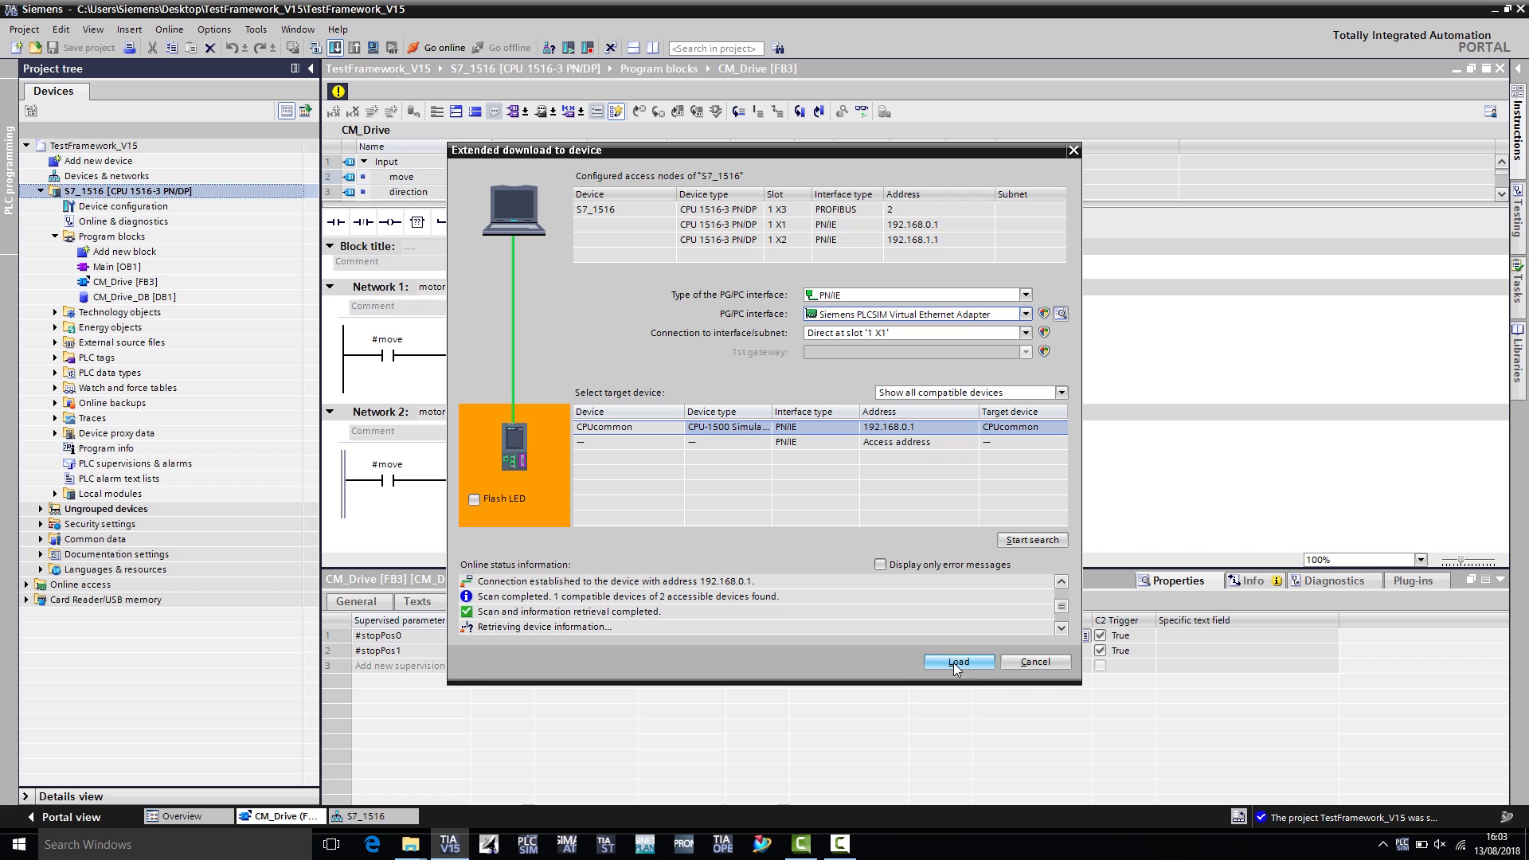
click(957, 661)
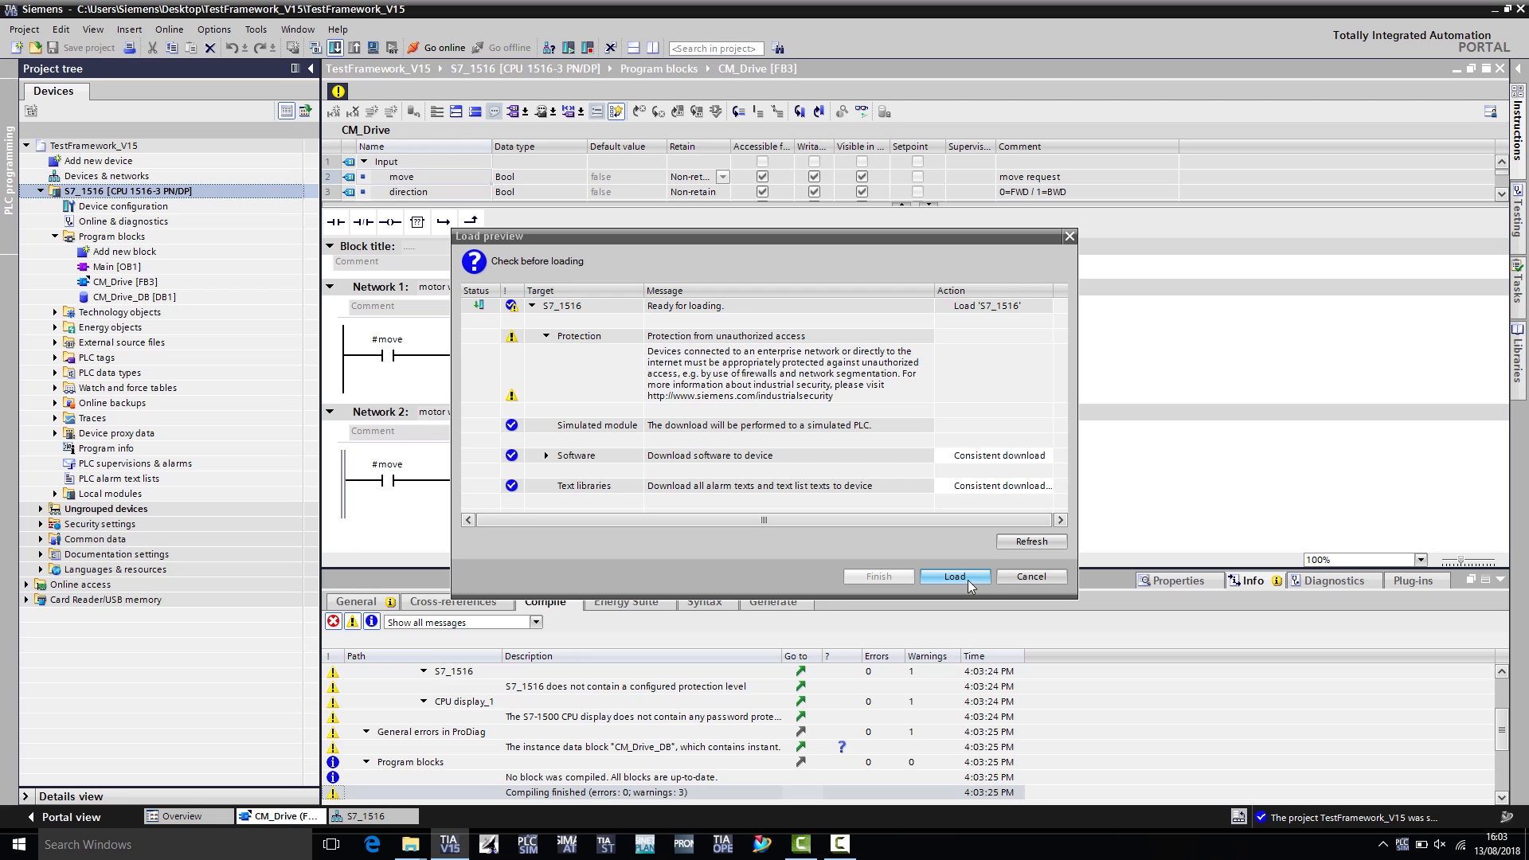
- Load the program to simulated PLC_1 and finish once loading completes without errors
click(954, 577)
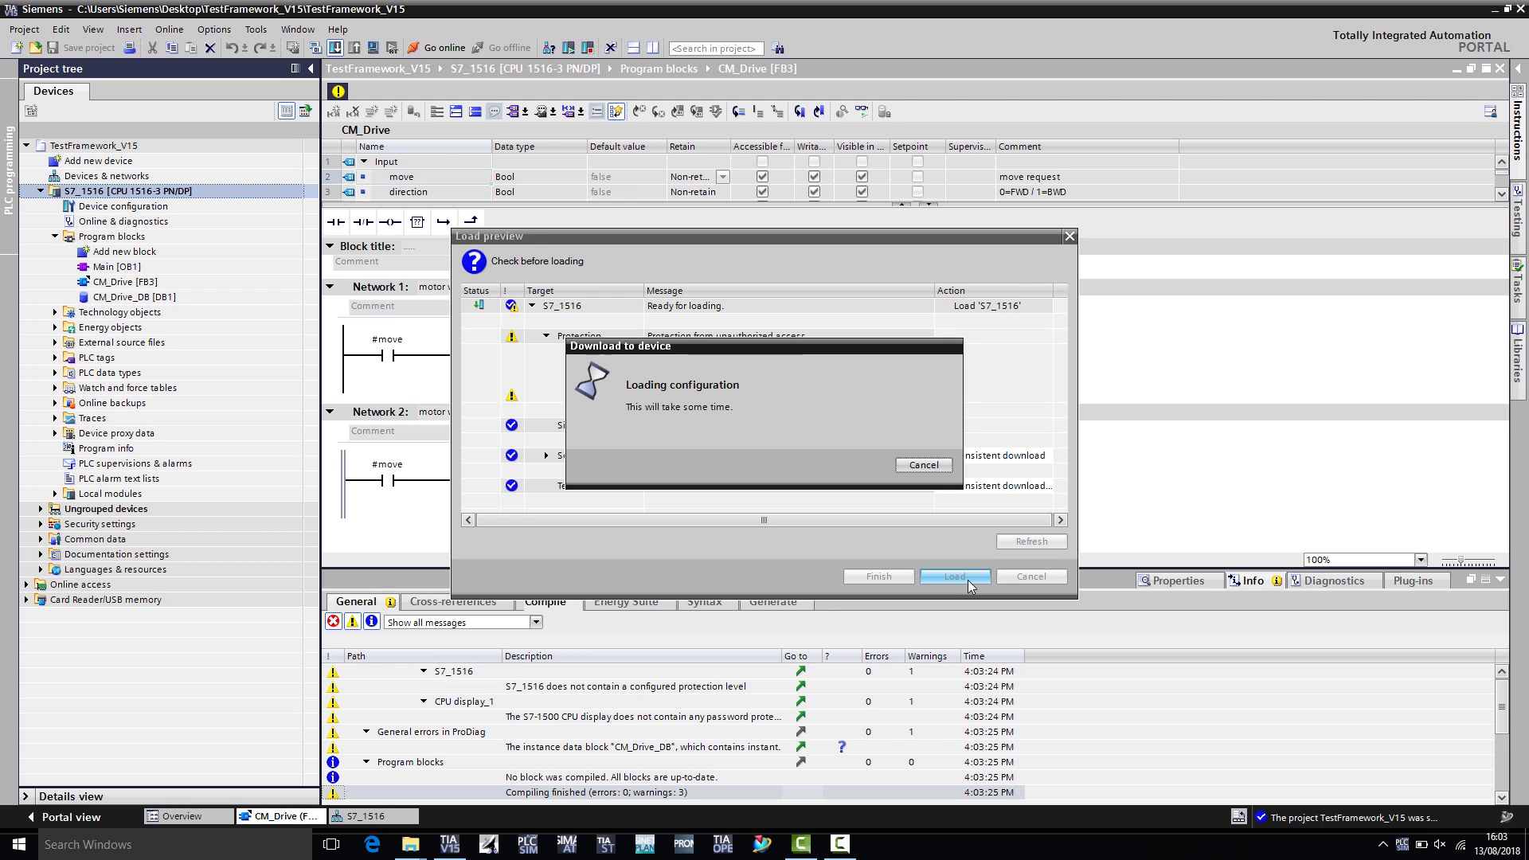
click(952, 576)
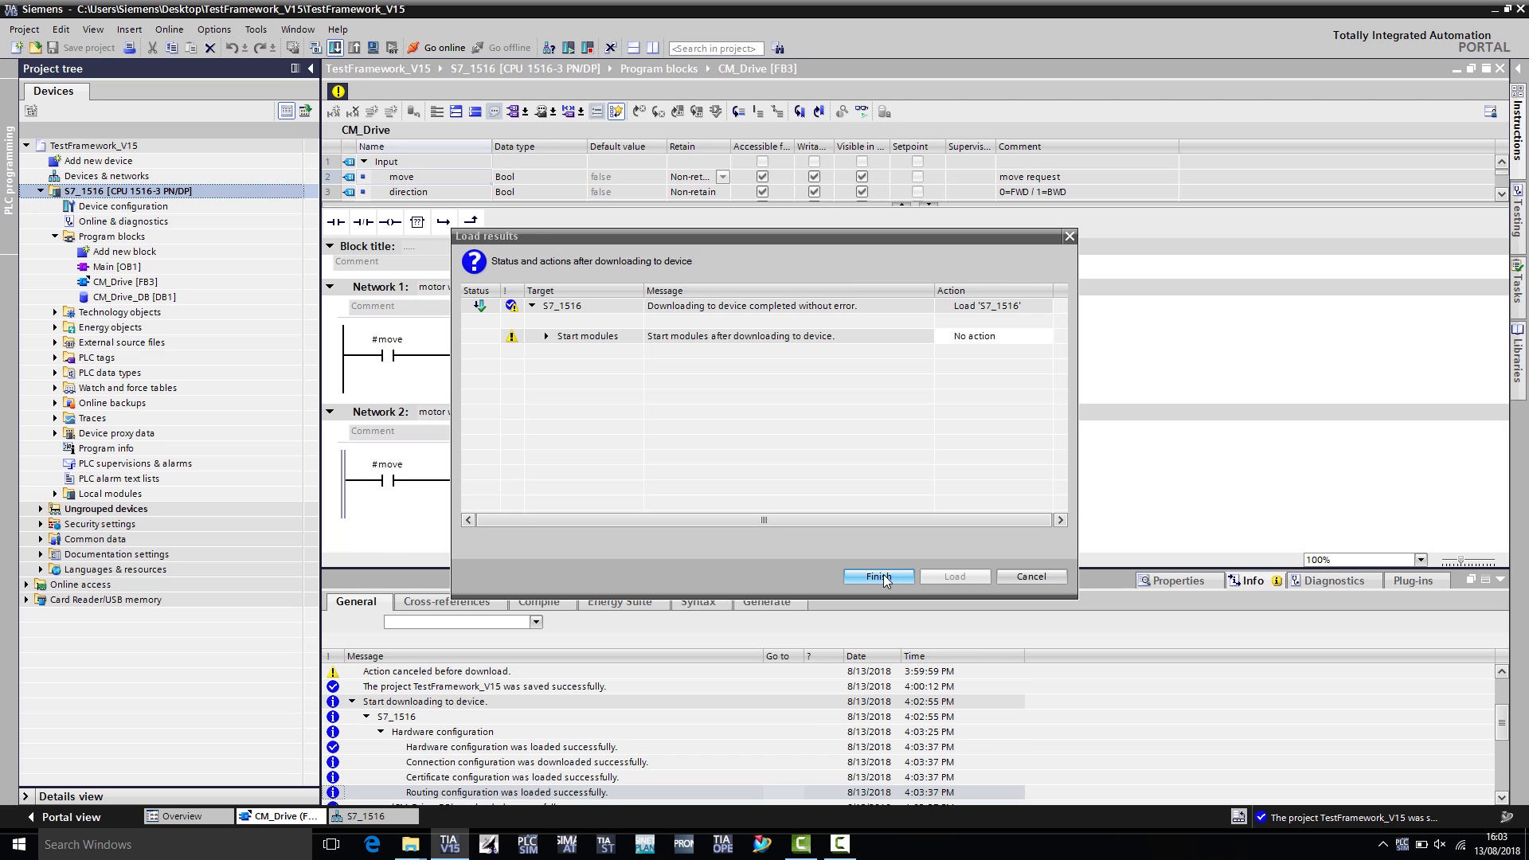
click(876, 577)
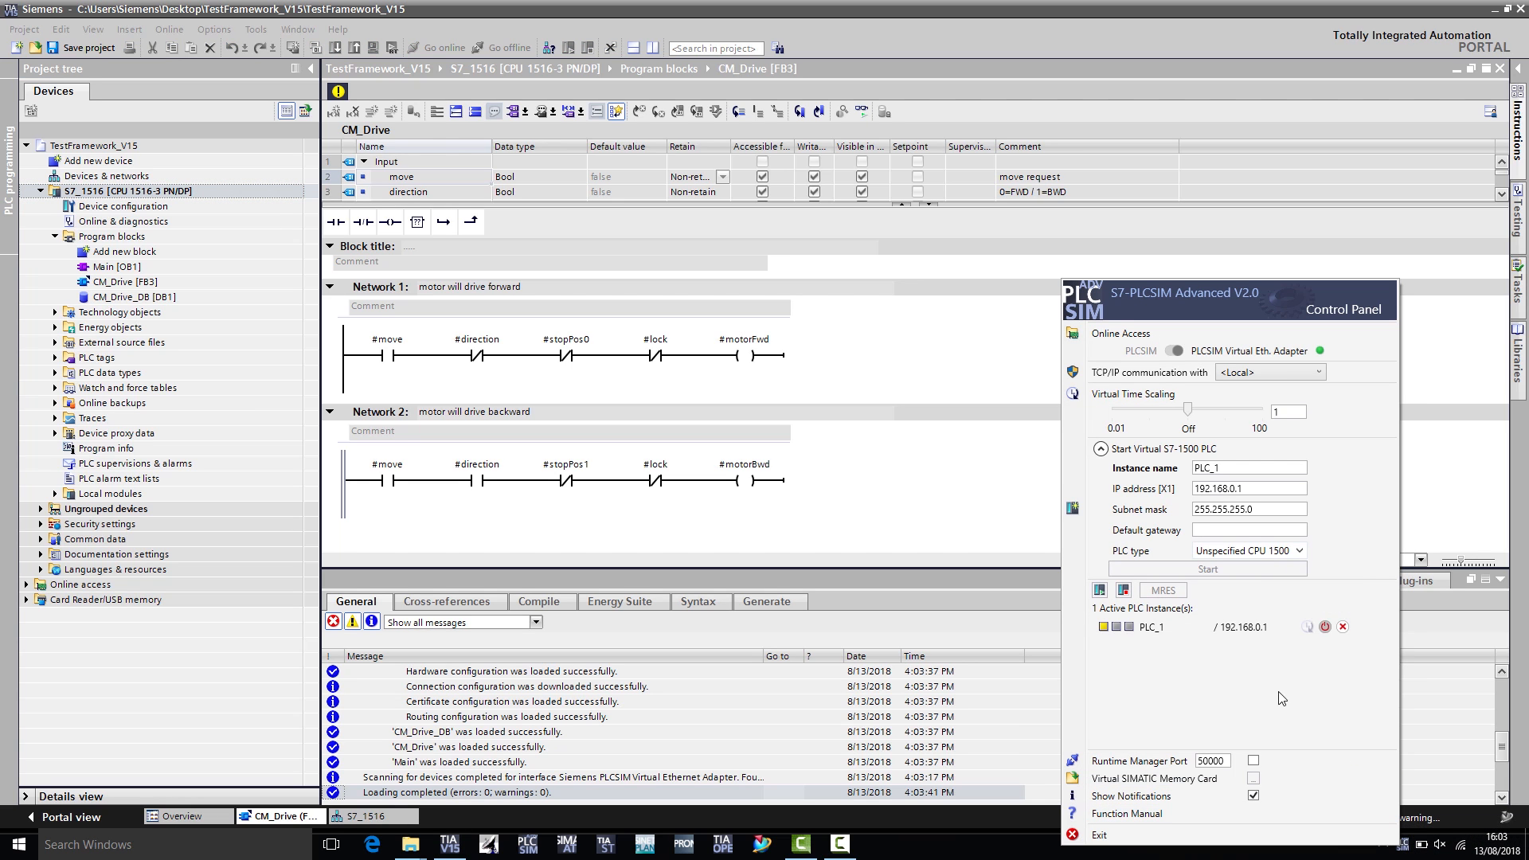
mouse_move(1158, 636)
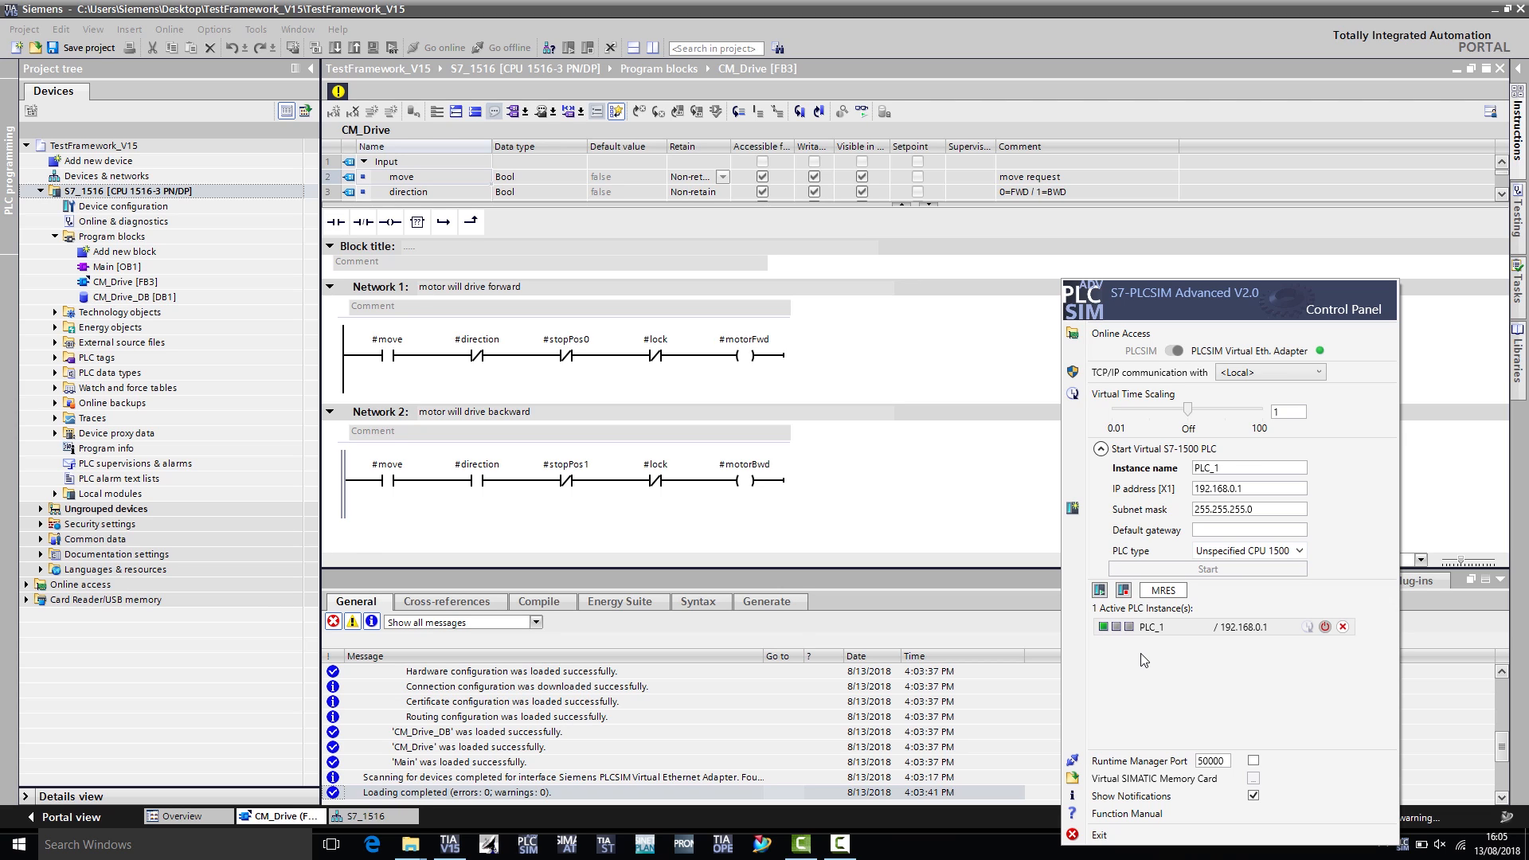
mouse_move(692, 407)
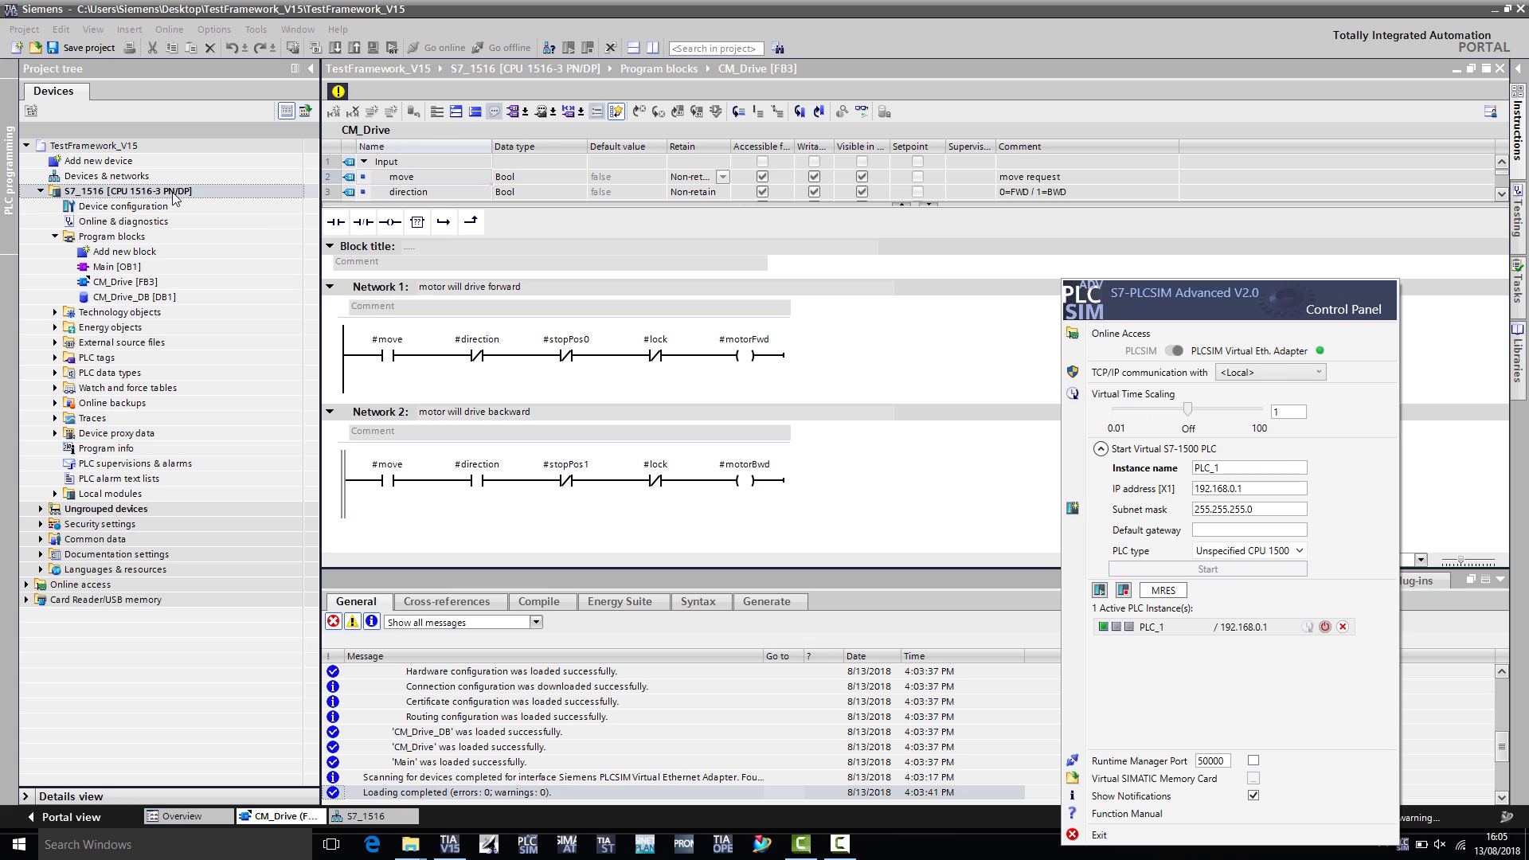
mouse_move(110, 195)
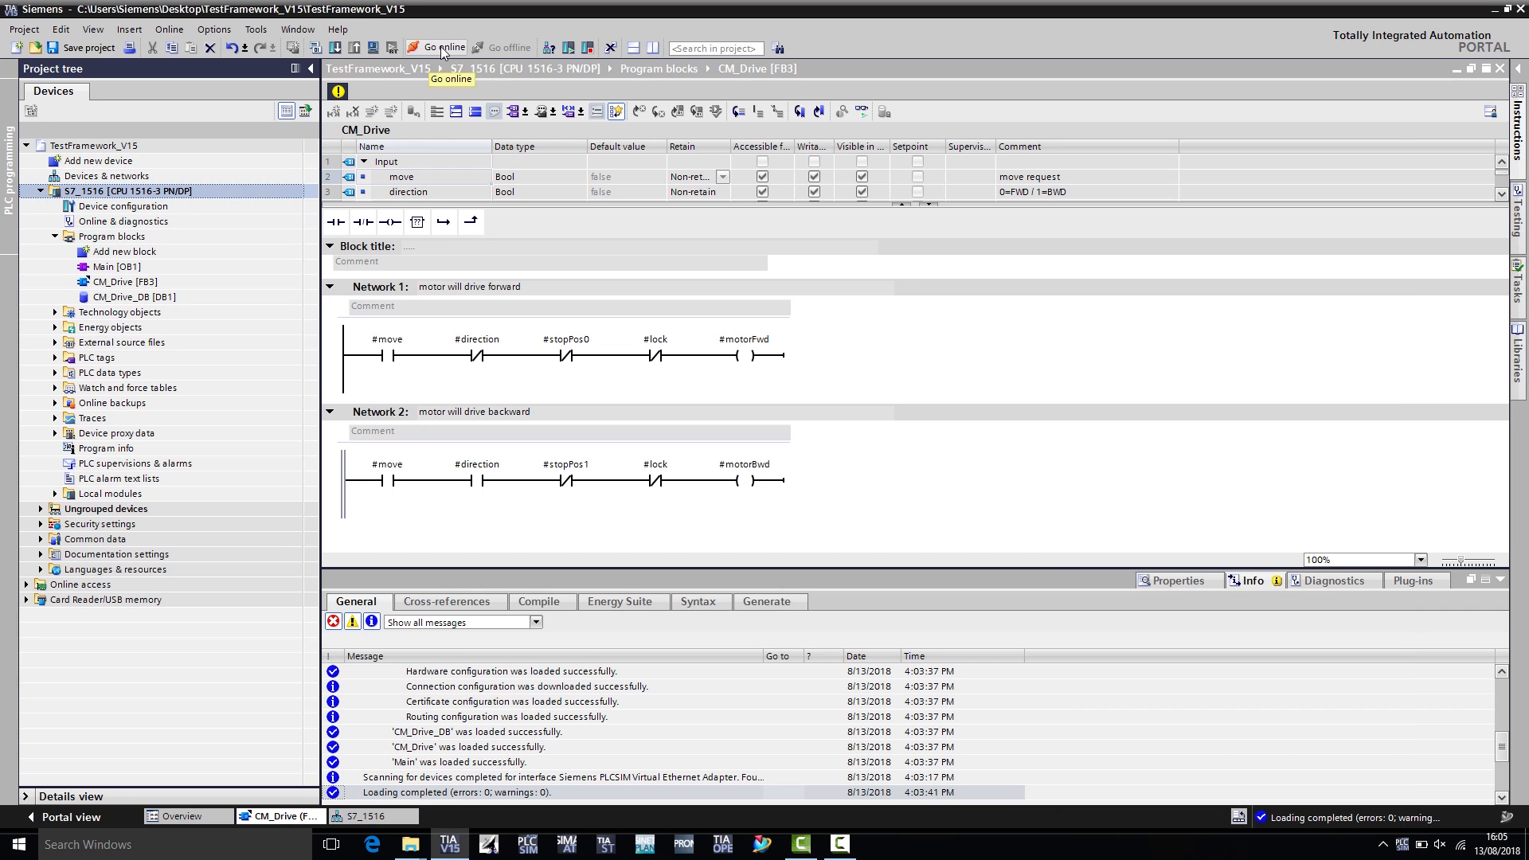
- Go online with the simulated S7_1516 and select Motor_Test under Watch and force tables
click(437, 47)
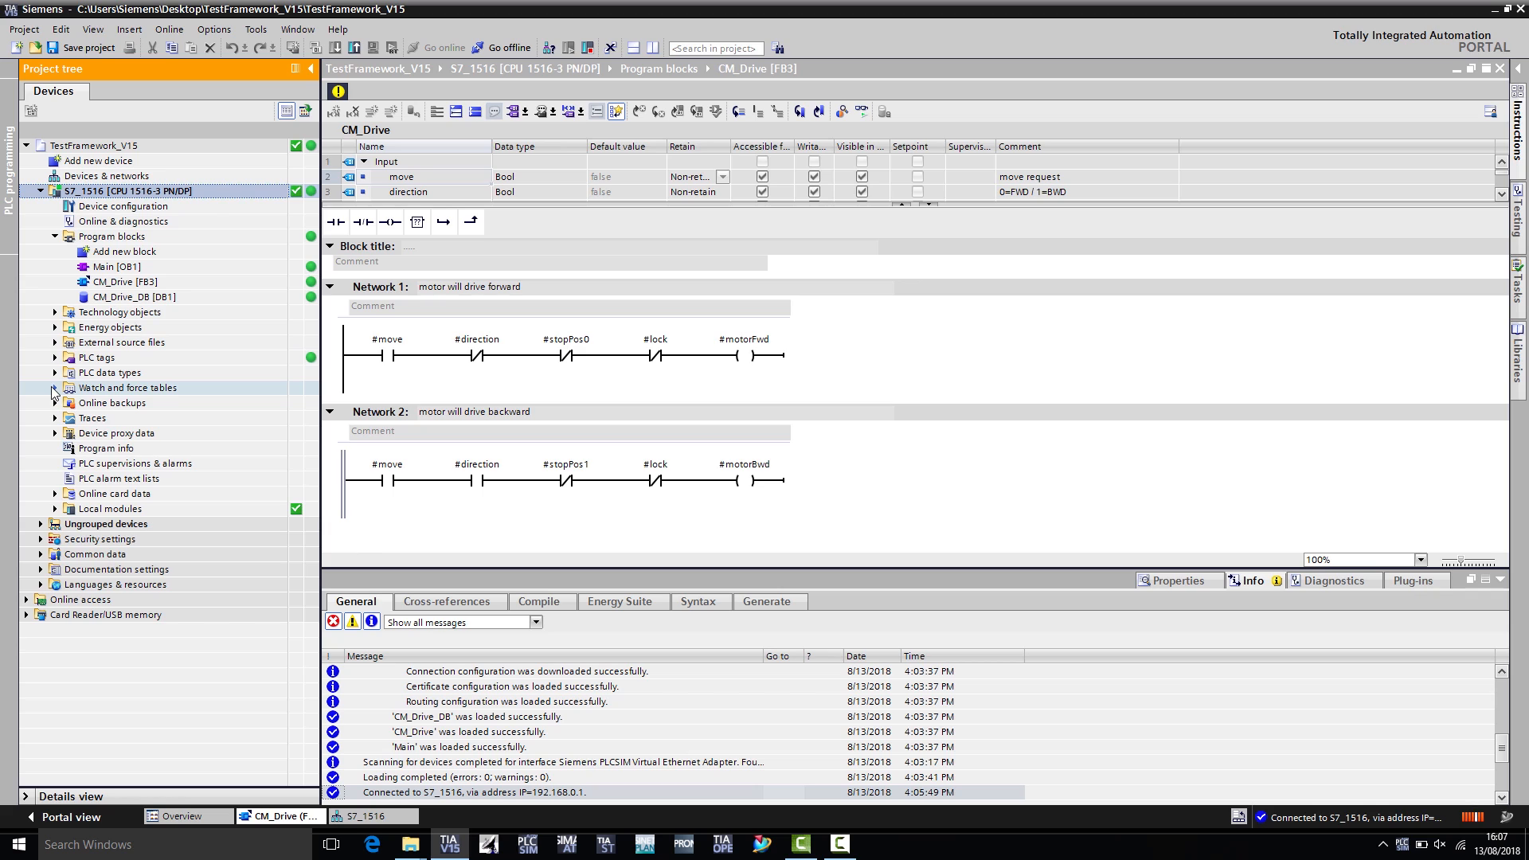
click(55, 387)
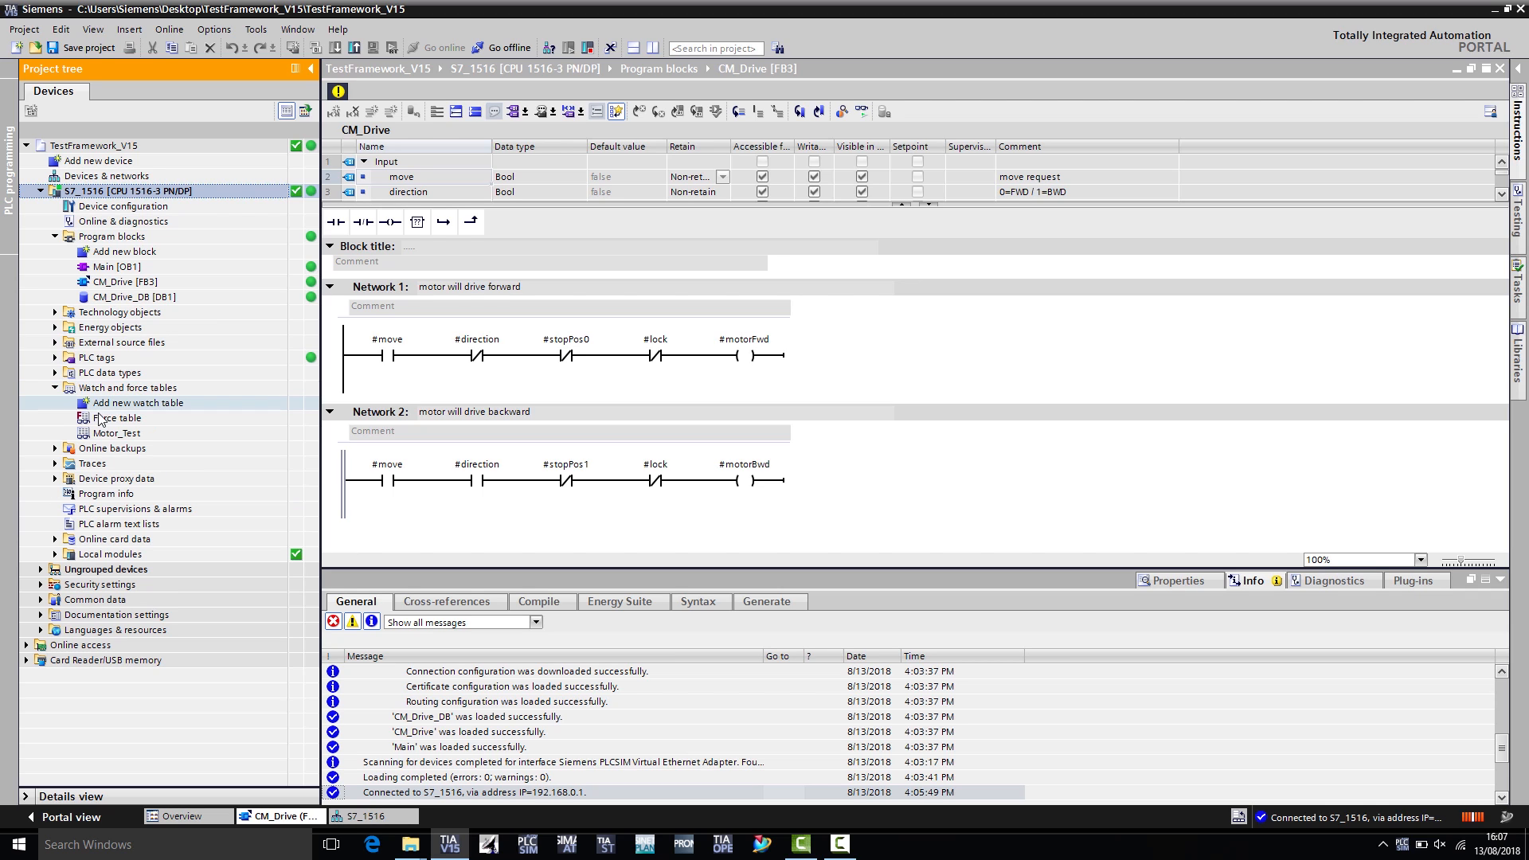
click(117, 418)
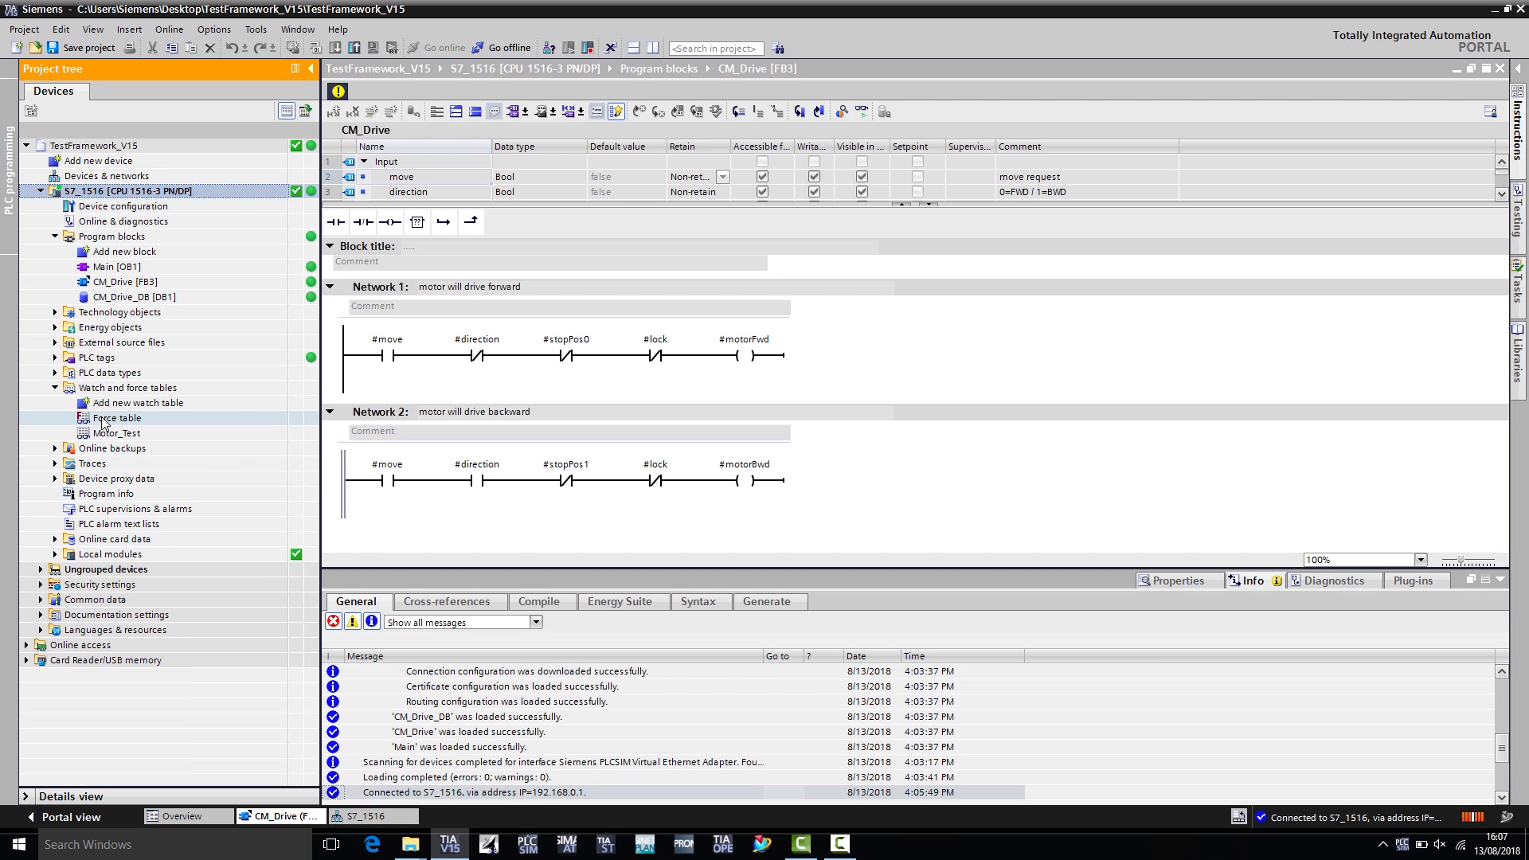
click(117, 433)
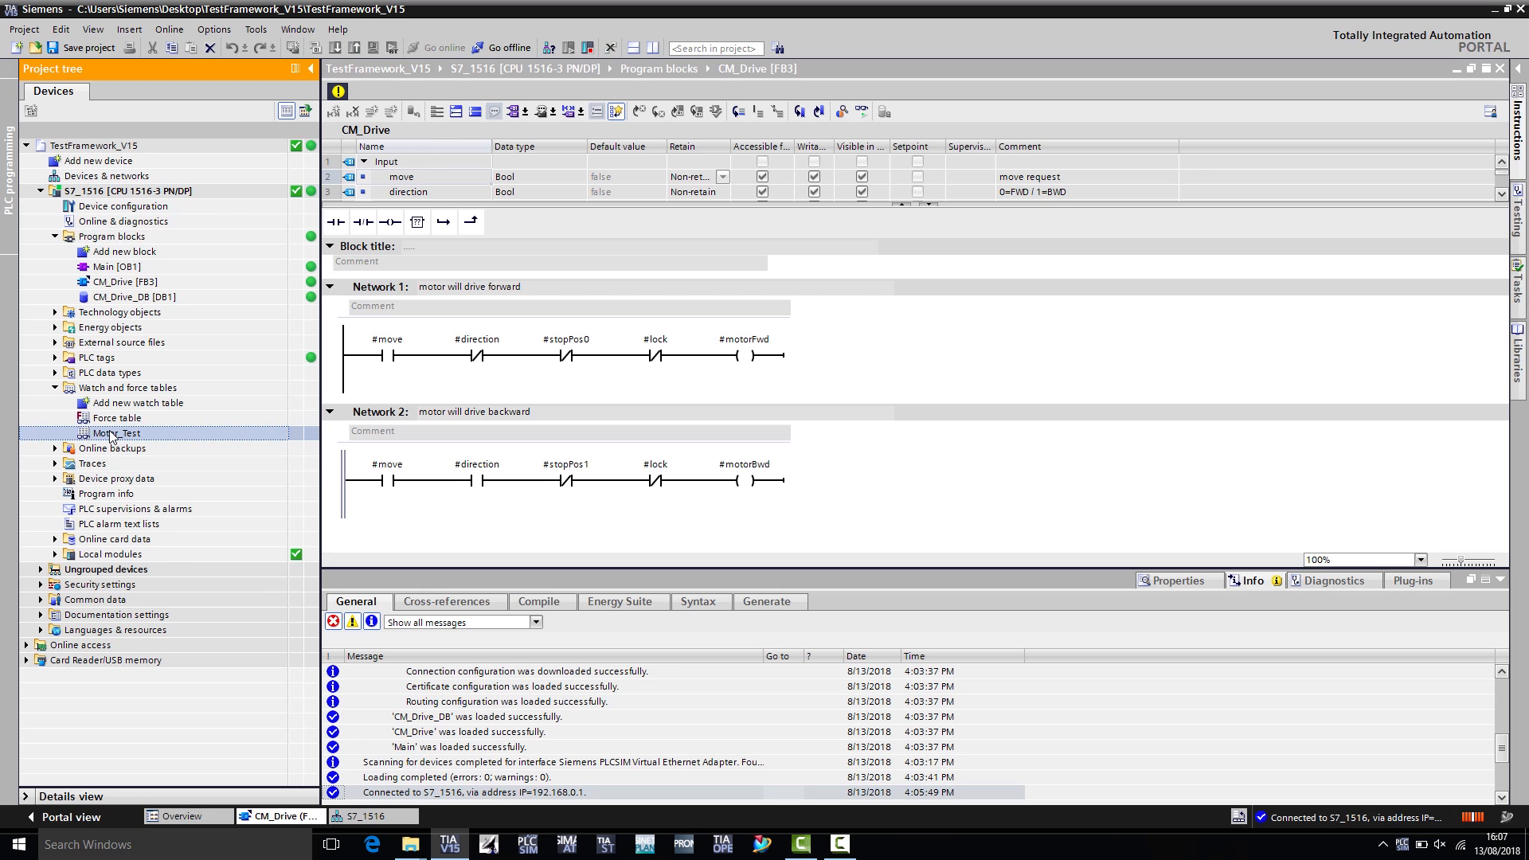
- Monitor Motor_Test live and modify move, direction and lock to TRUE
double_click(115, 433)
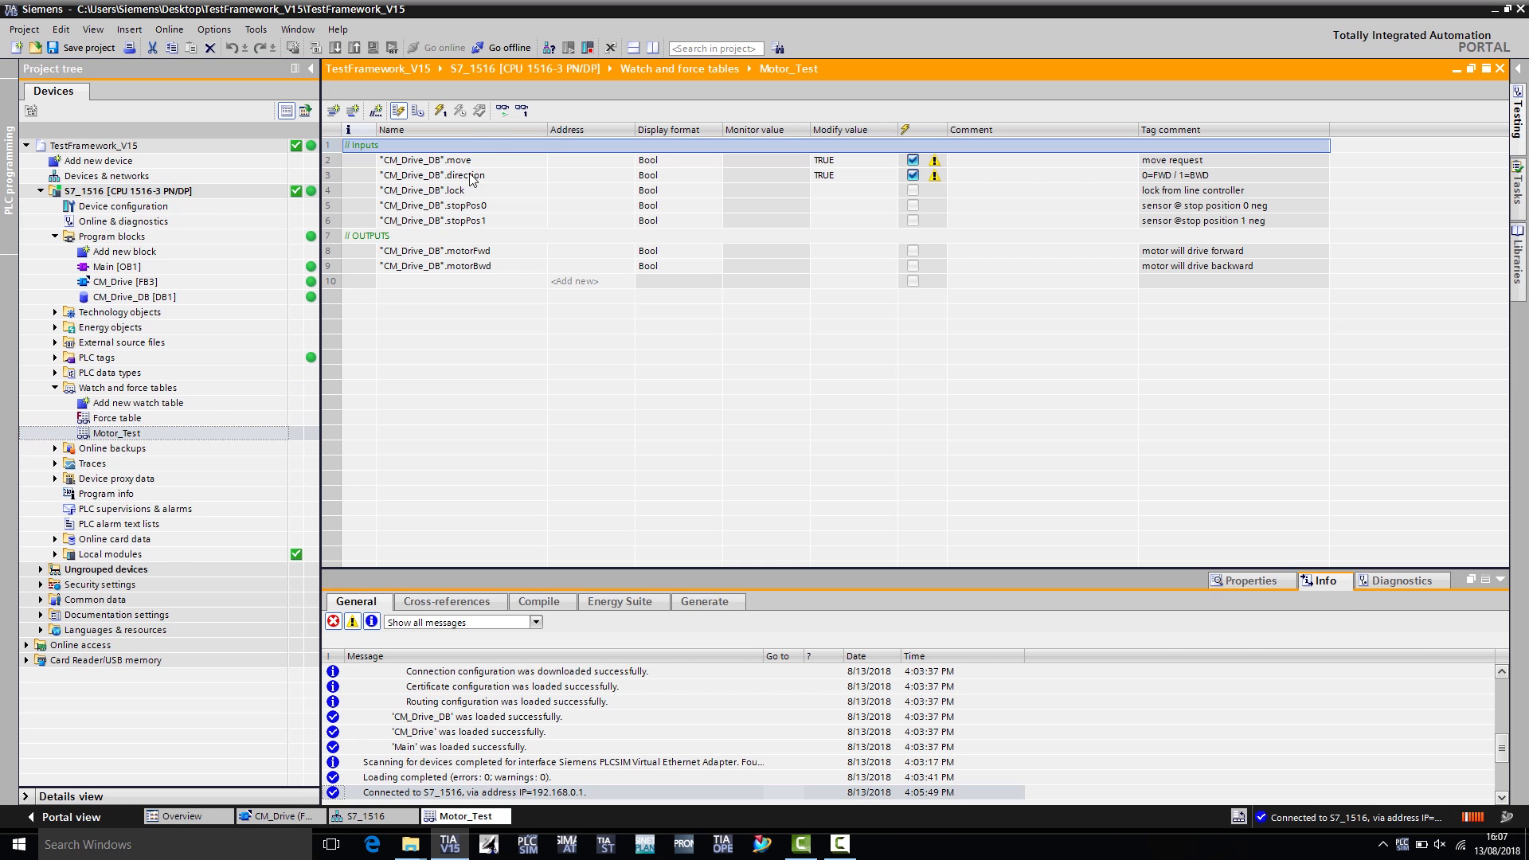
click(502, 110)
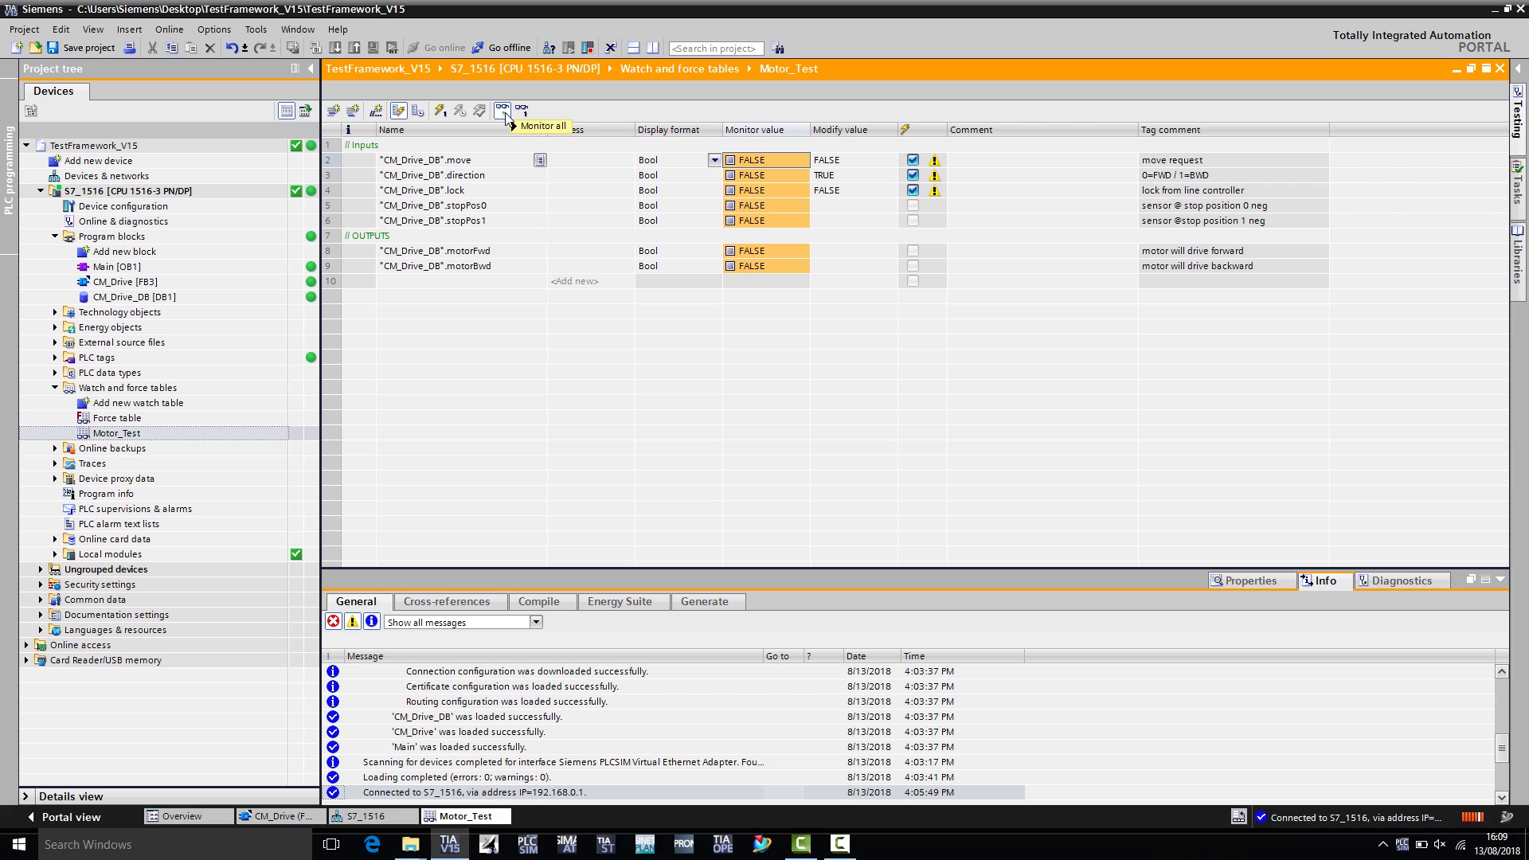
mouse_move(503, 110)
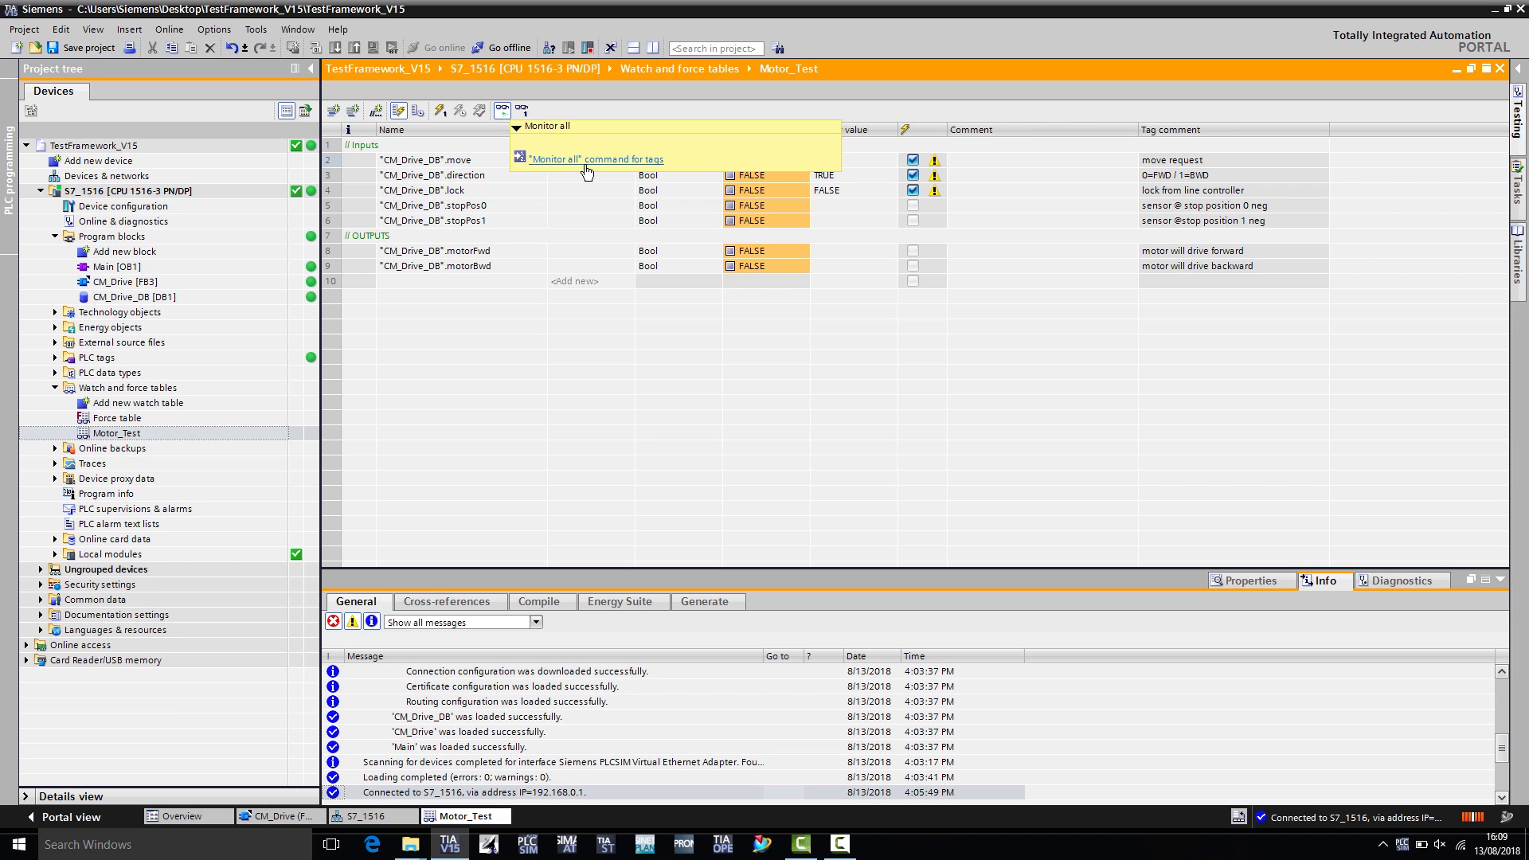
mouse_move(835, 251)
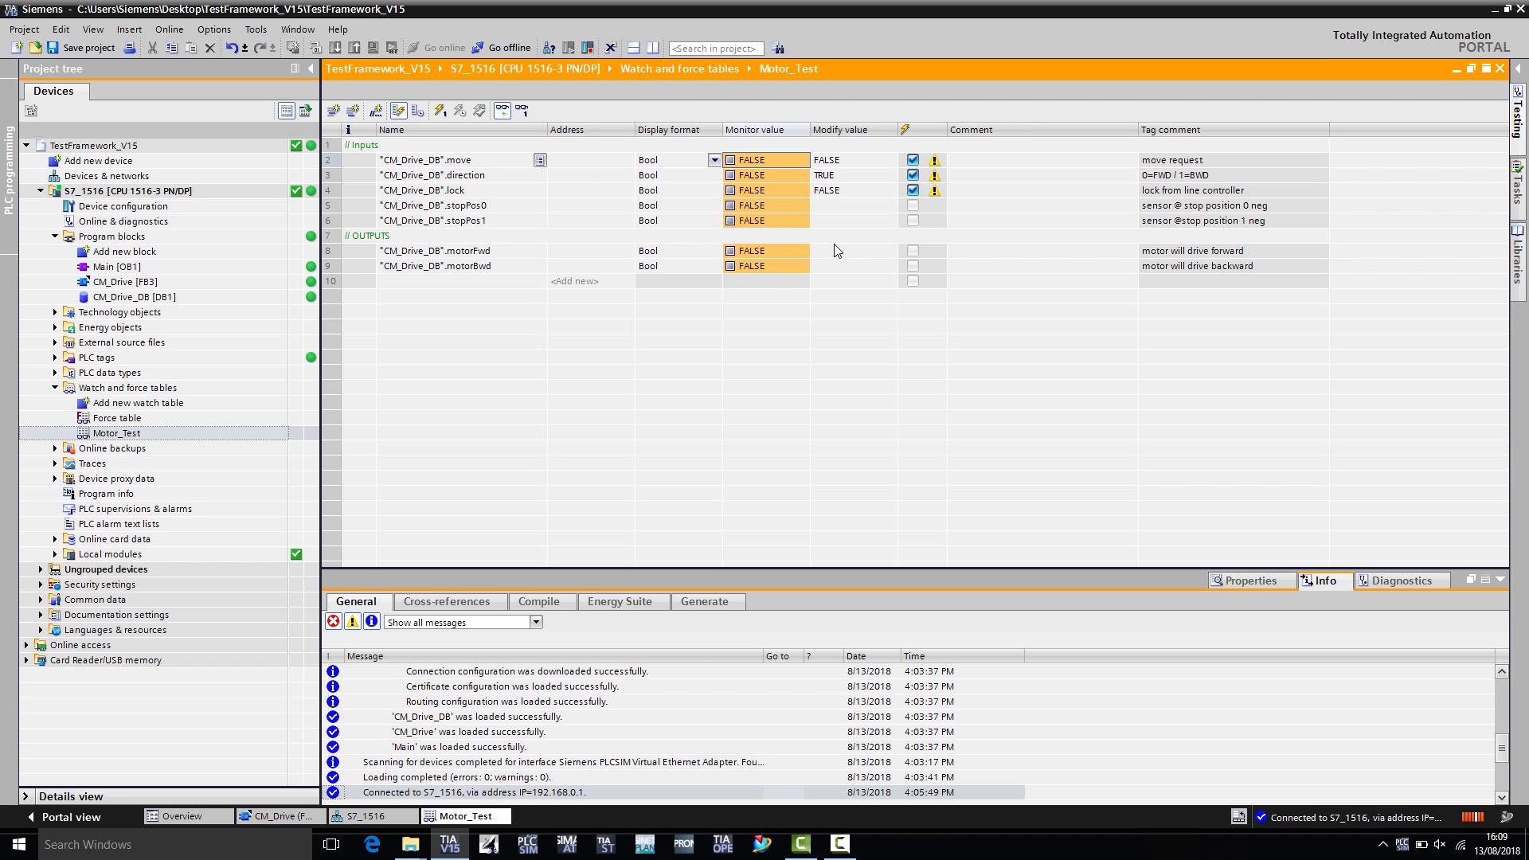
mouse_move(780, 186)
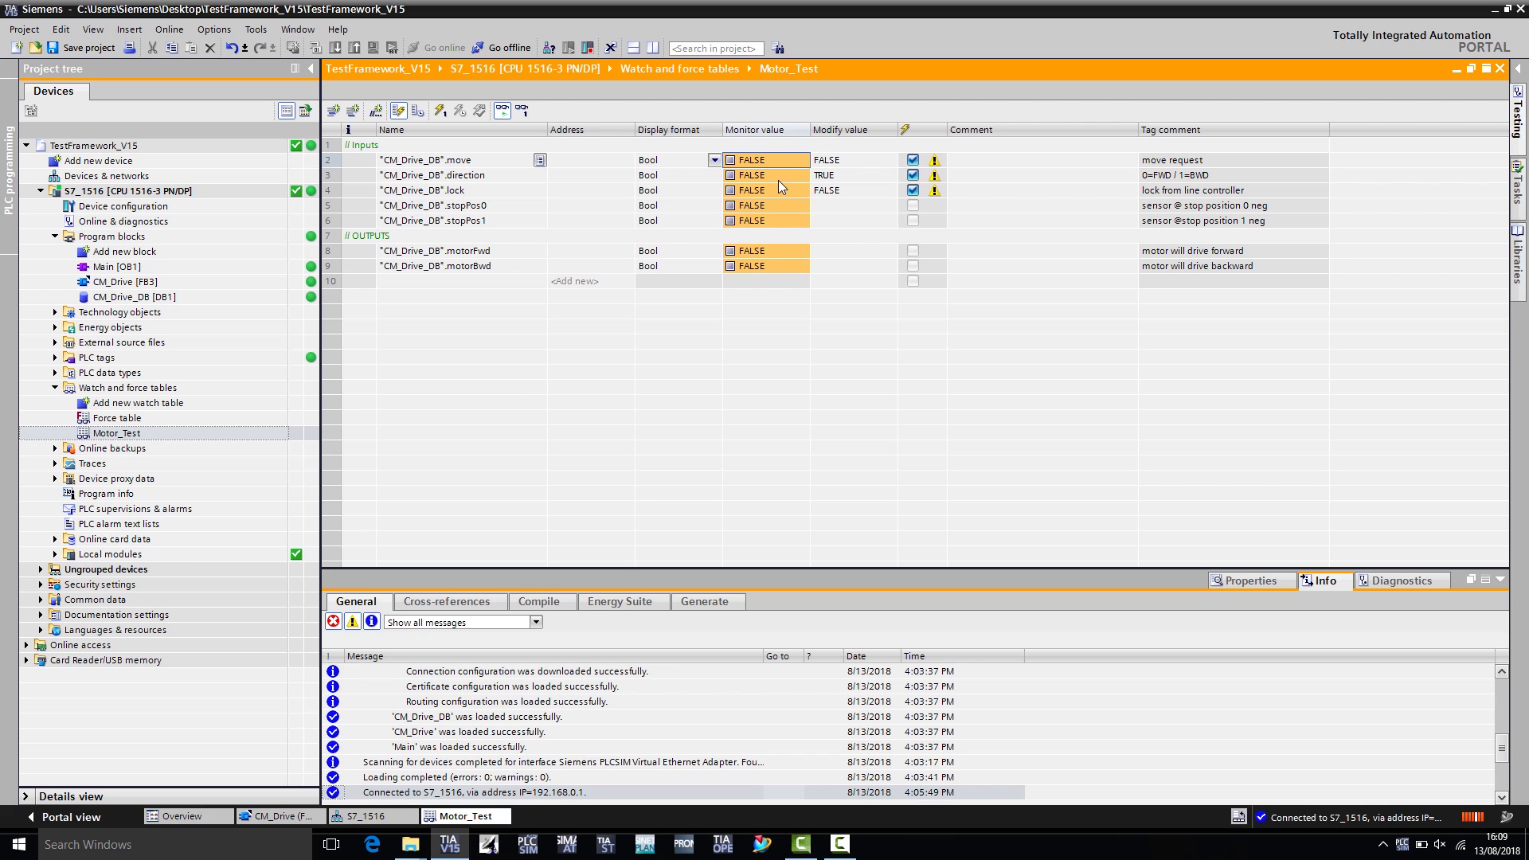
right_click(751, 175)
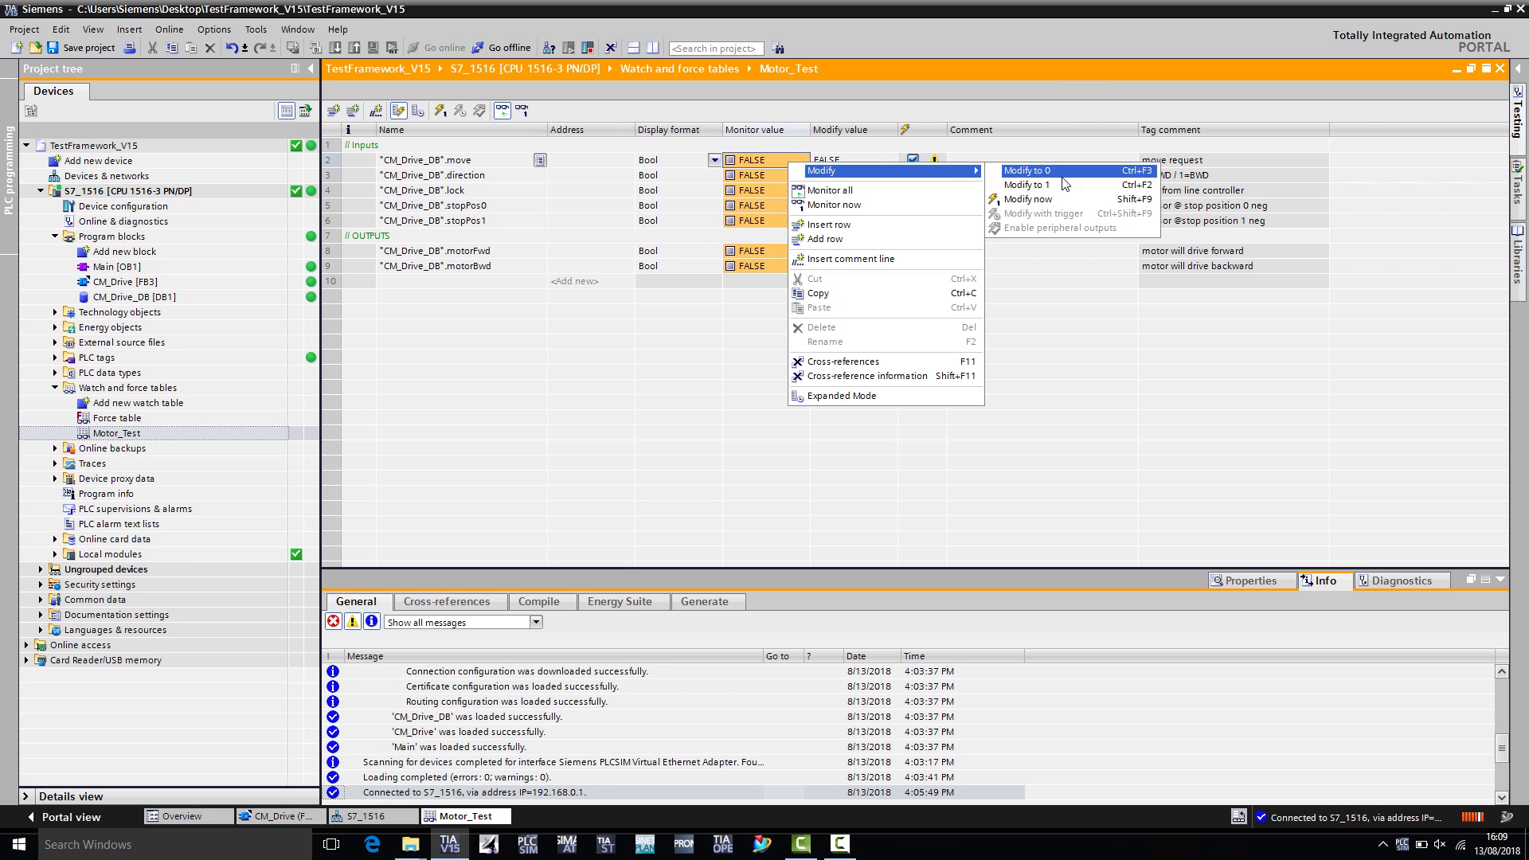
click(1021, 184)
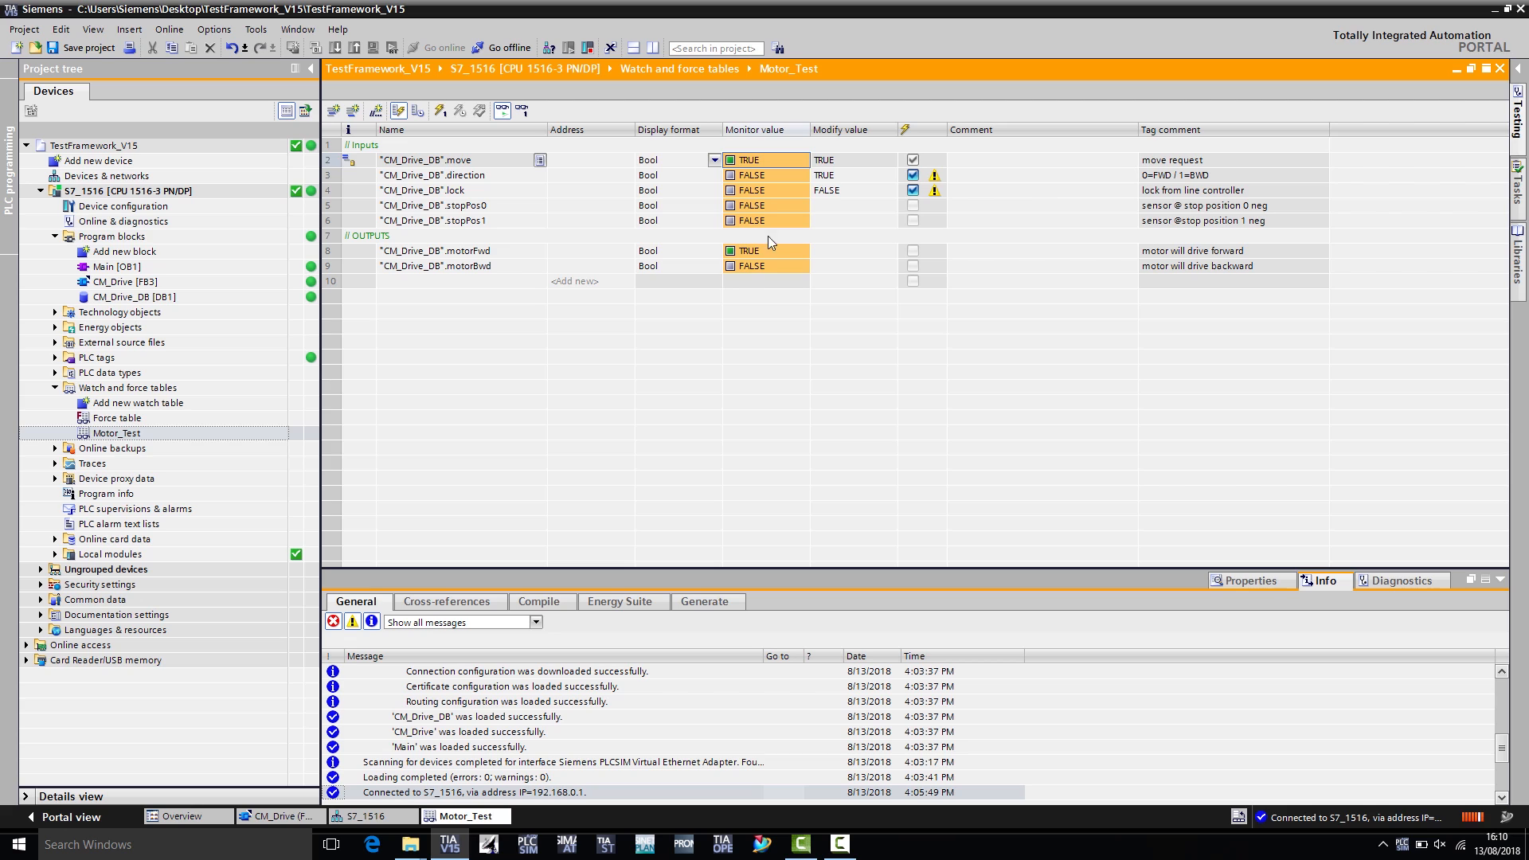
mouse_move(772, 251)
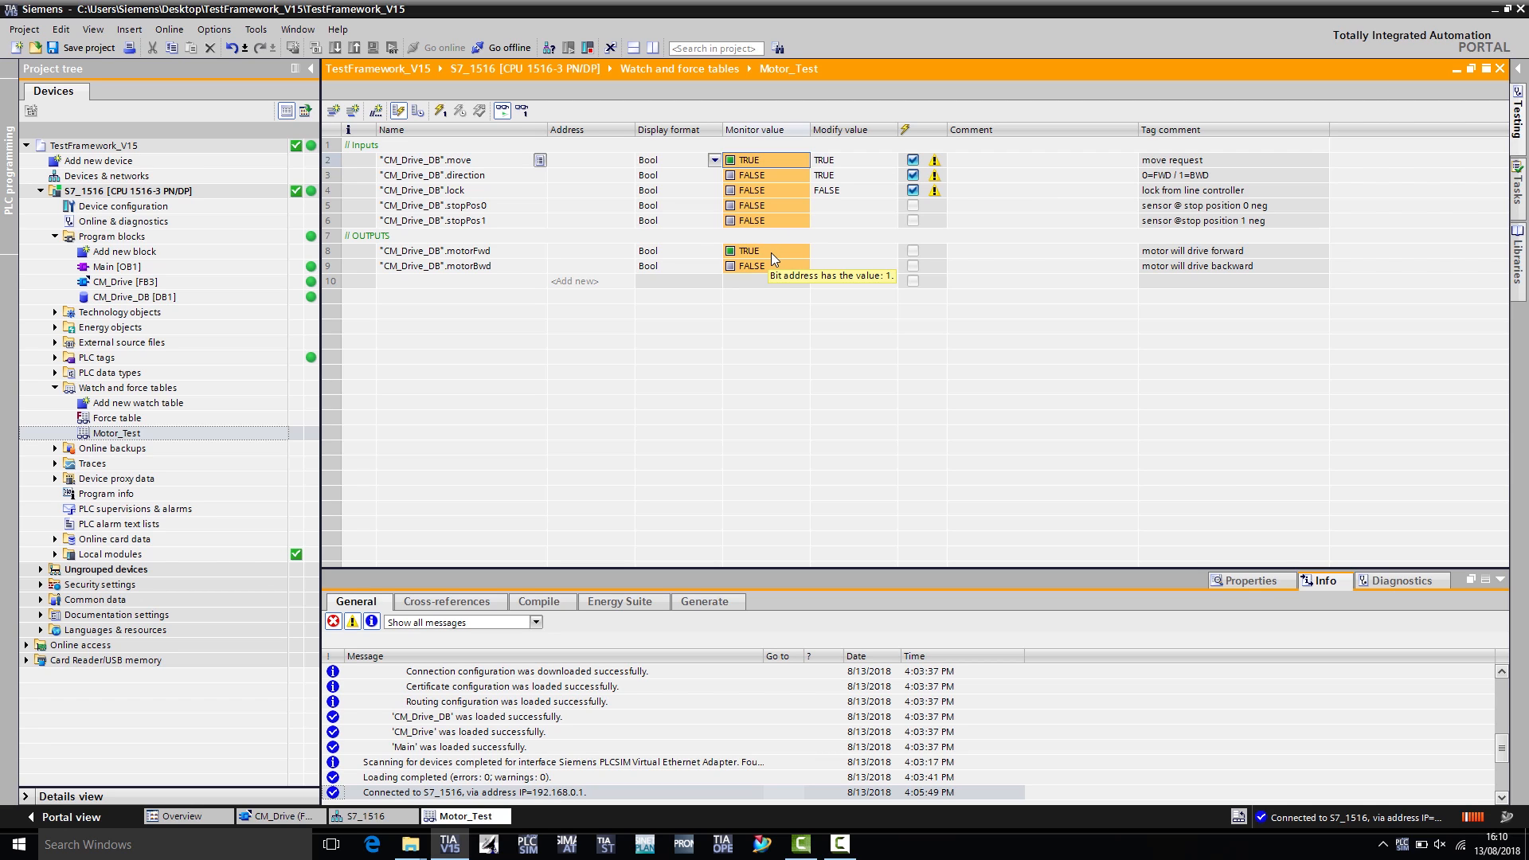
right_click(766, 175)
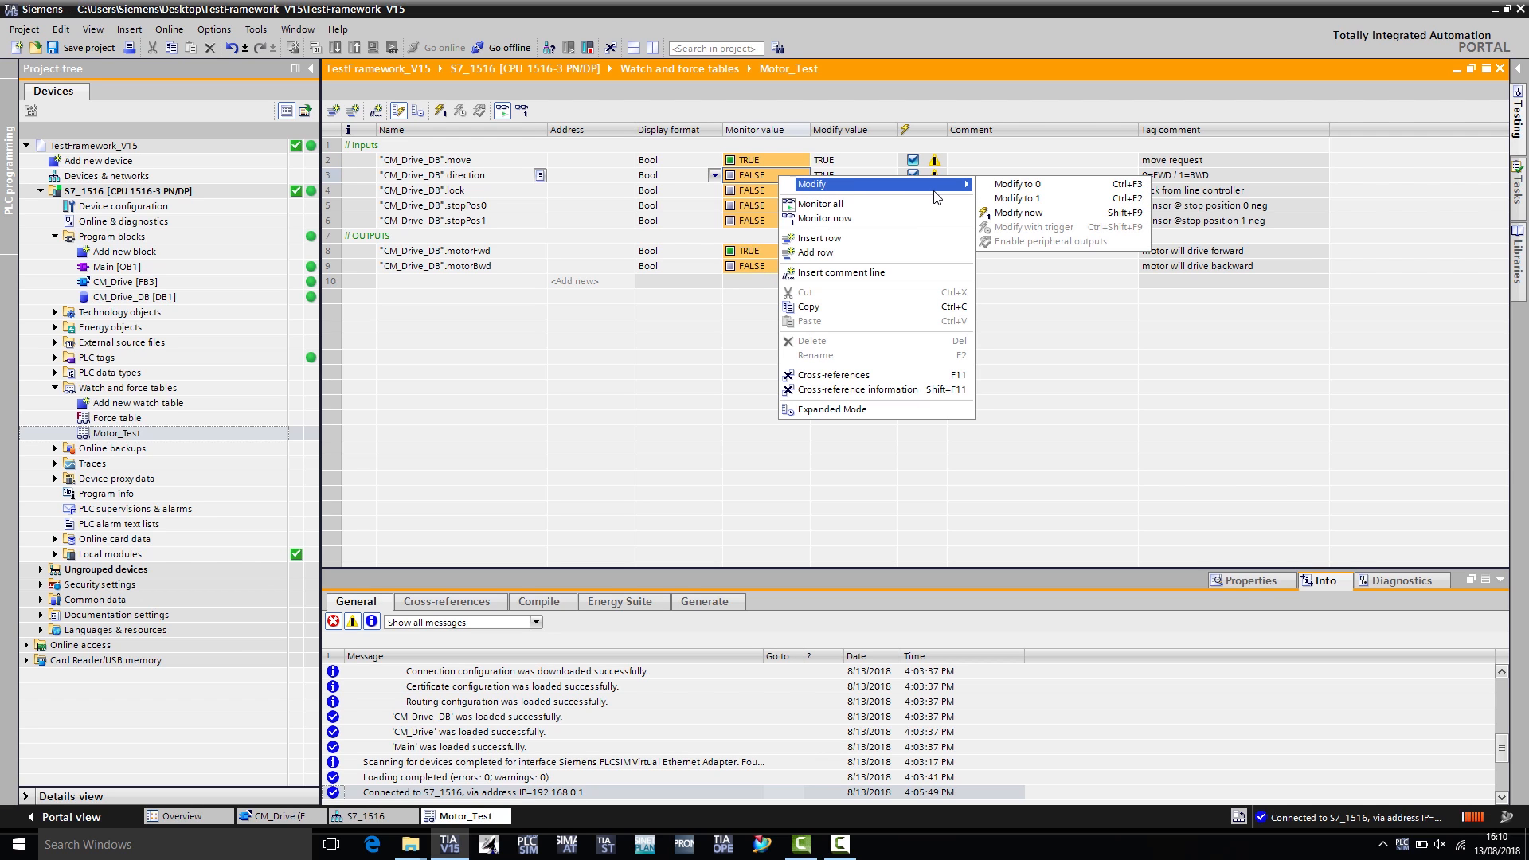
mouse_move(907, 192)
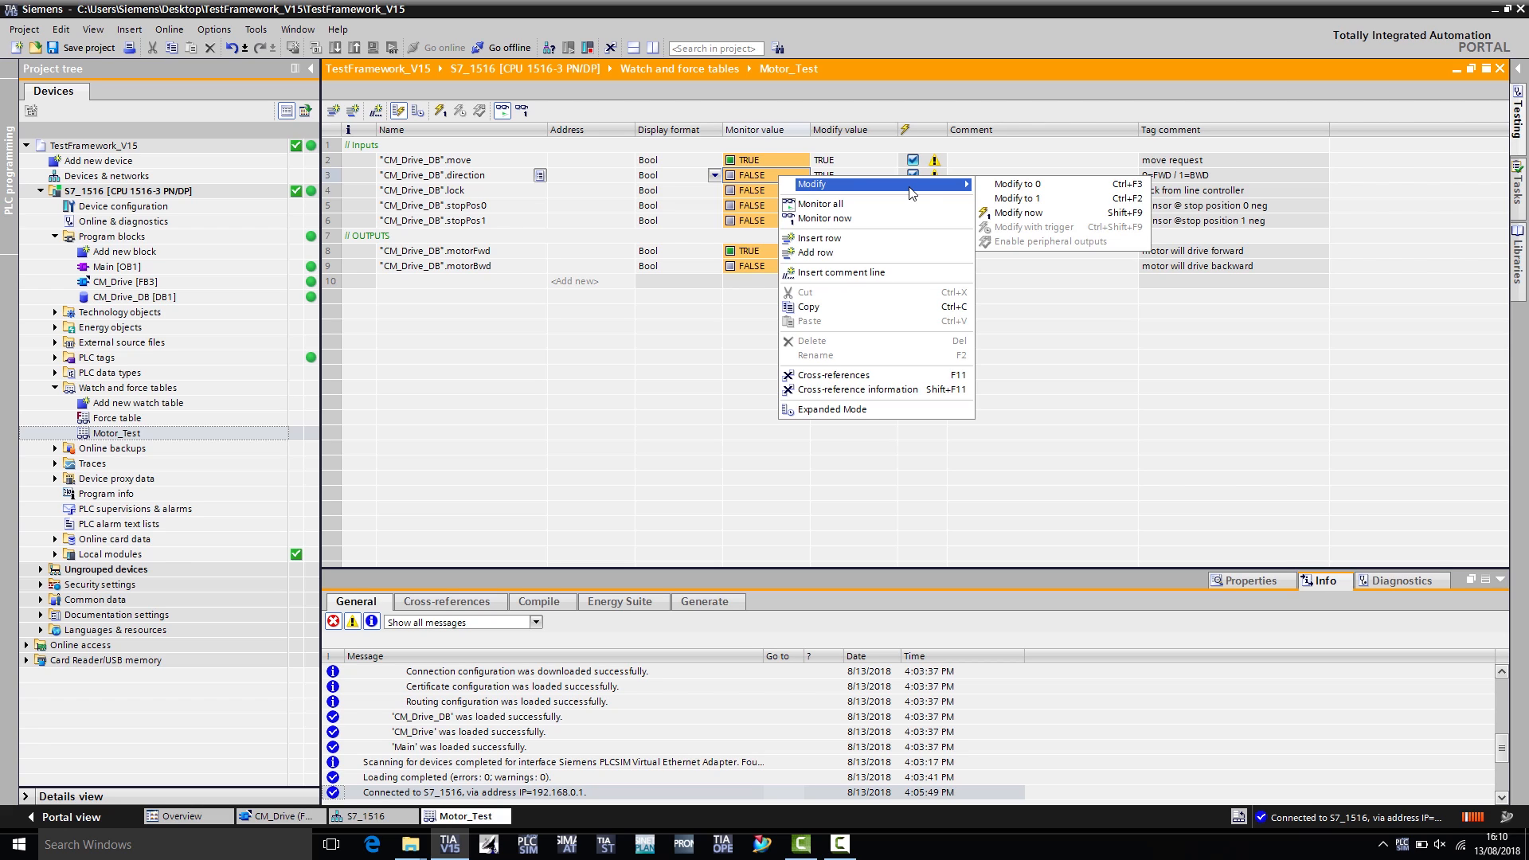
click(1017, 199)
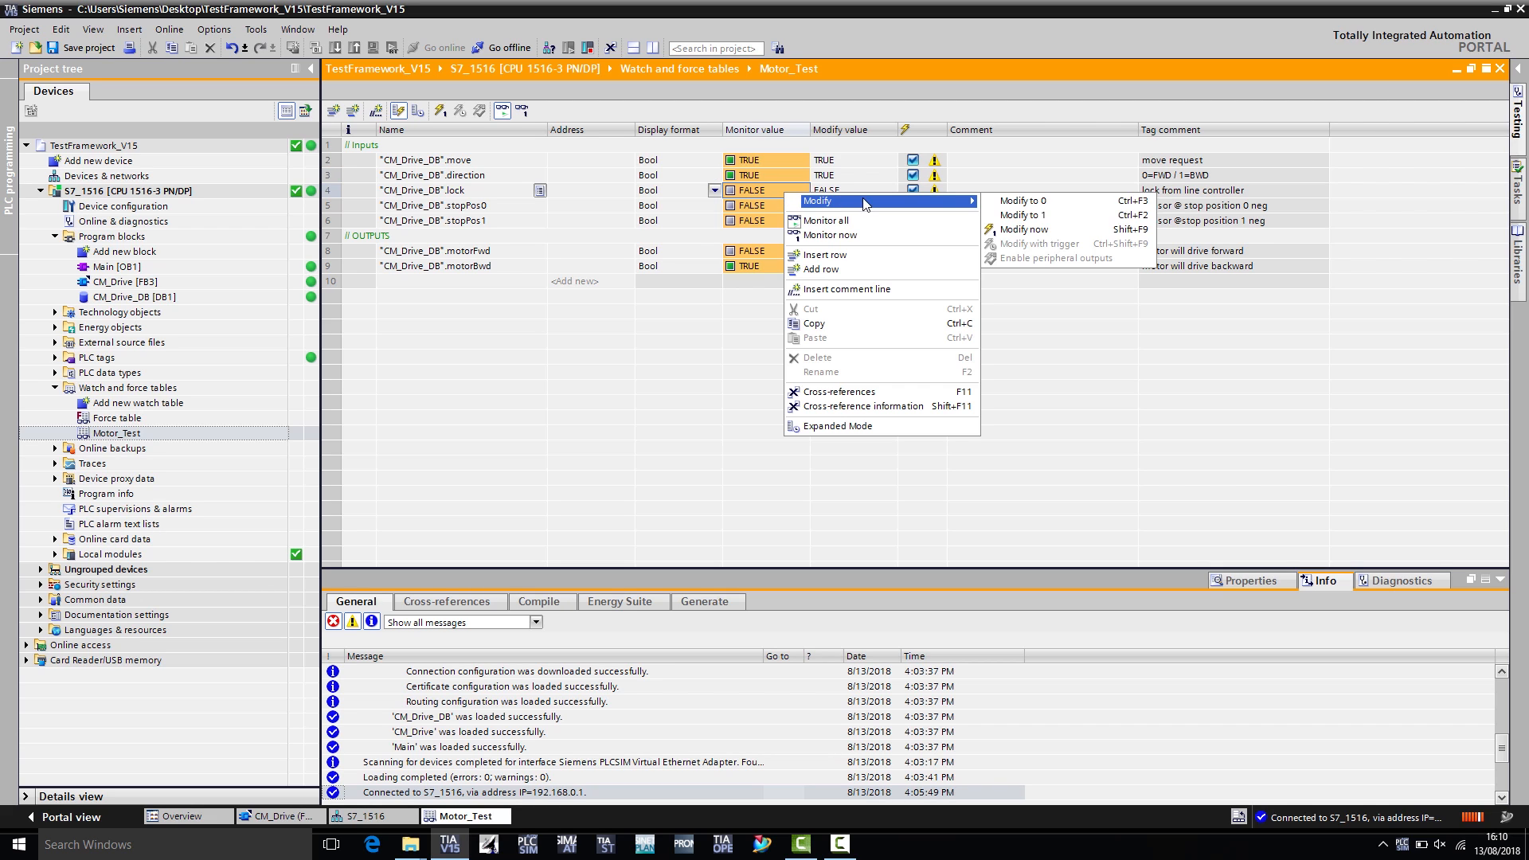
click(1022, 215)
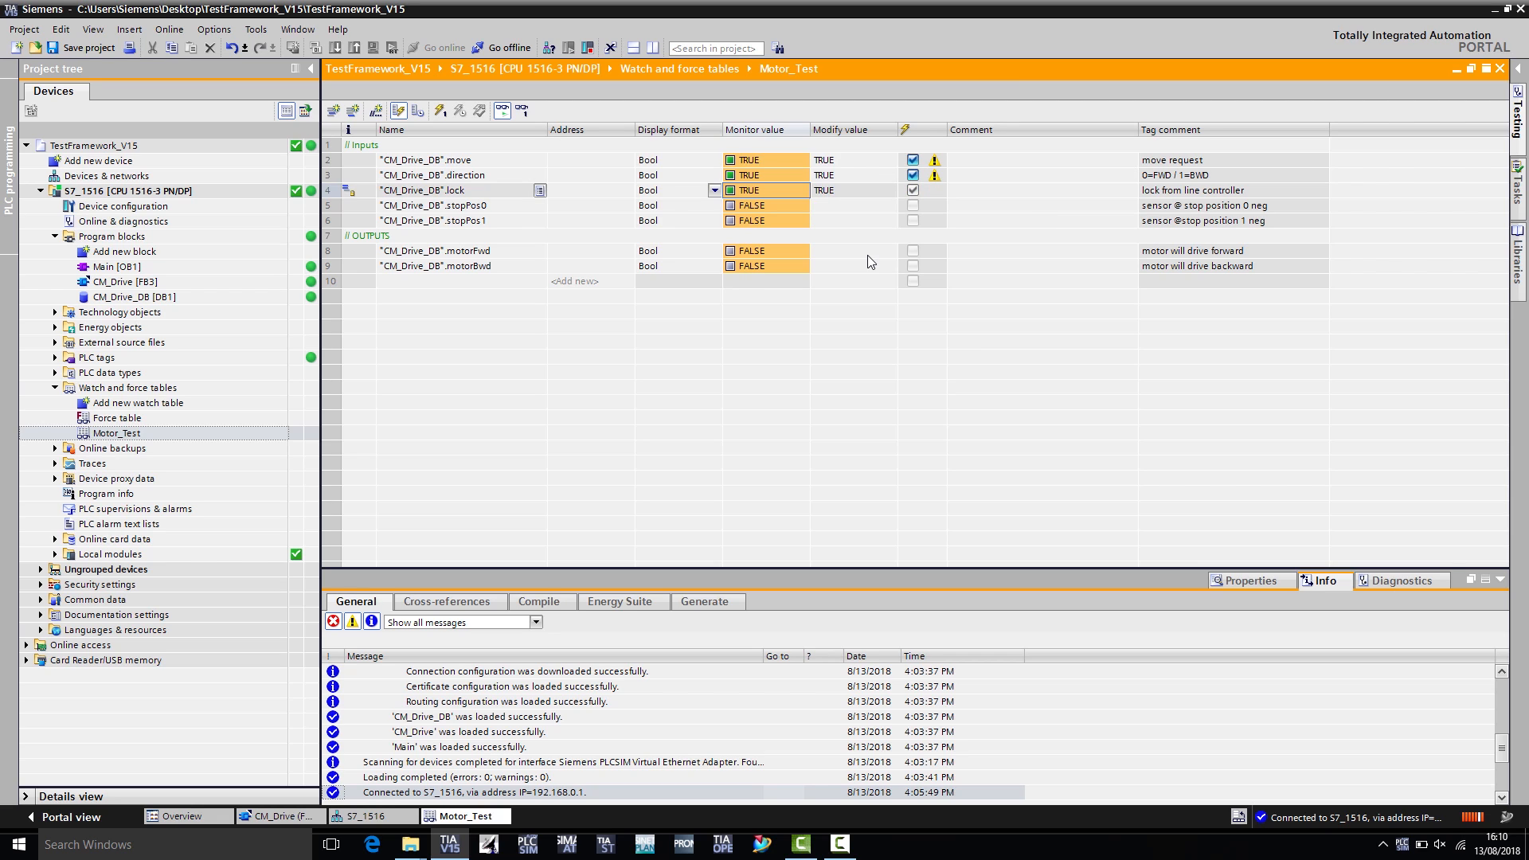
click(912, 190)
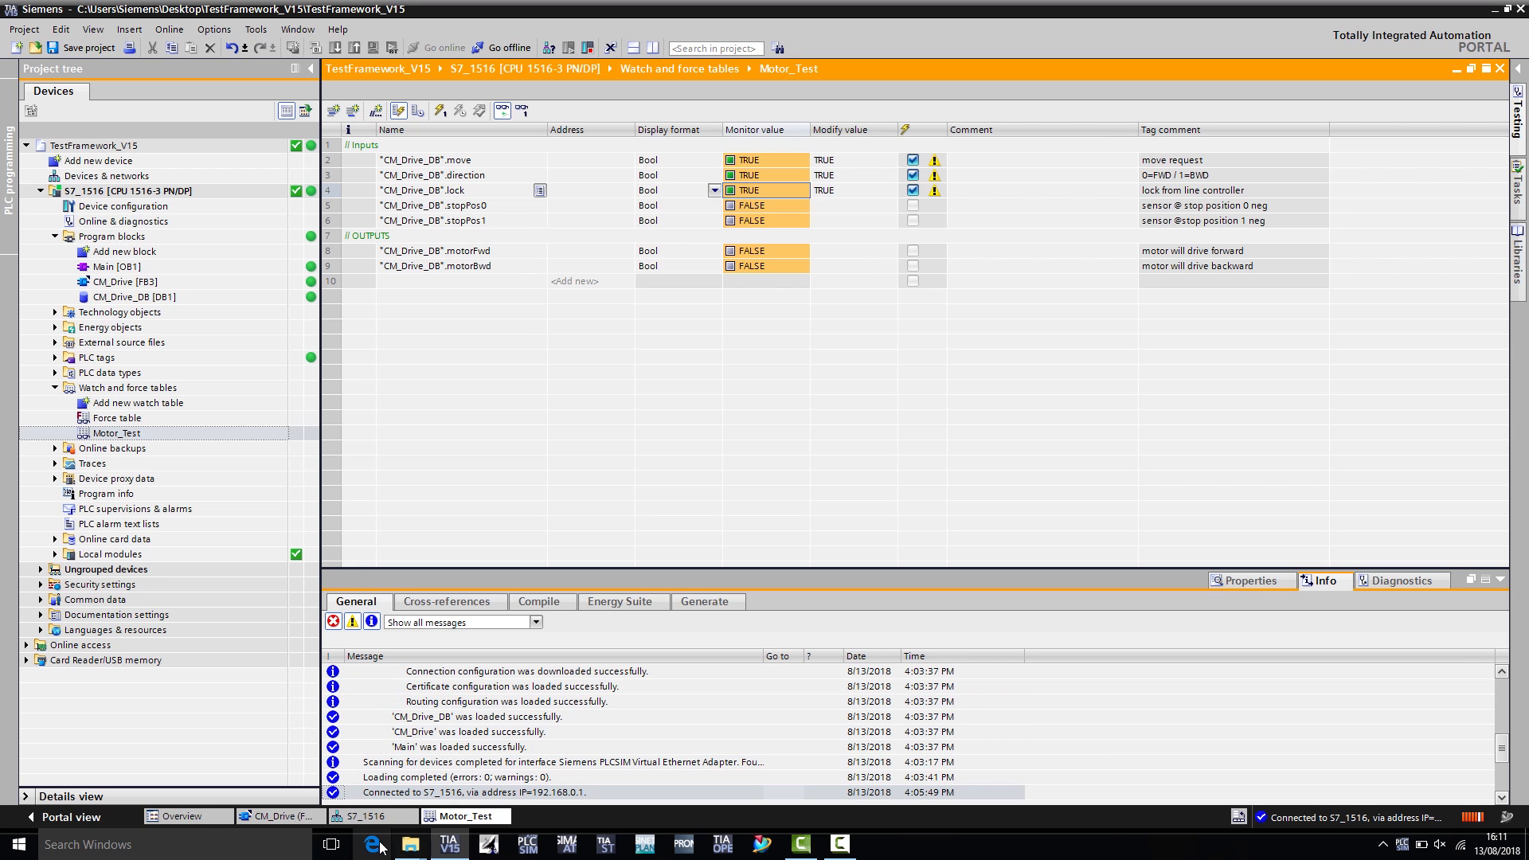
- Launch Edge and browse to 192.168.0.1
click(374, 843)
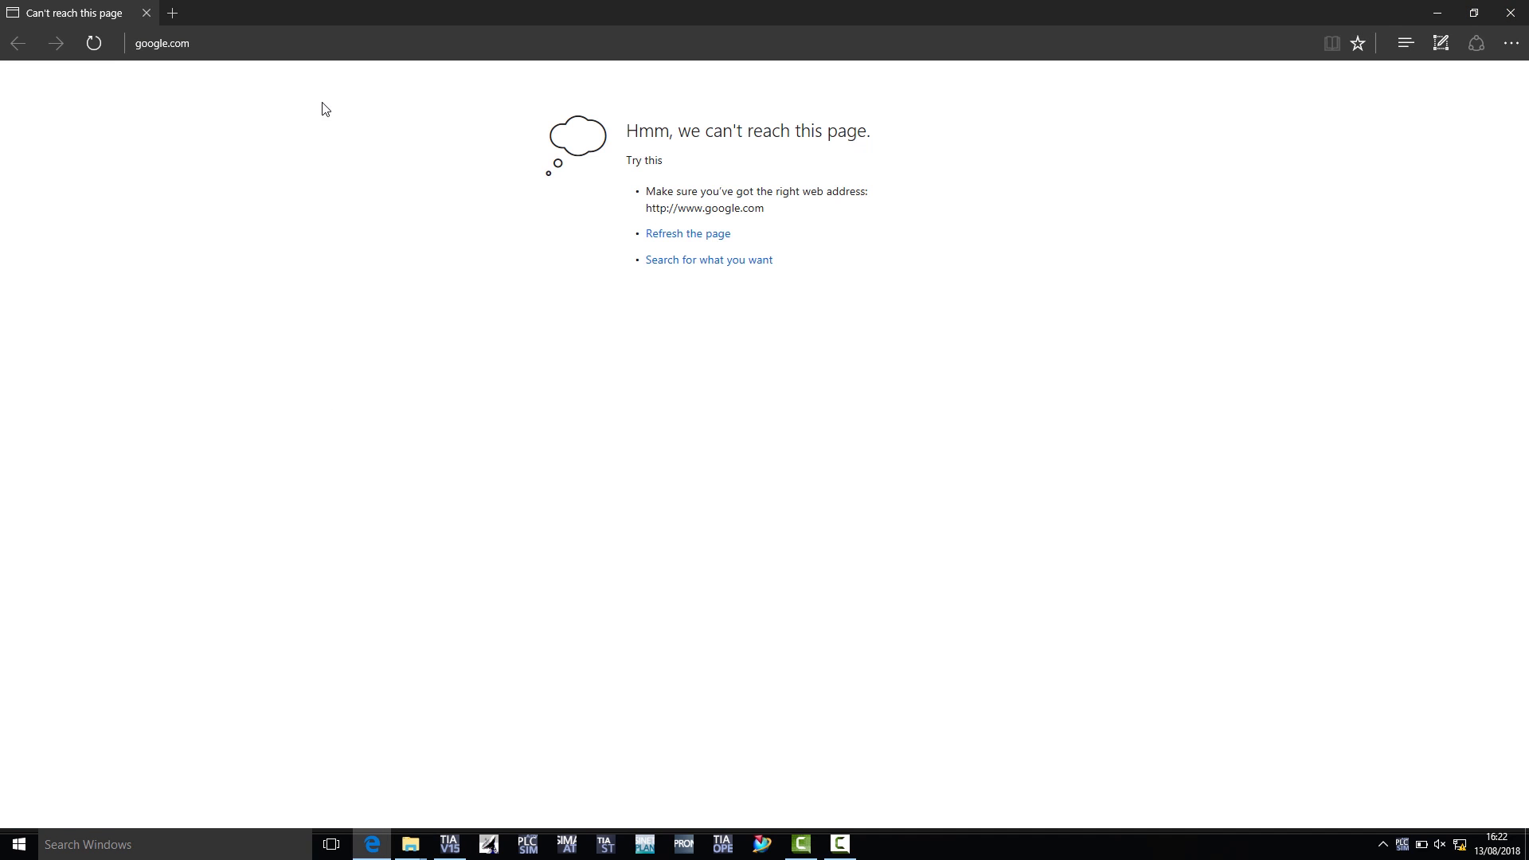
click(195, 43)
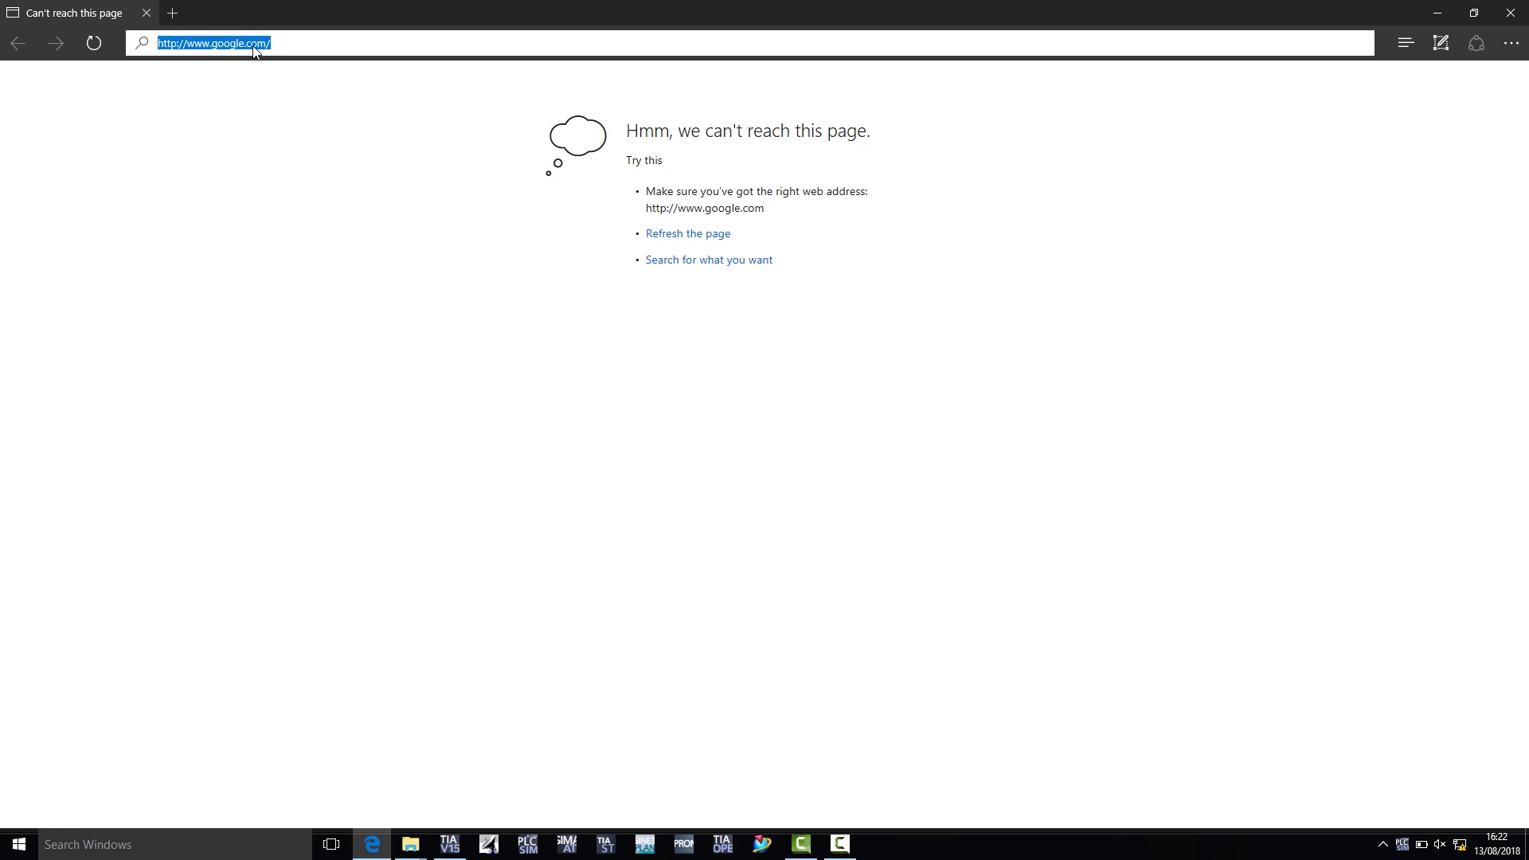
text(192.168.0.1/Portal/Intro.mwsl)
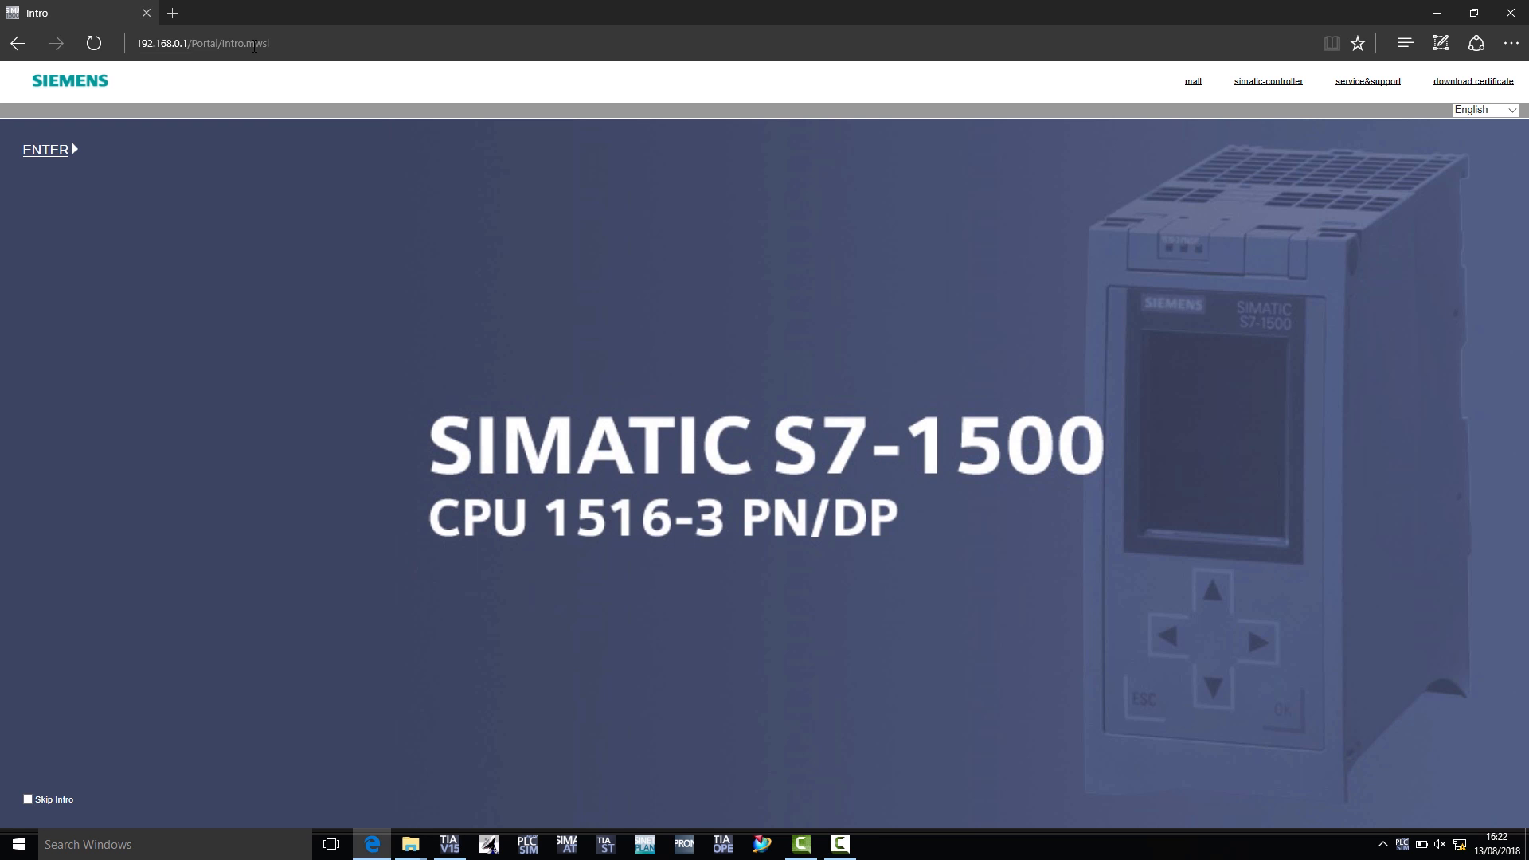
mouse_move(798, 430)
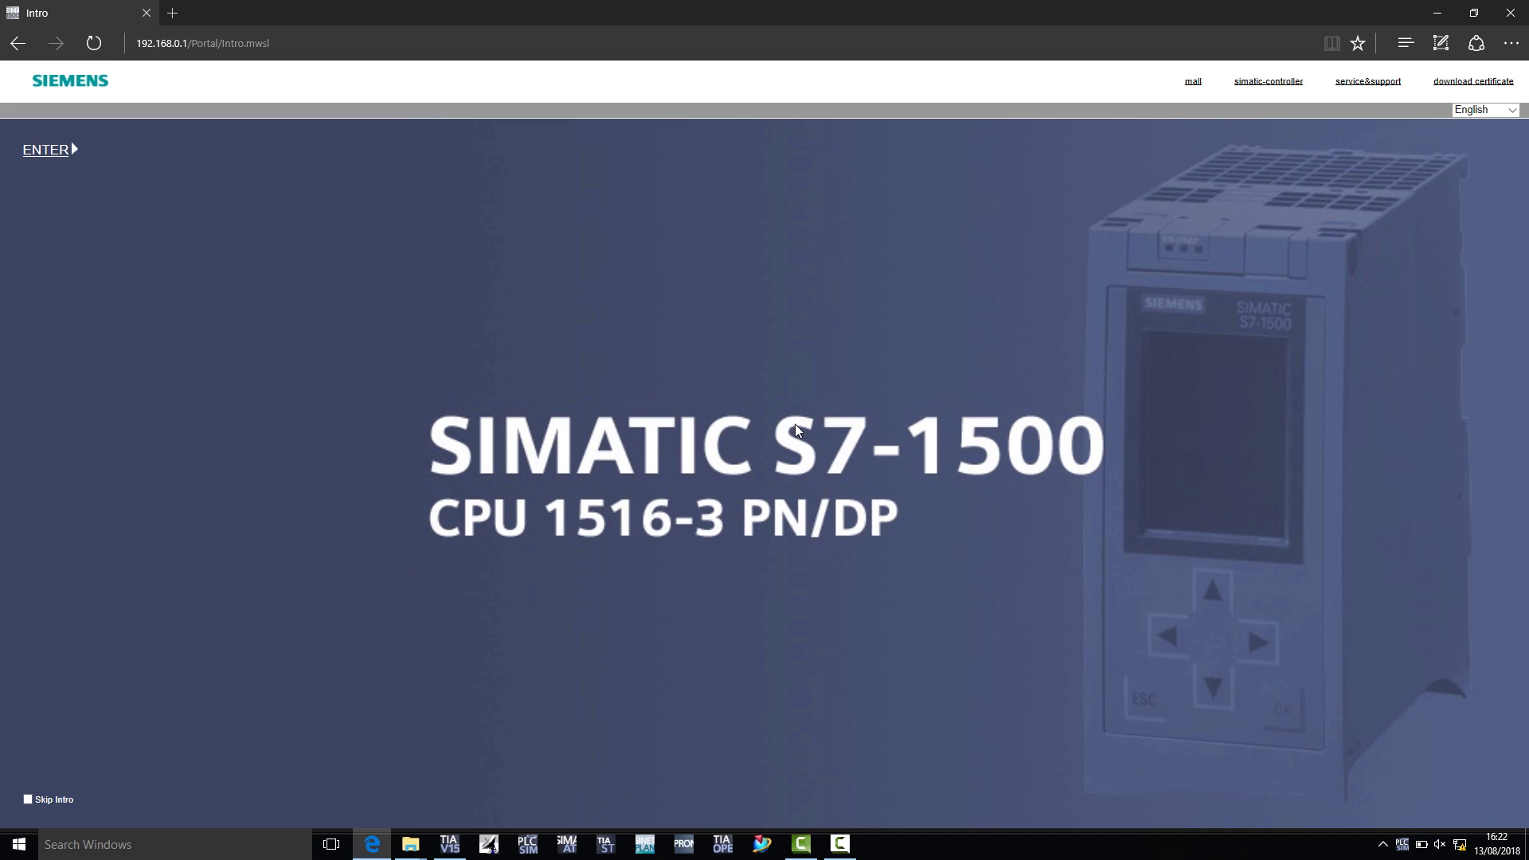
mouse_move(833, 414)
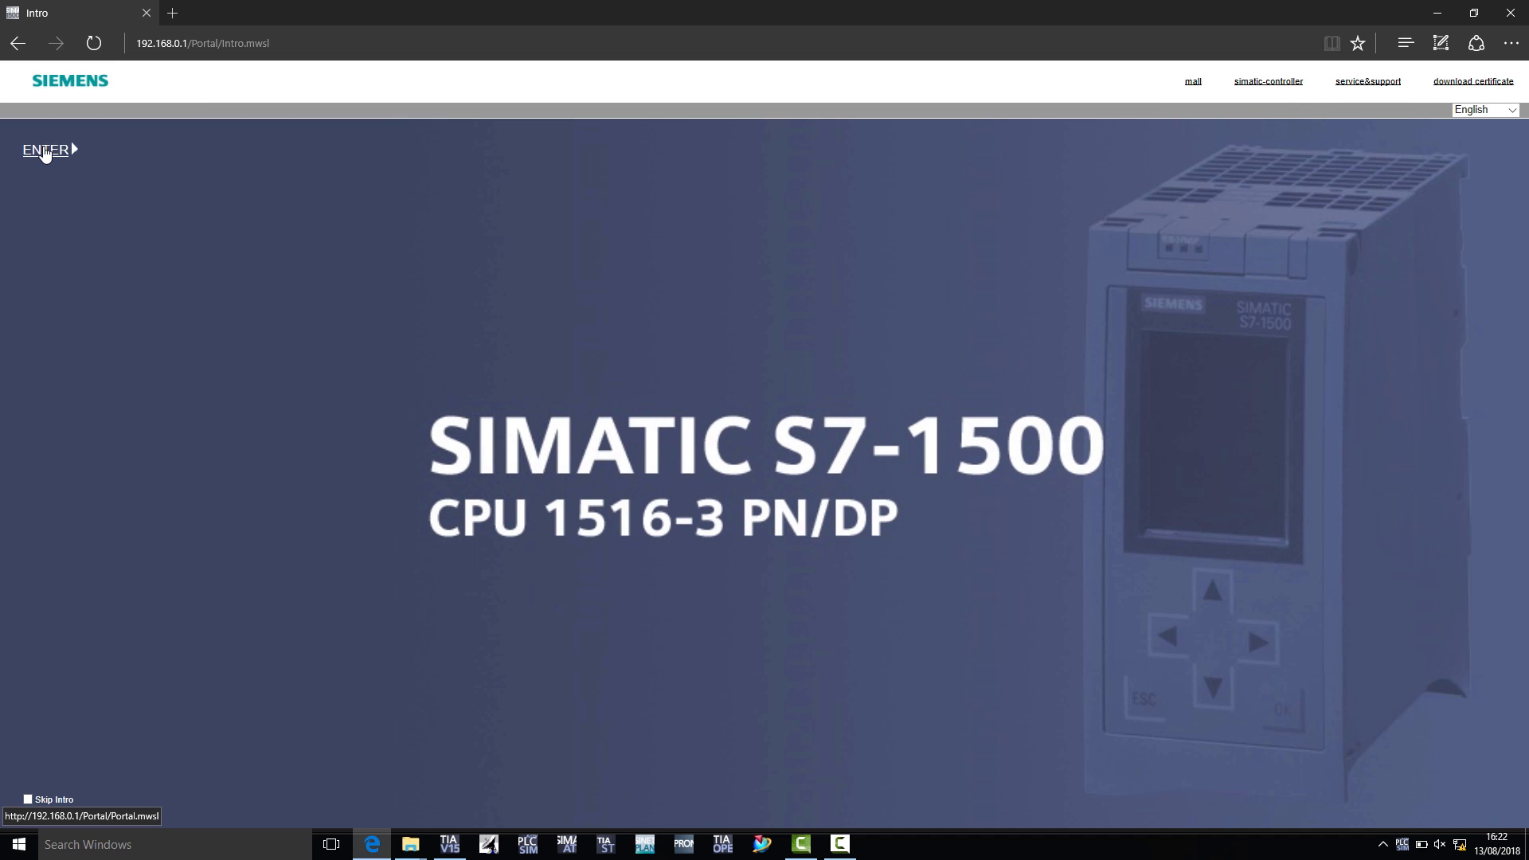
- Enter the S7-1500 web server start page showing S7_1516 in RUN
click(44, 149)
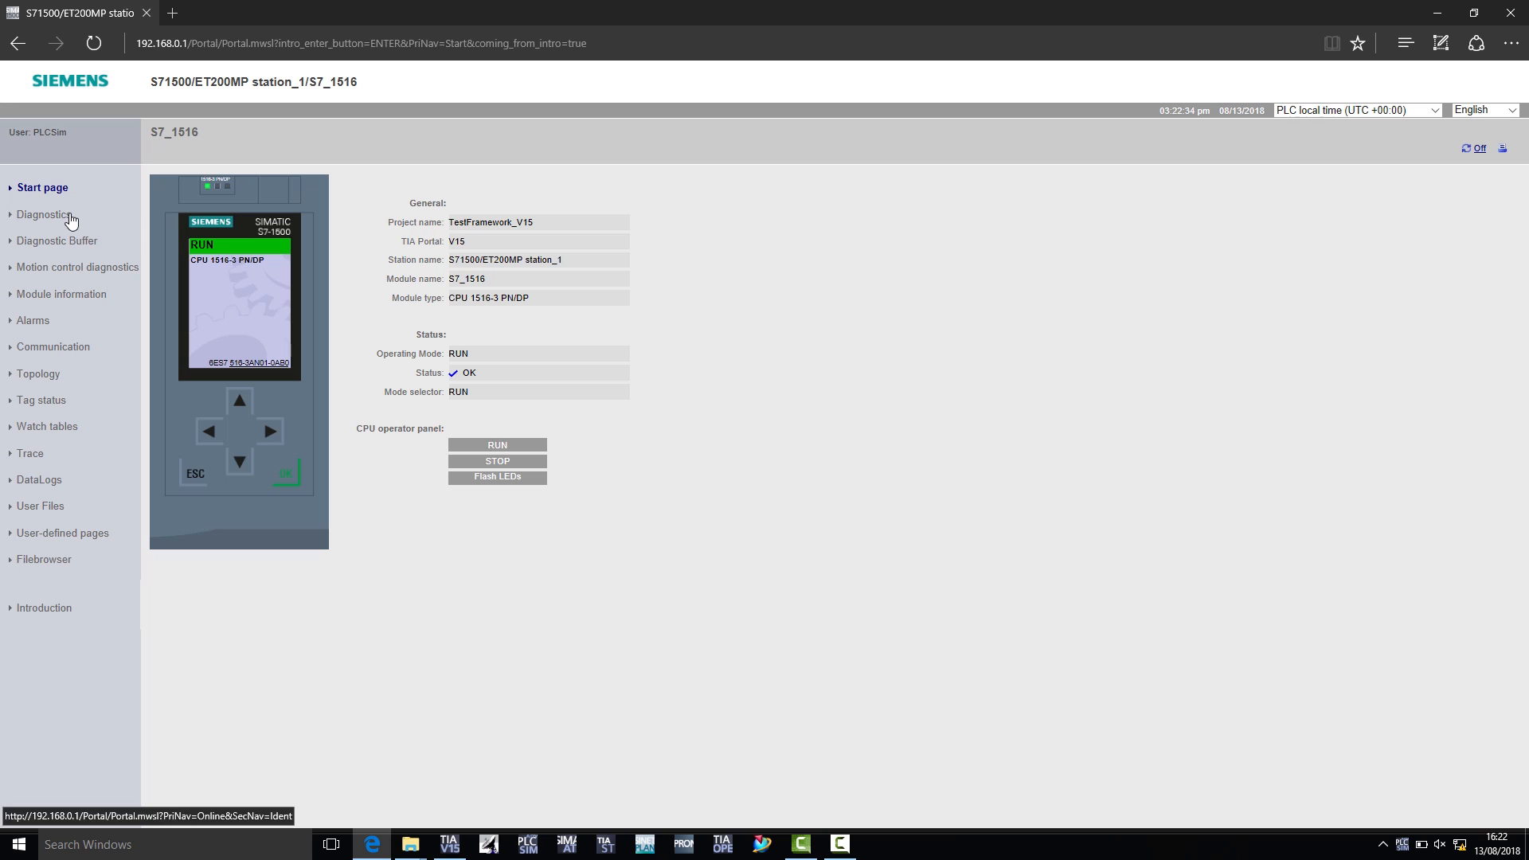
mouse_move(350, 282)
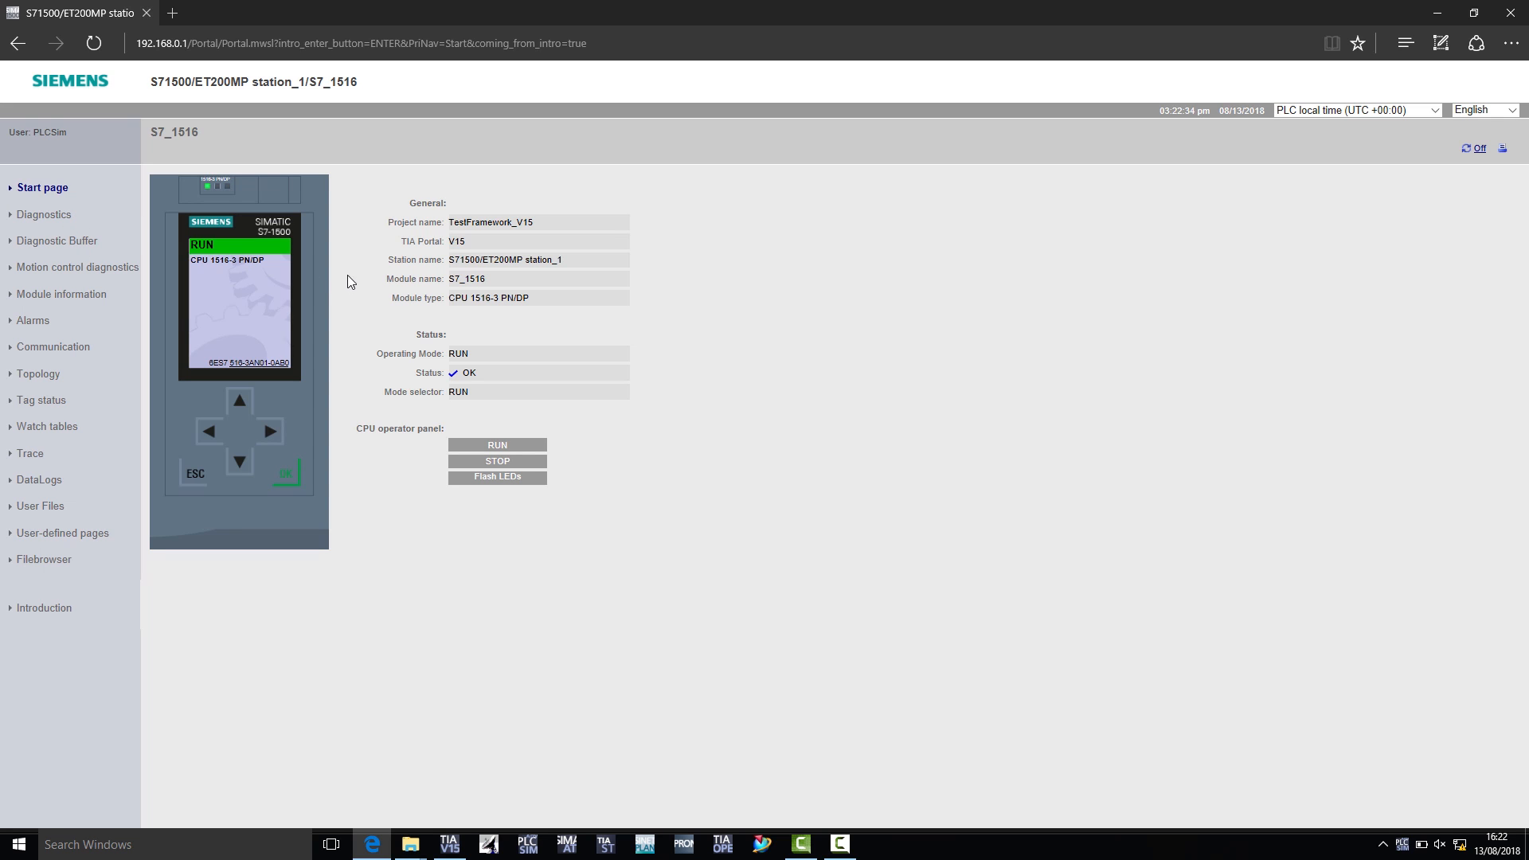
mouse_move(230, 204)
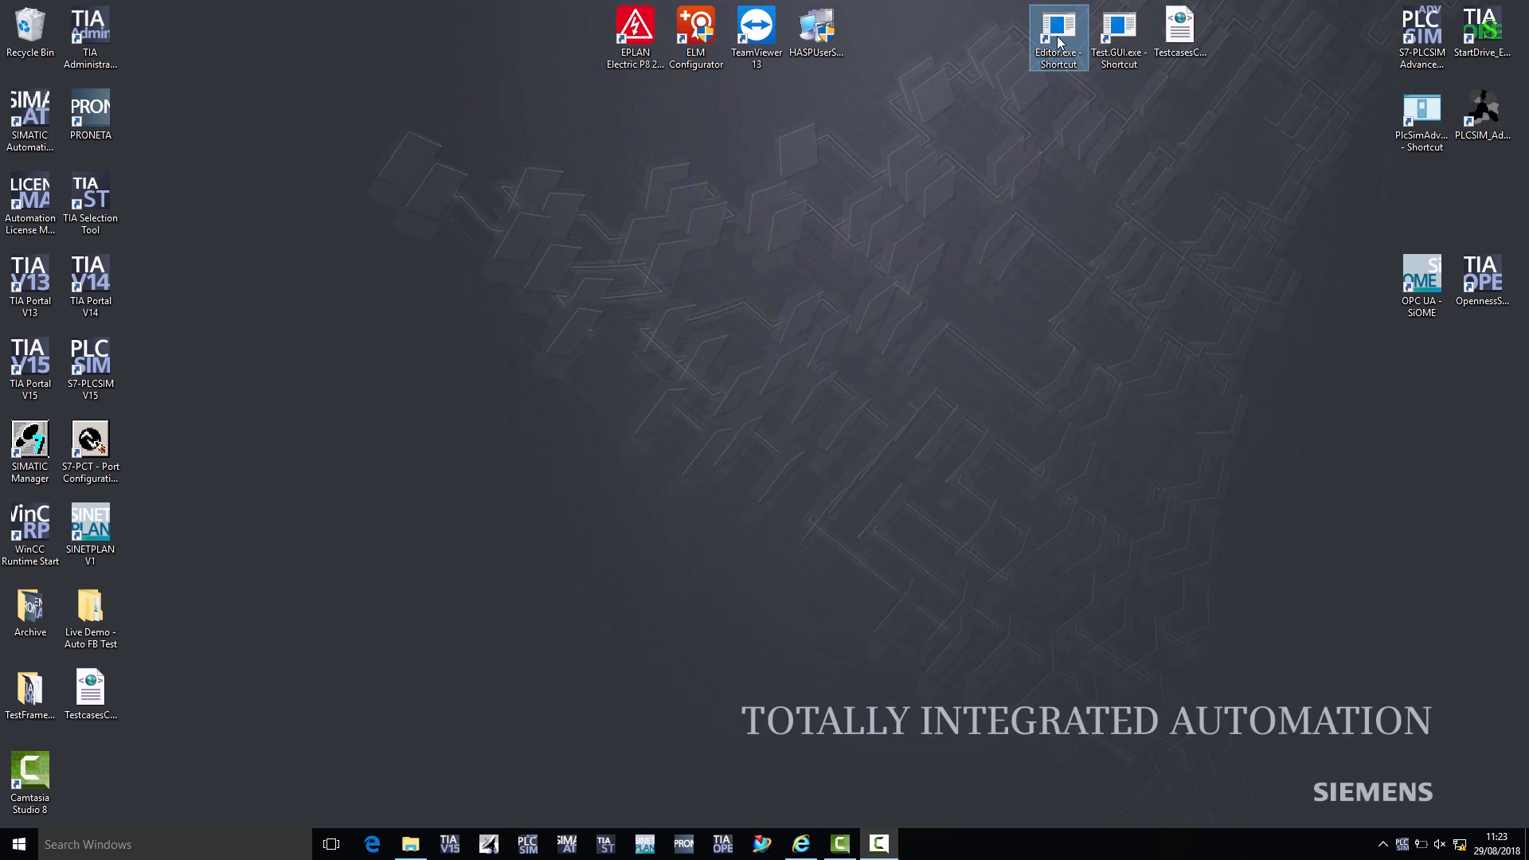
- Open TestcasesCMDrive.xml in S7UnitTest Editor and show the CMDrive case's Interlook and MotorFWD steps
double_click(1058, 29)
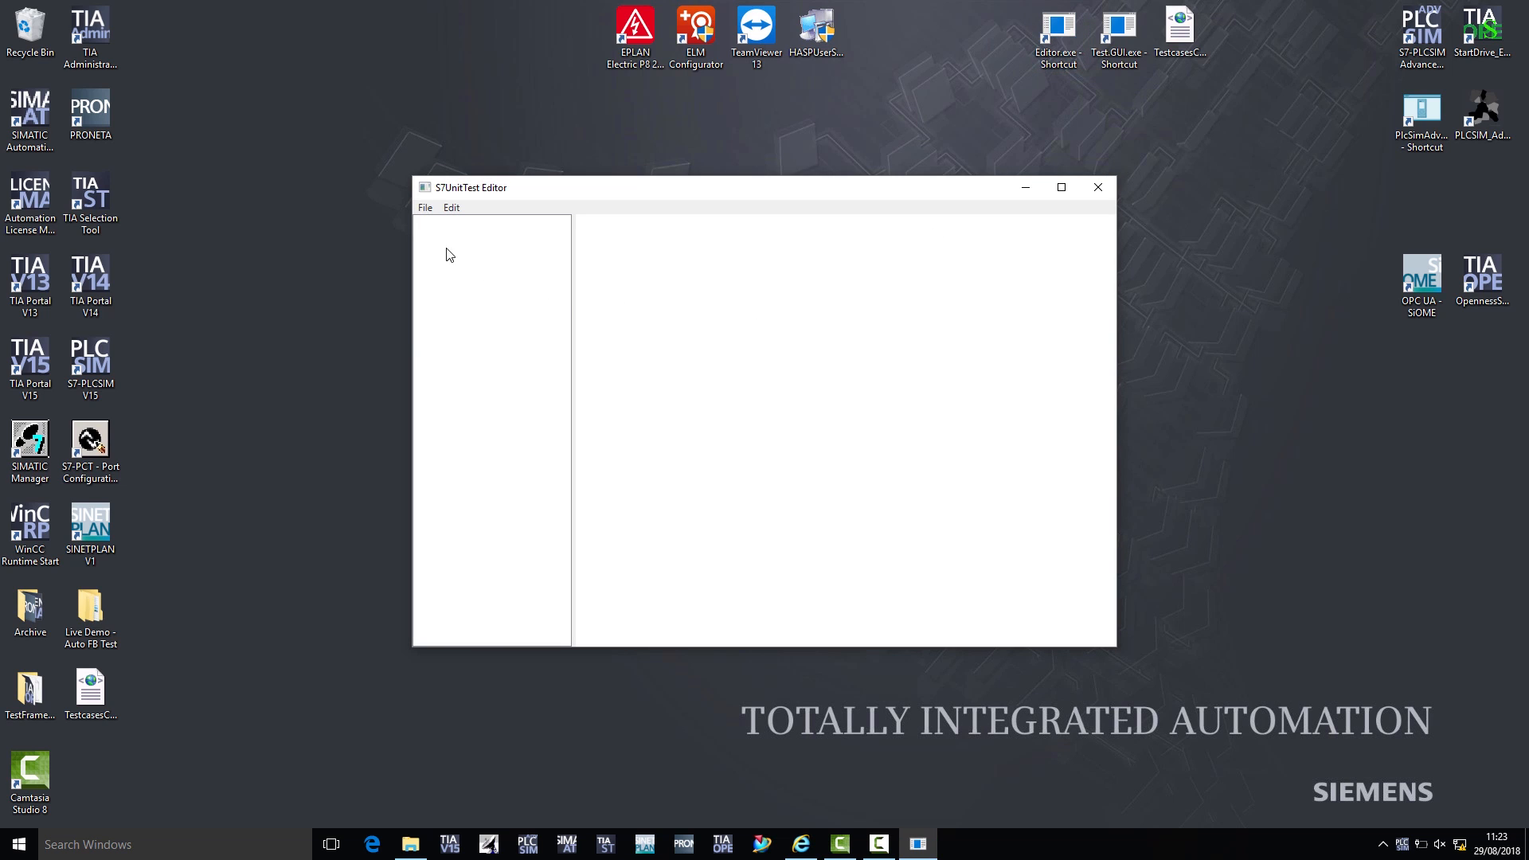
click(424, 207)
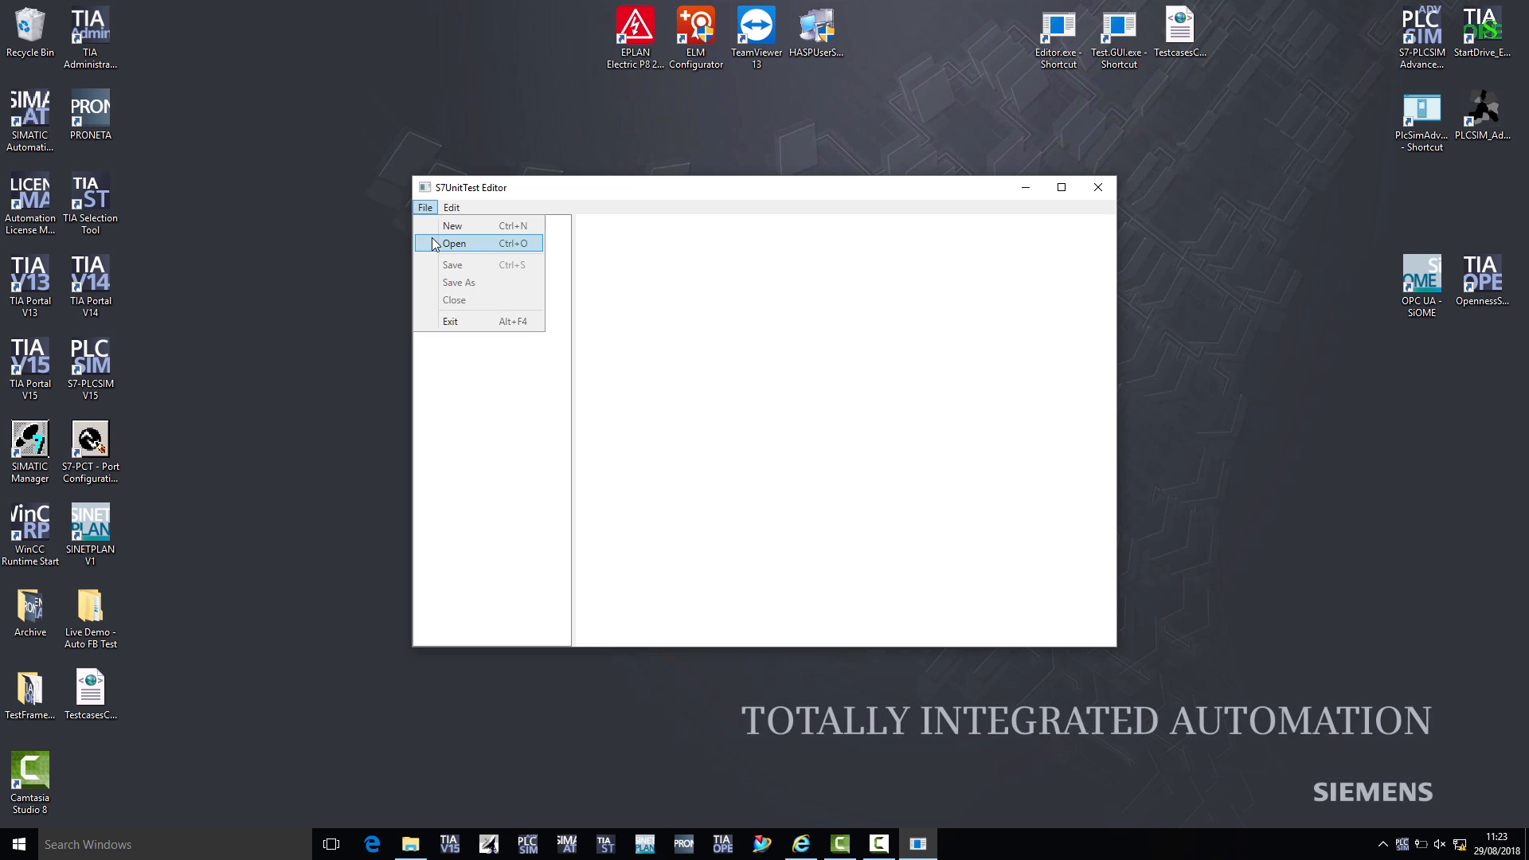
click(453, 243)
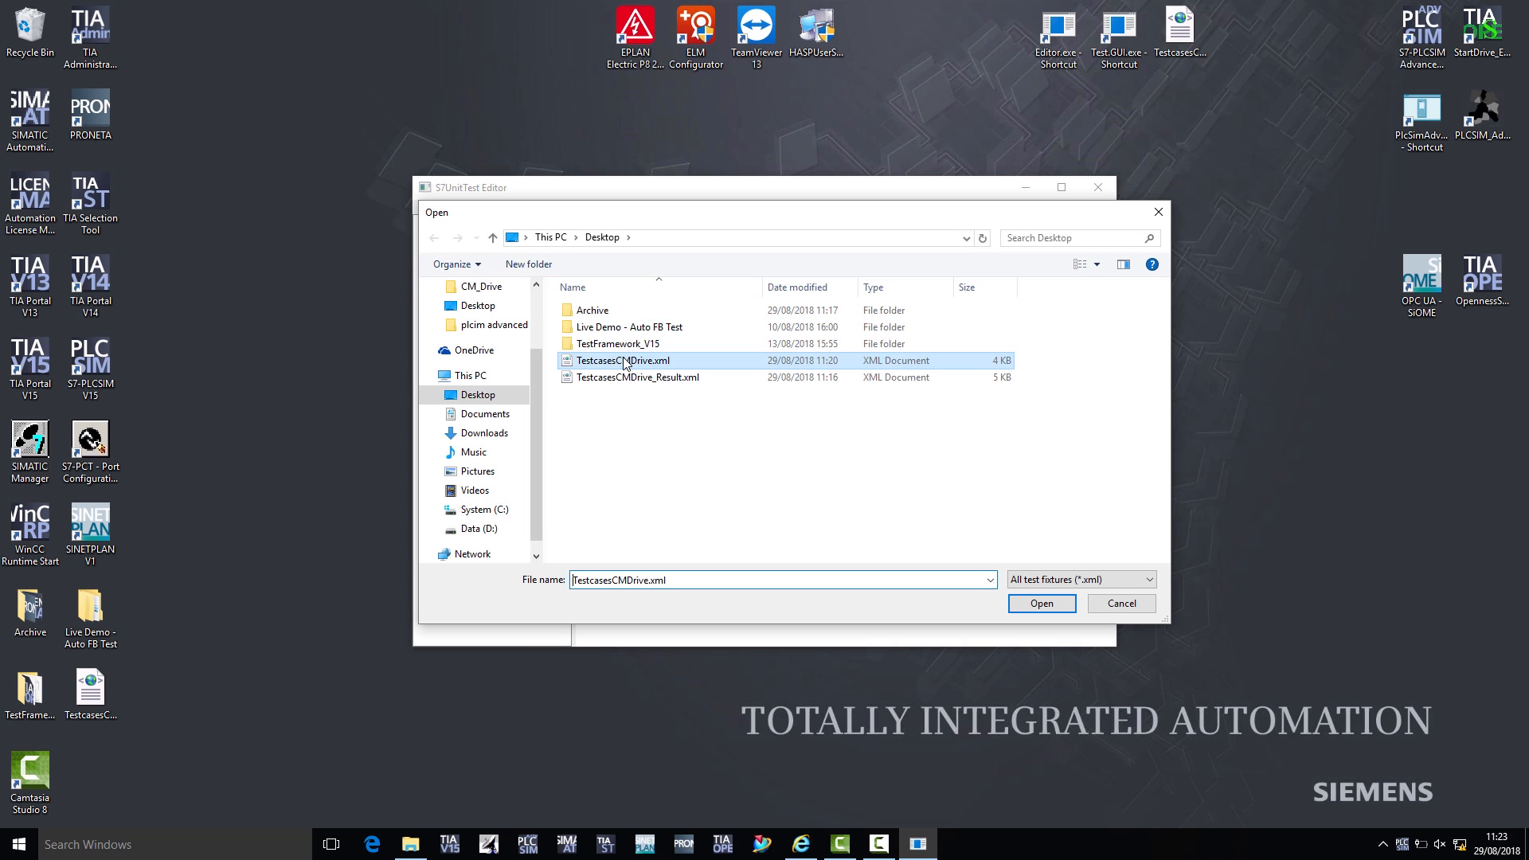
click(1041, 603)
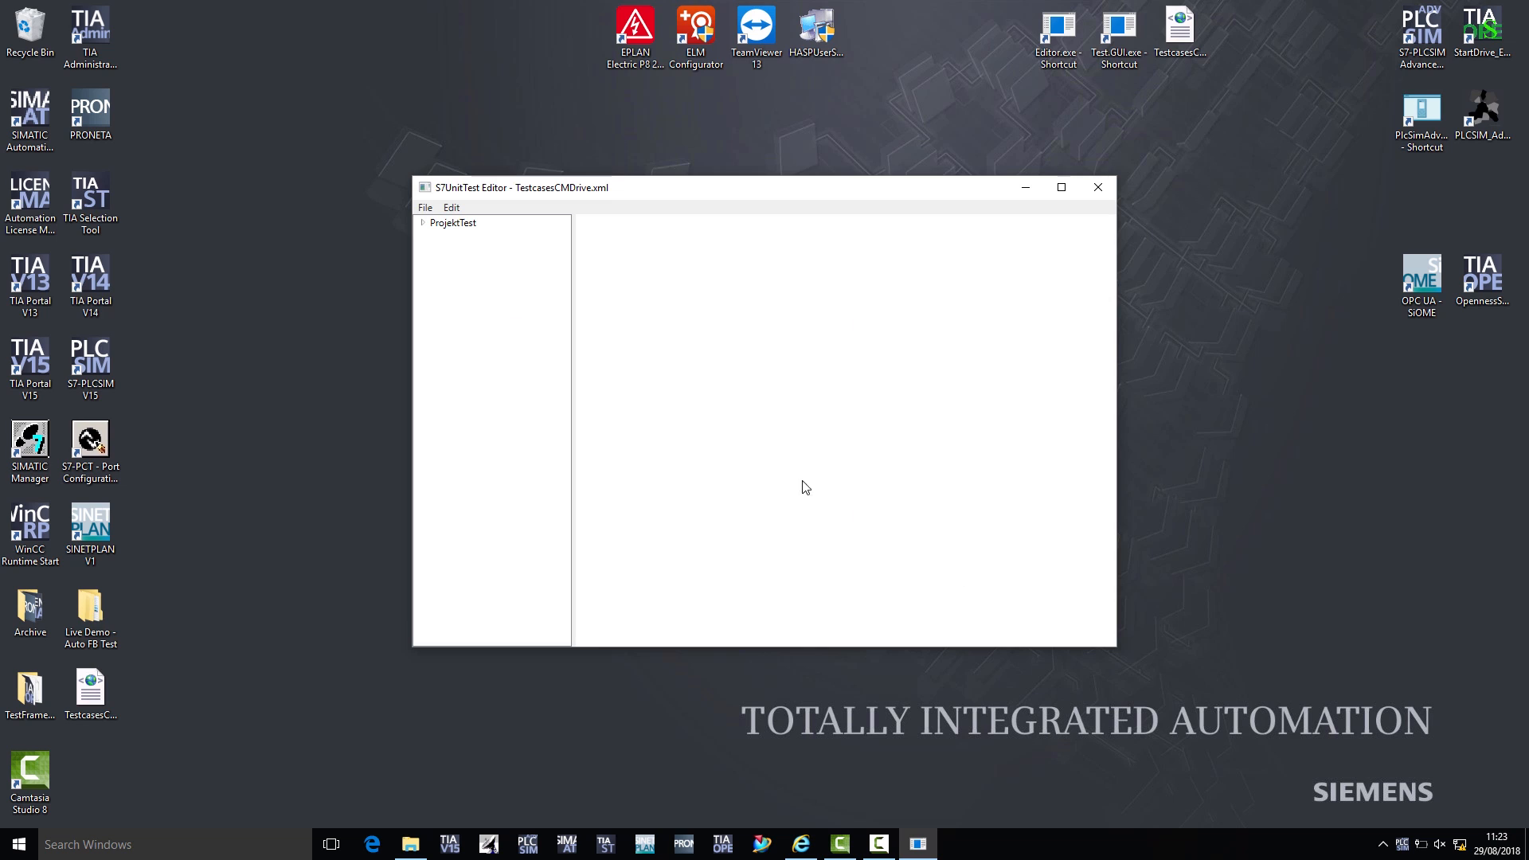
click(453, 222)
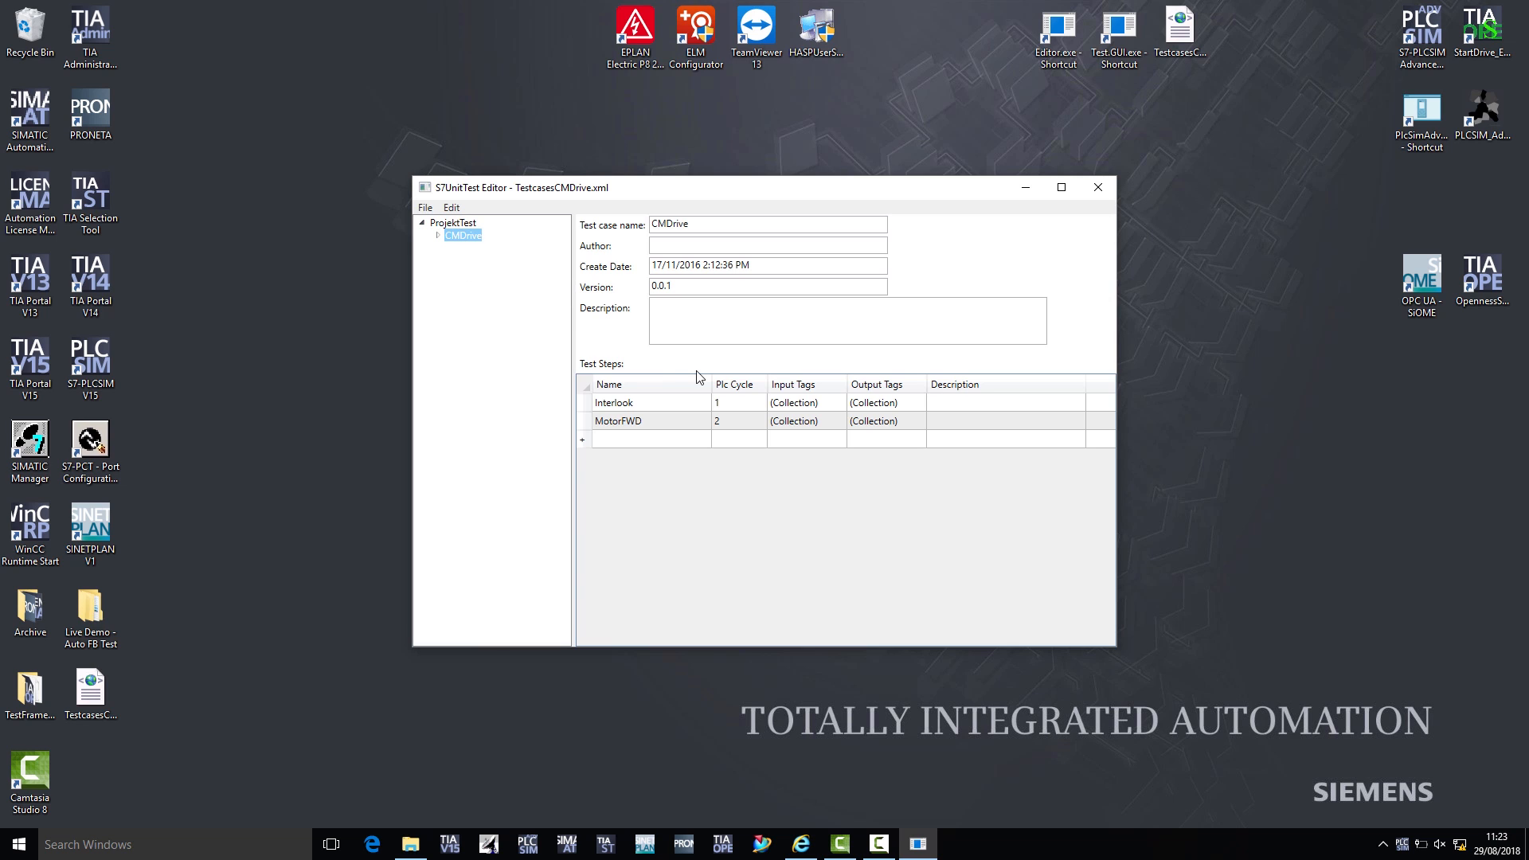
mouse_move(724, 392)
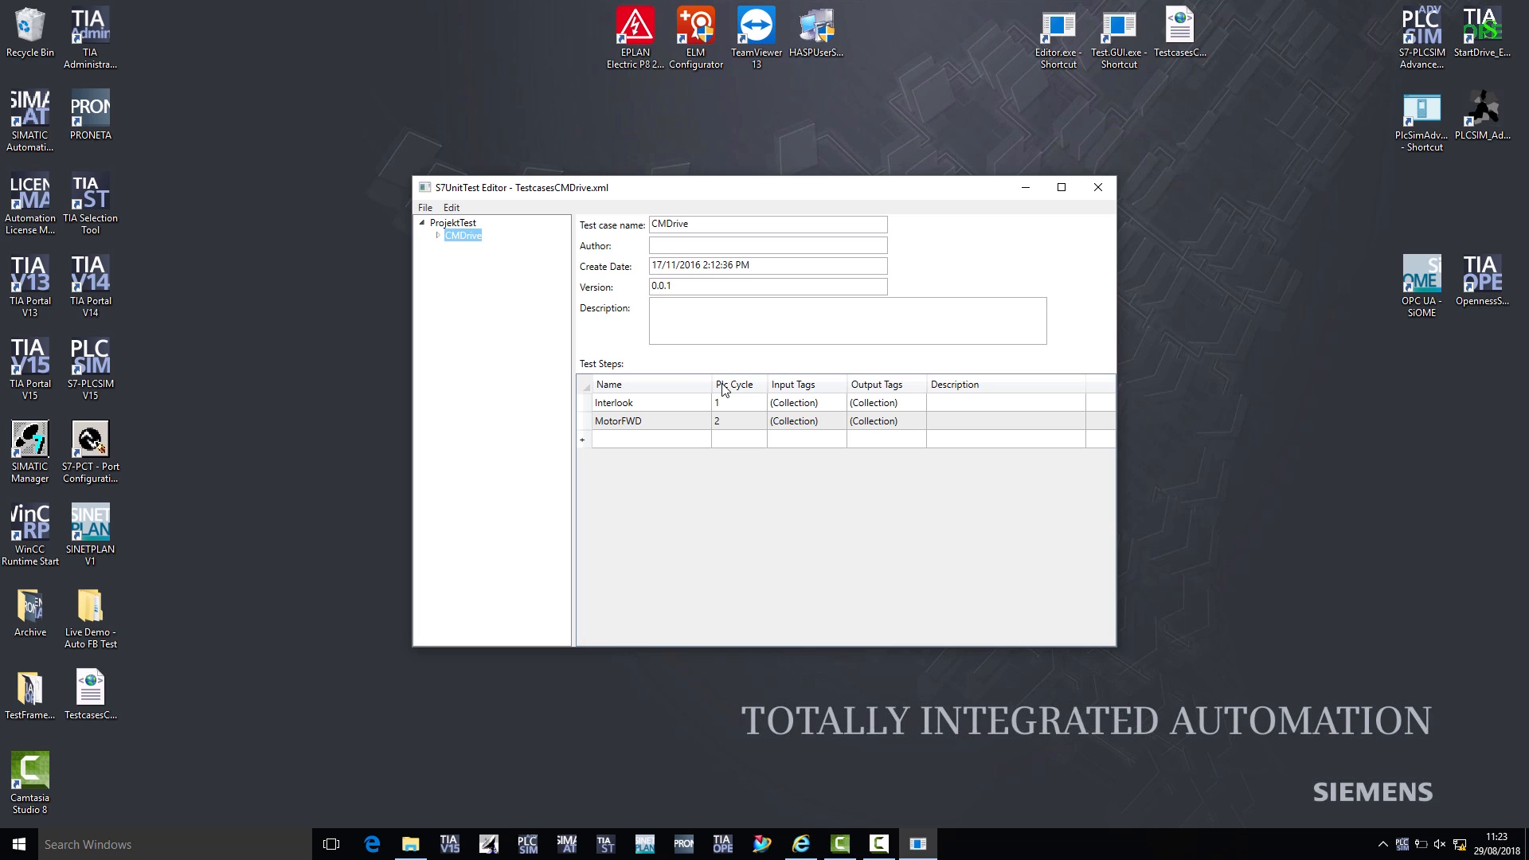
mouse_move(729, 404)
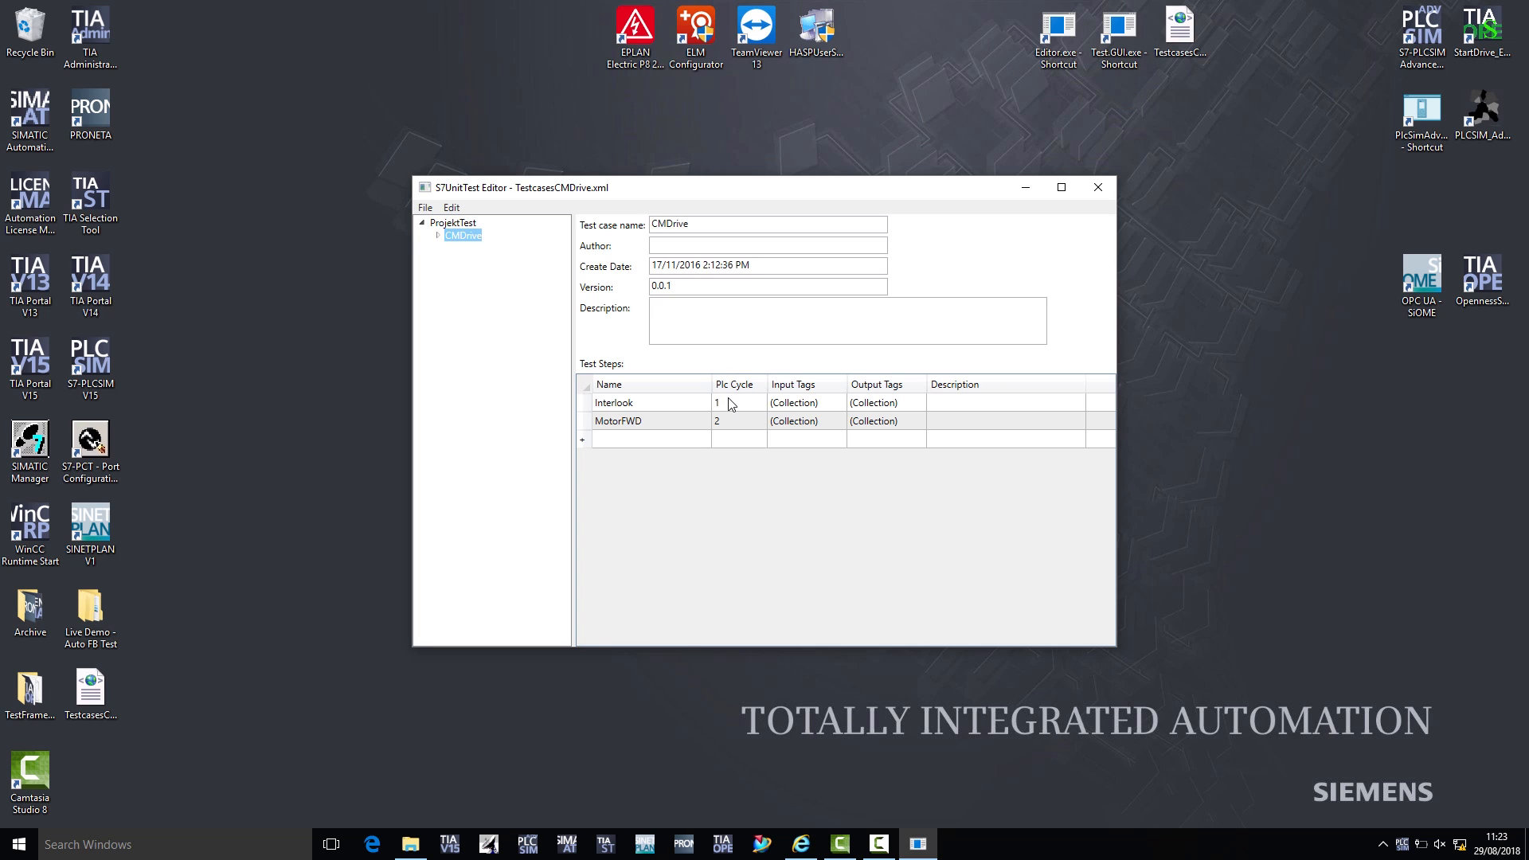
mouse_move(653, 410)
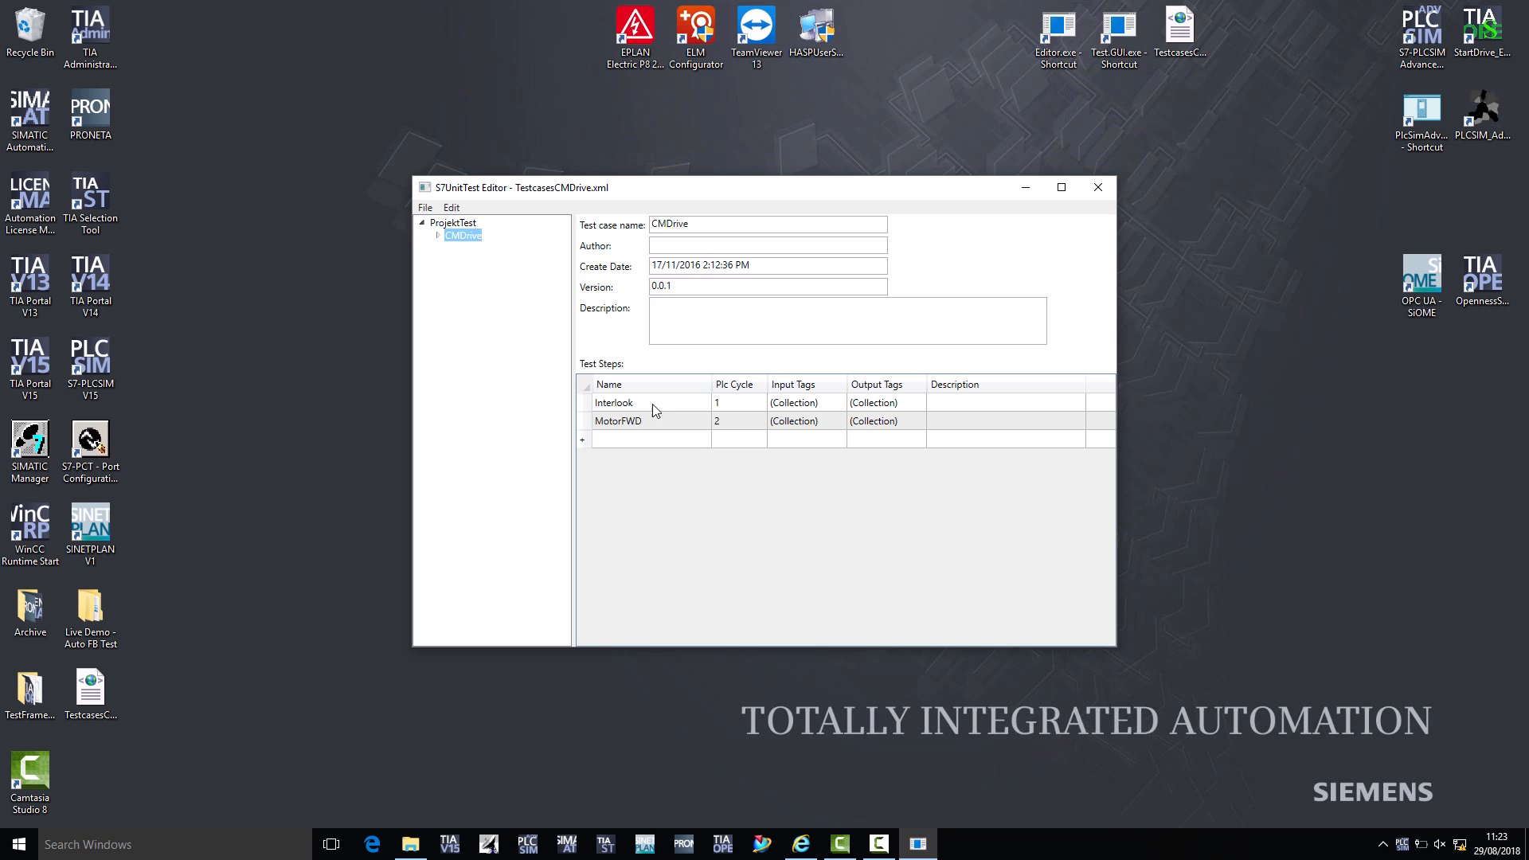
mouse_move(660, 417)
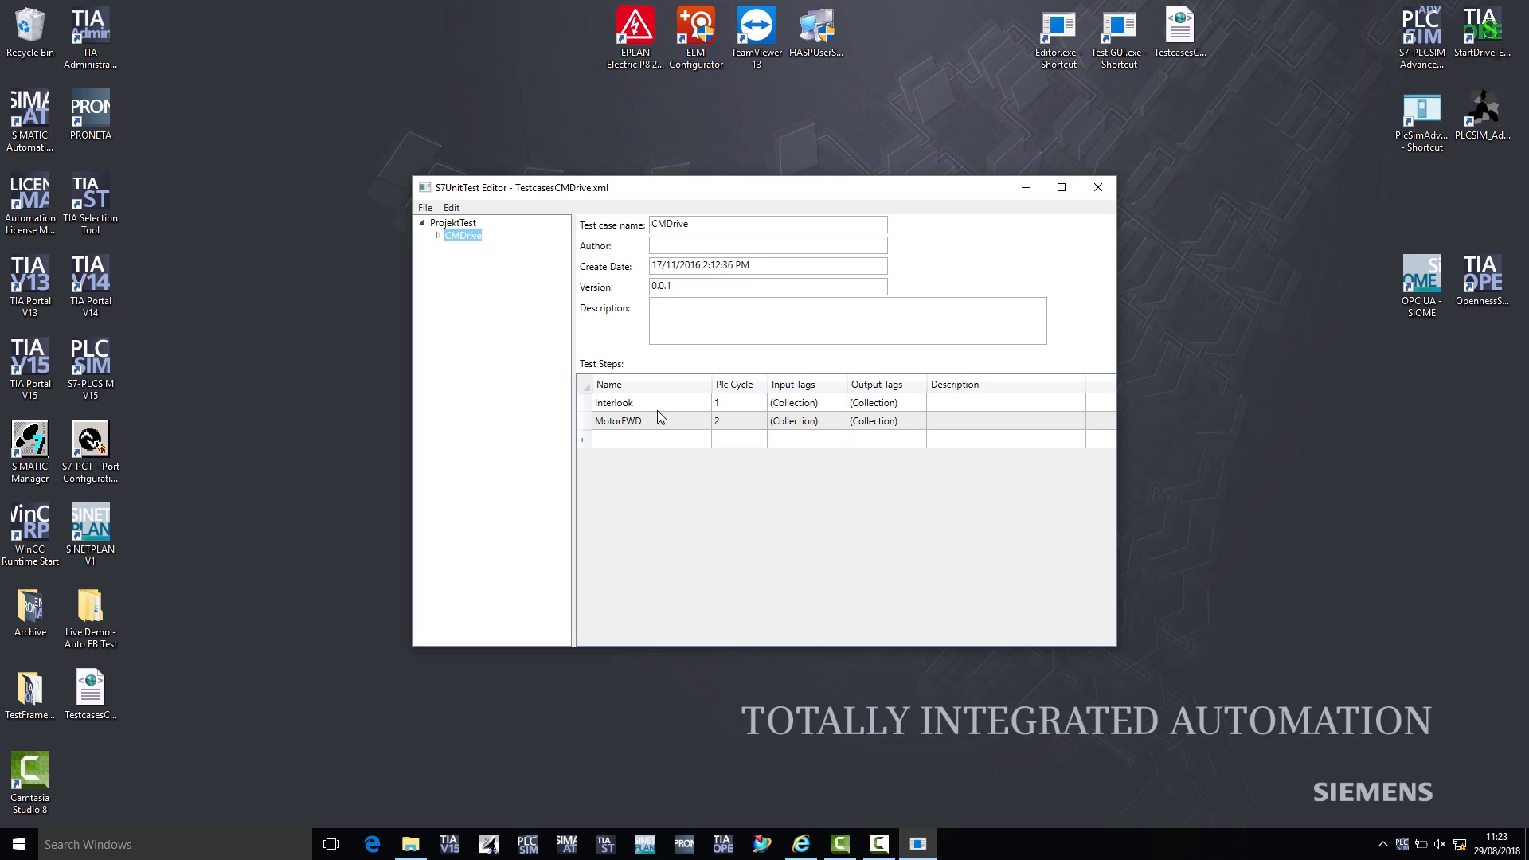
mouse_move(659, 429)
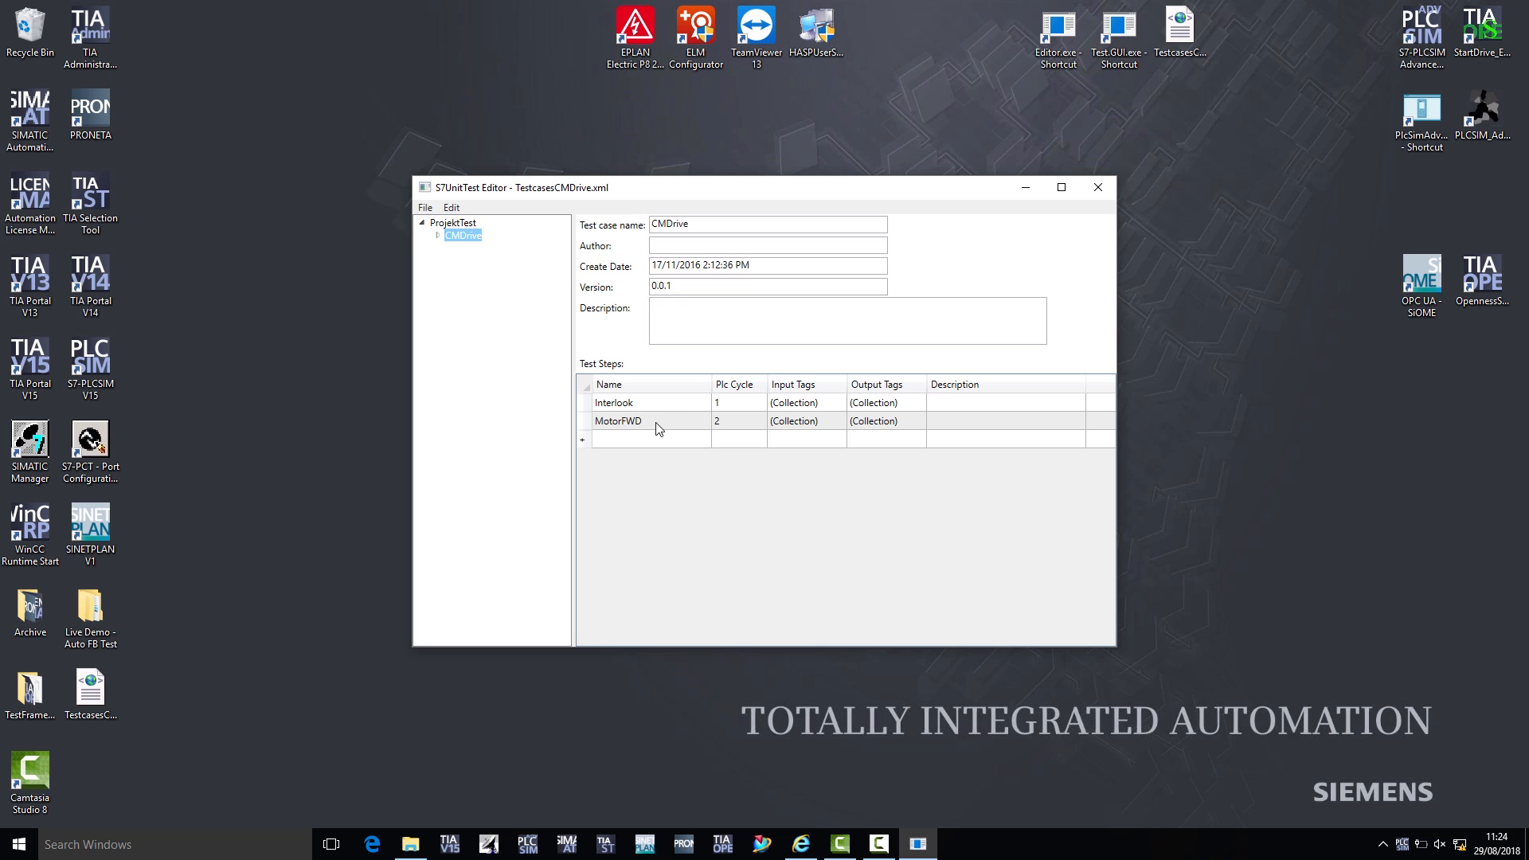
click(651, 439)
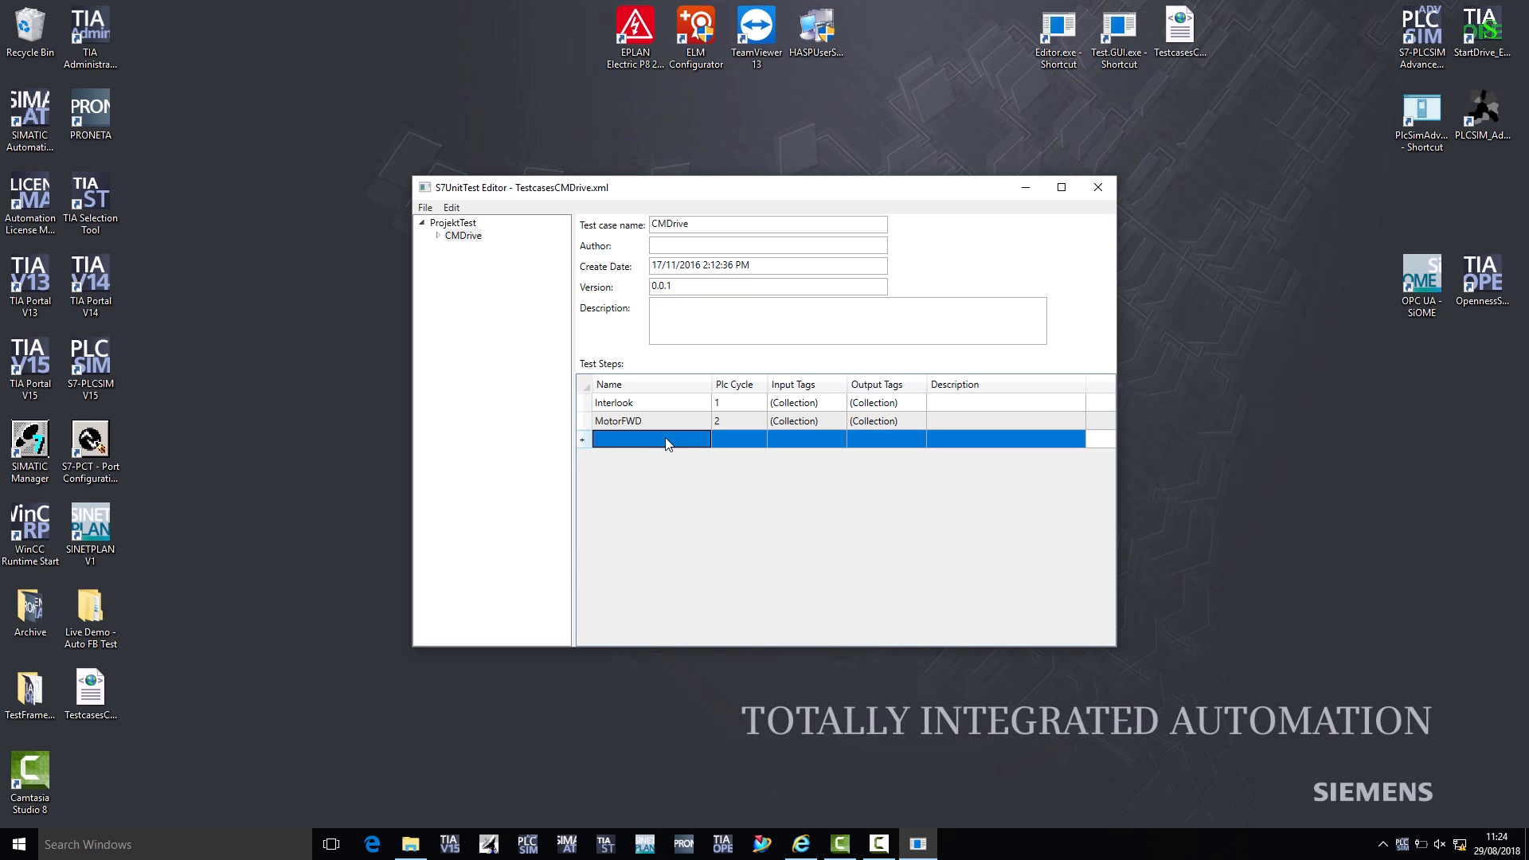
- Add step MotorBWD at cycle 3, filled with CM_Drive template's five input and two output tags
text(MotorBWD)
click(738, 440)
text(3)
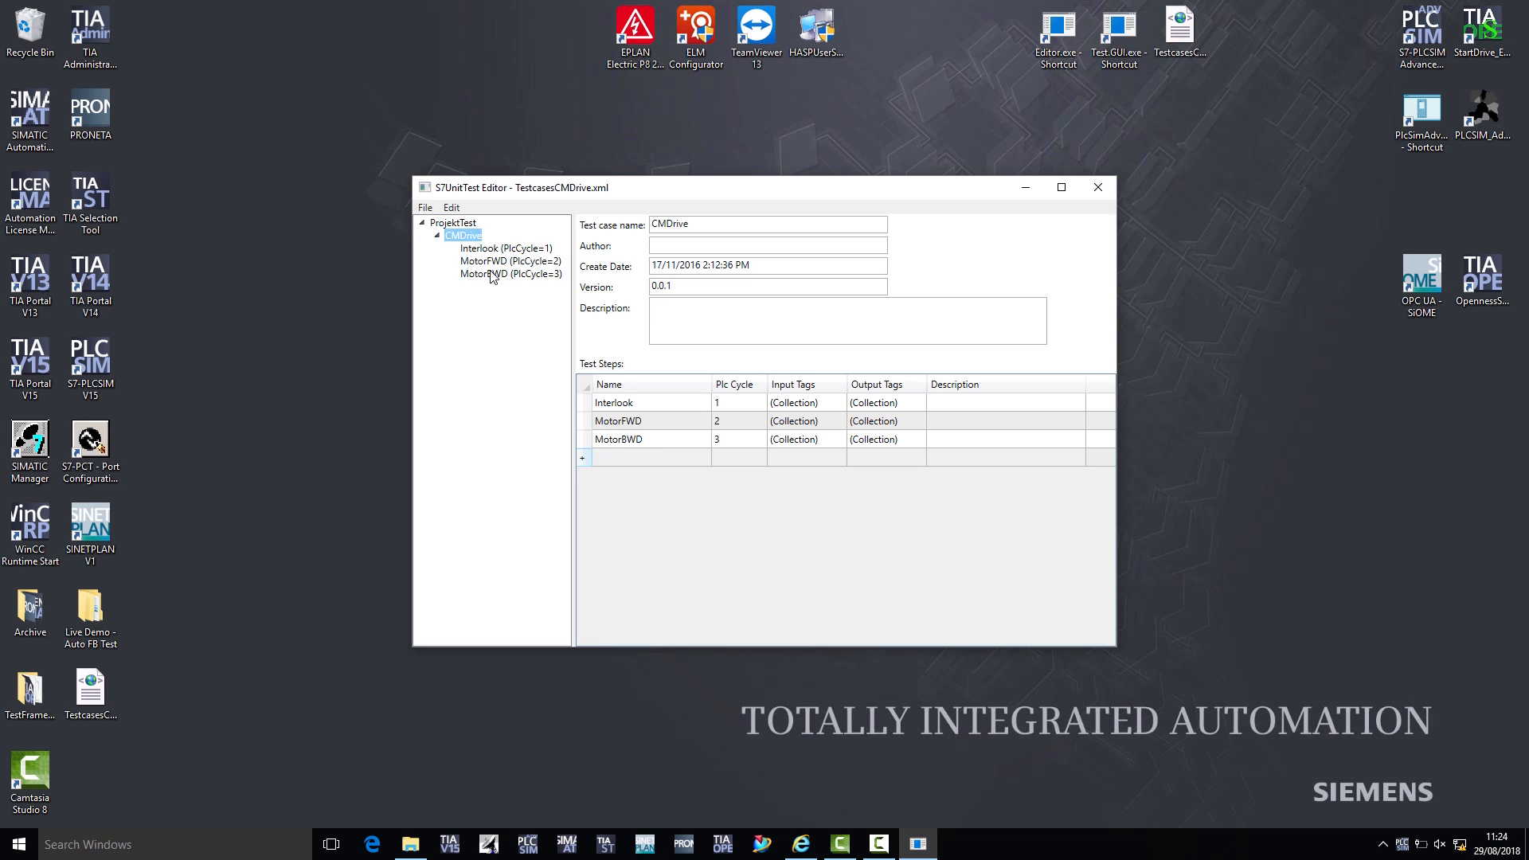
click(510, 274)
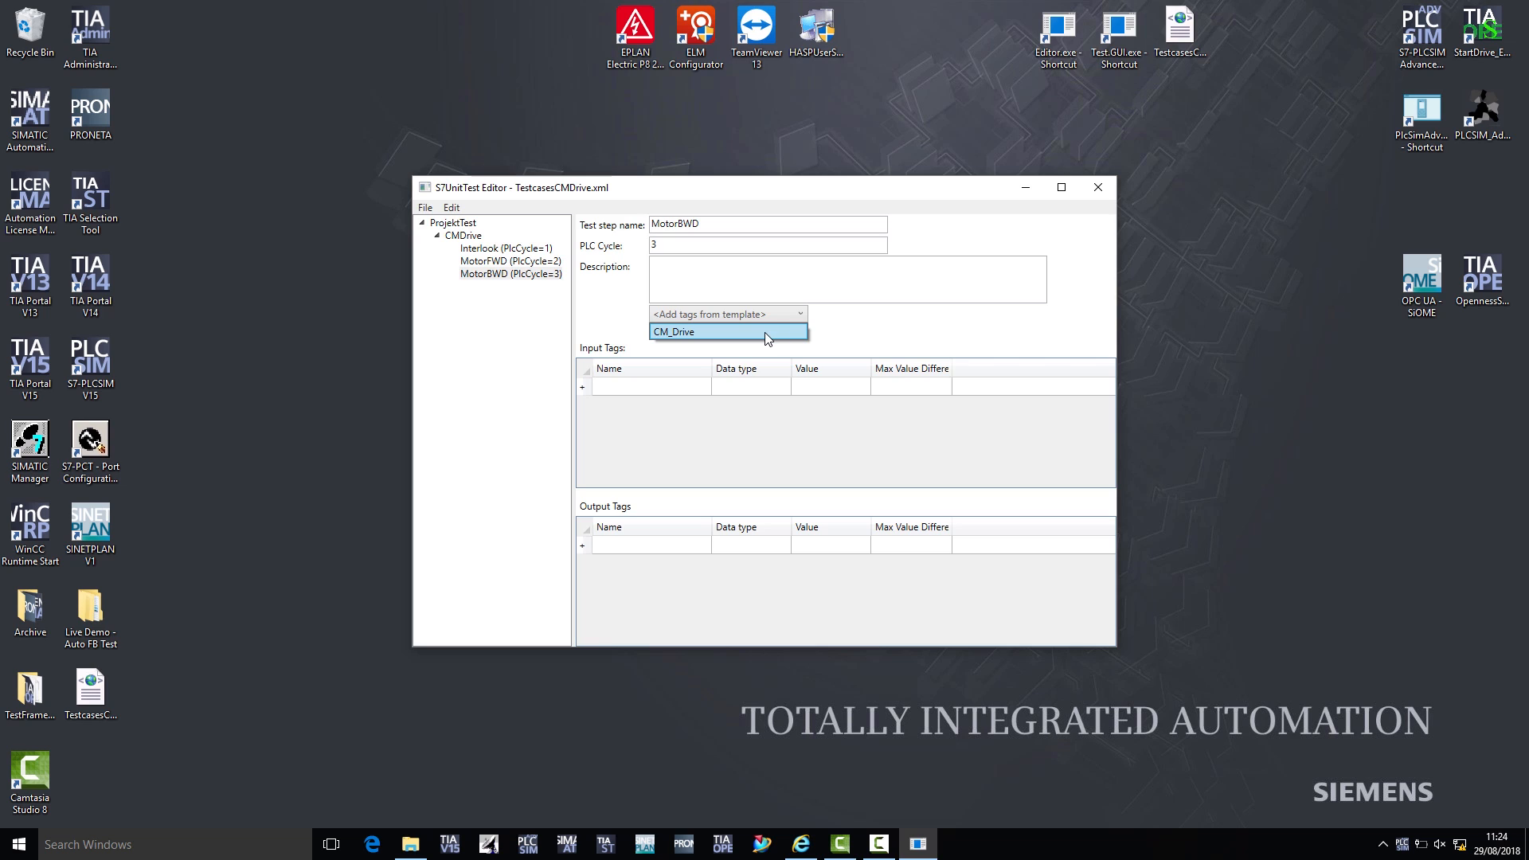
click(727, 331)
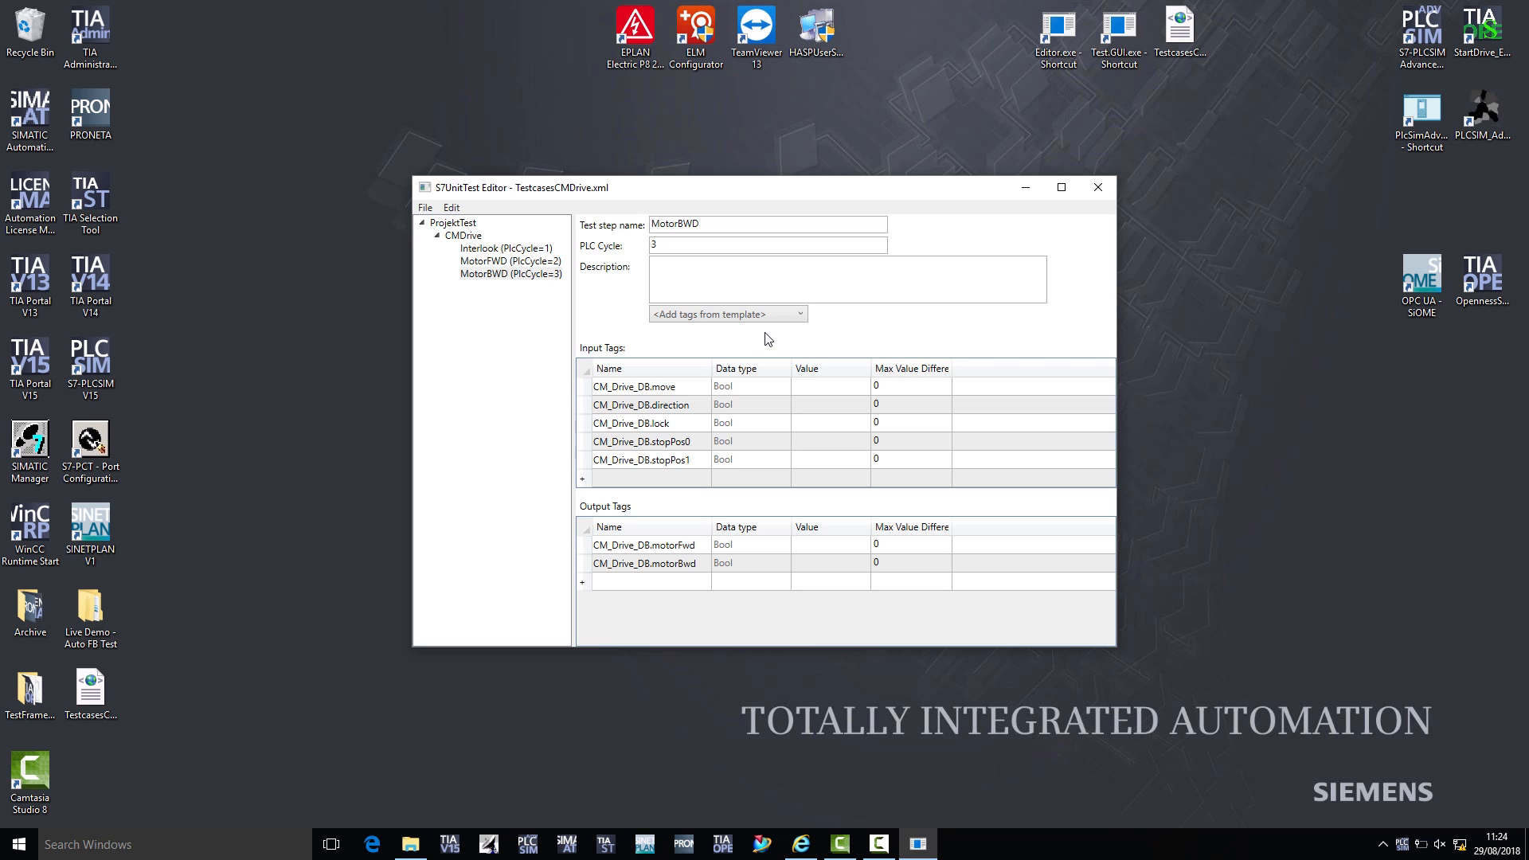
mouse_move(761, 346)
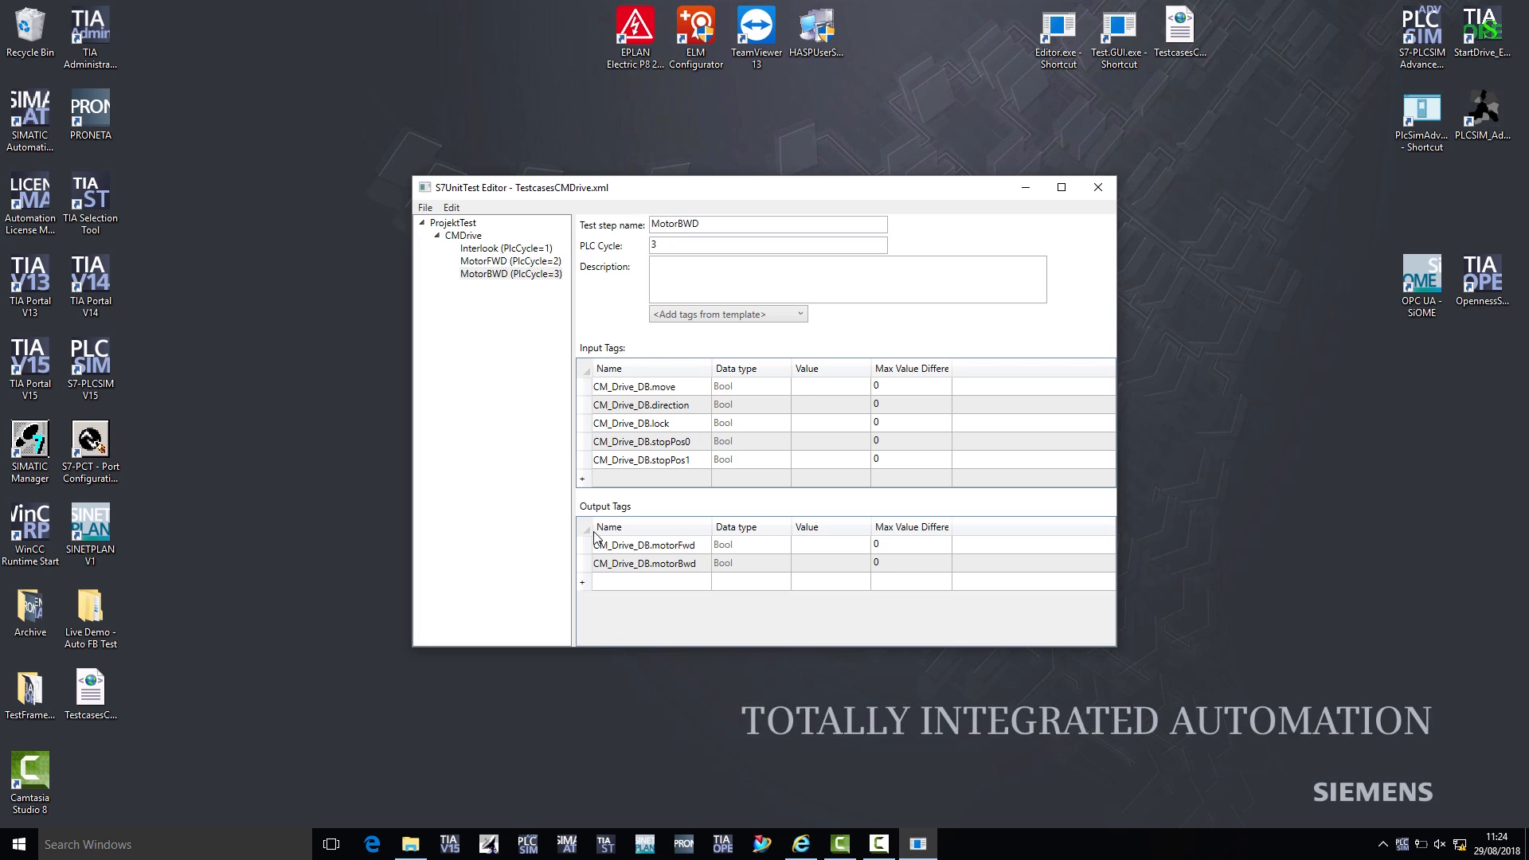
click(814, 386)
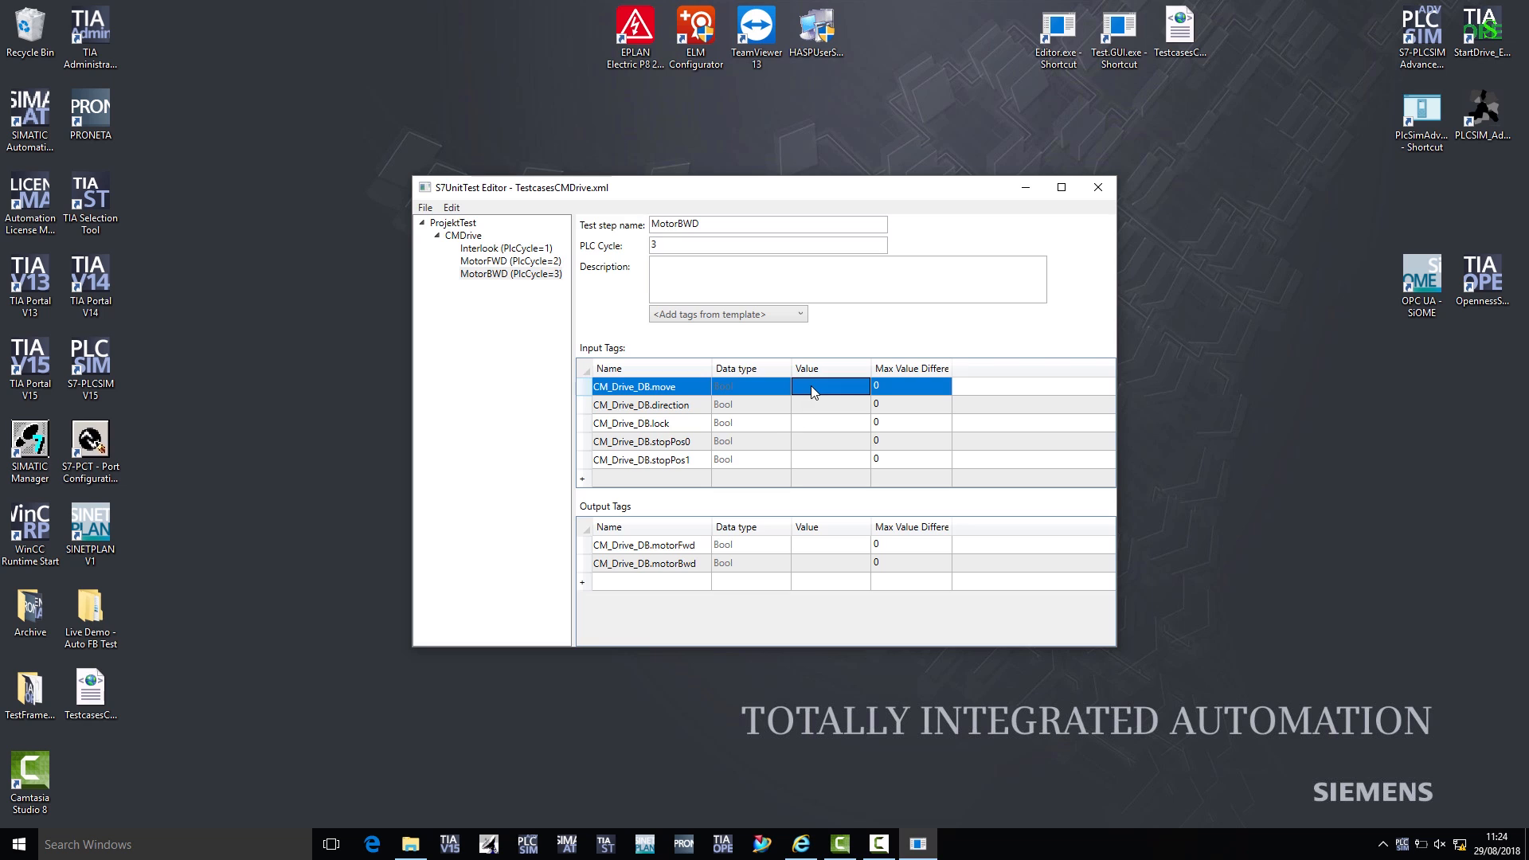
- Set MotorBWD's move, direction and motorBwd to true, the rest false, then save and exit
text(true)
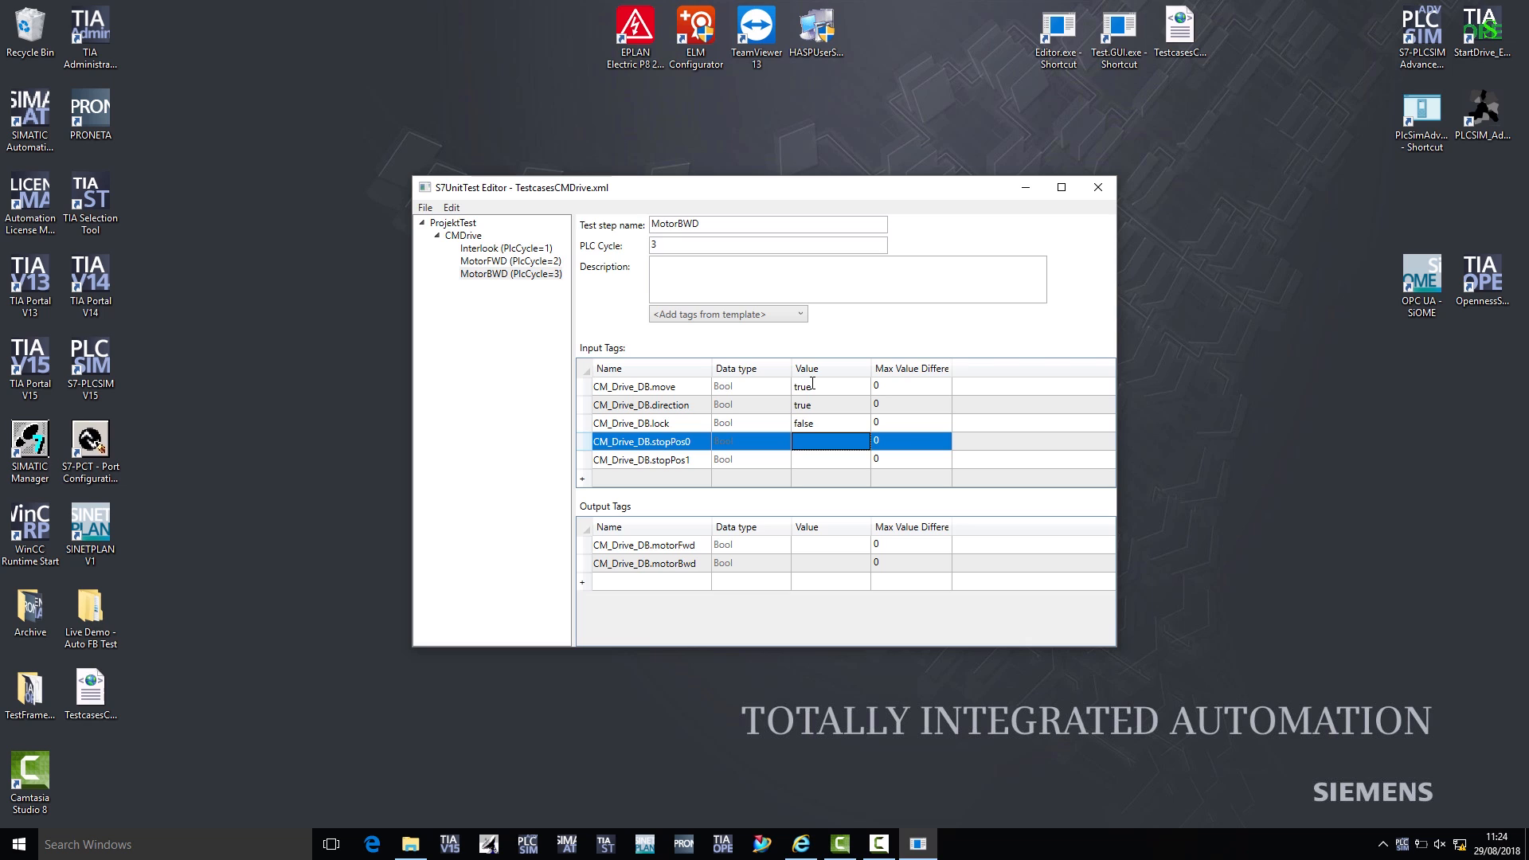
text(false)
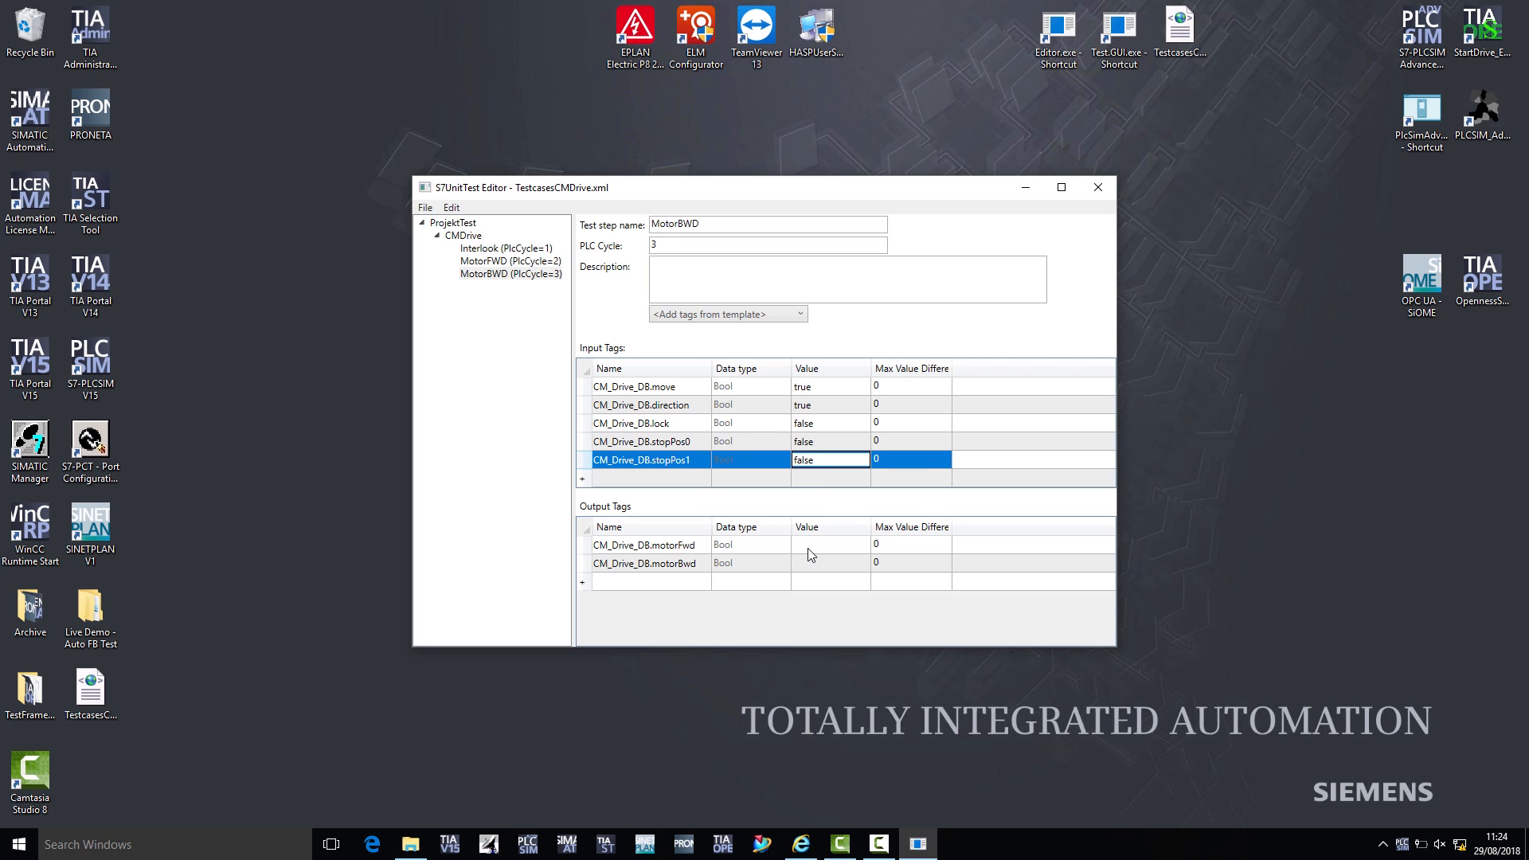
click(830, 544)
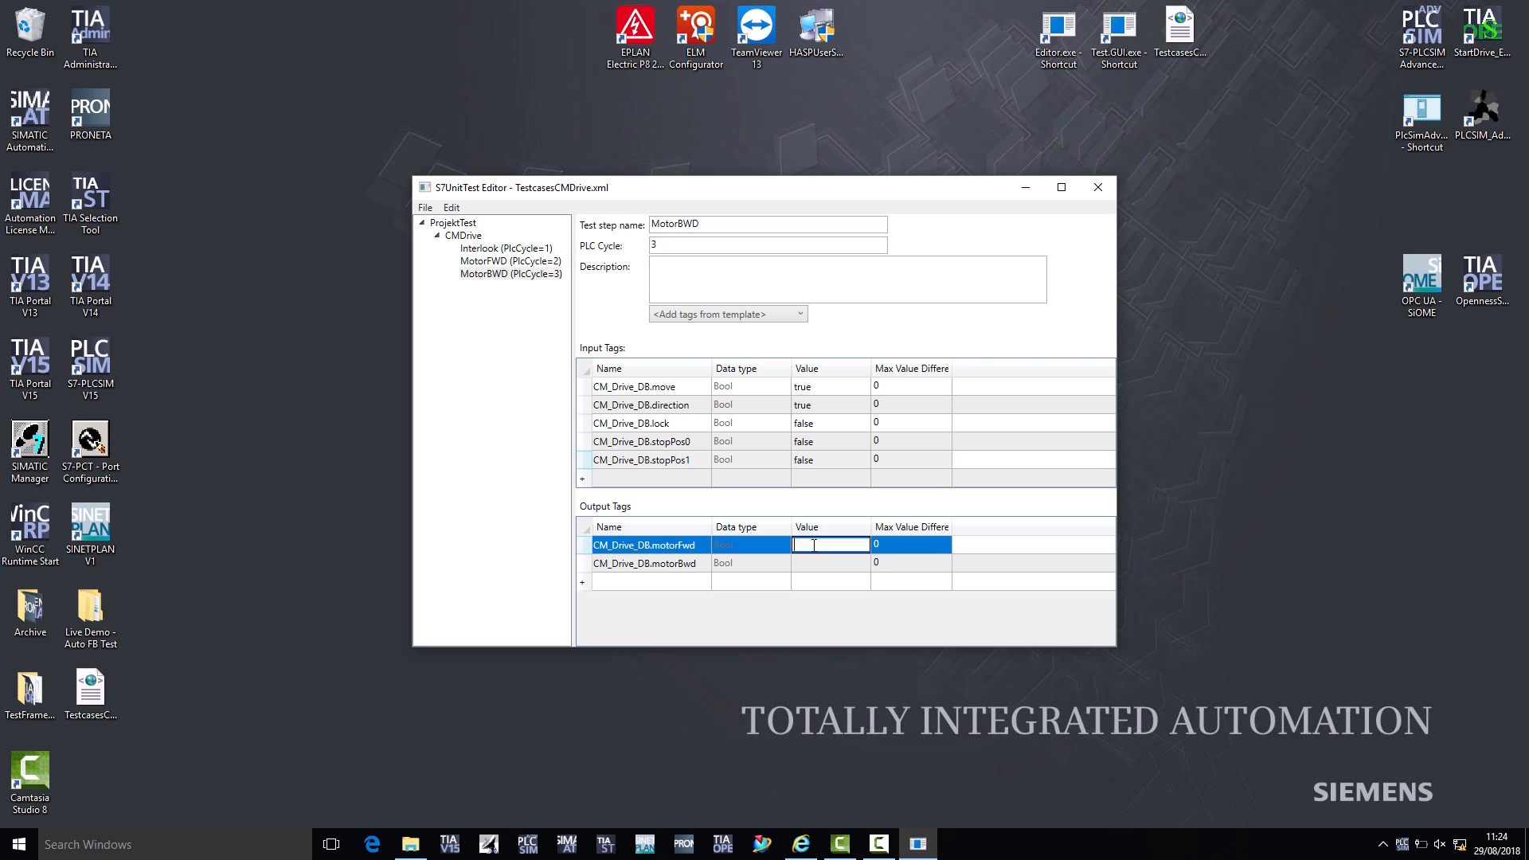
click(830, 563)
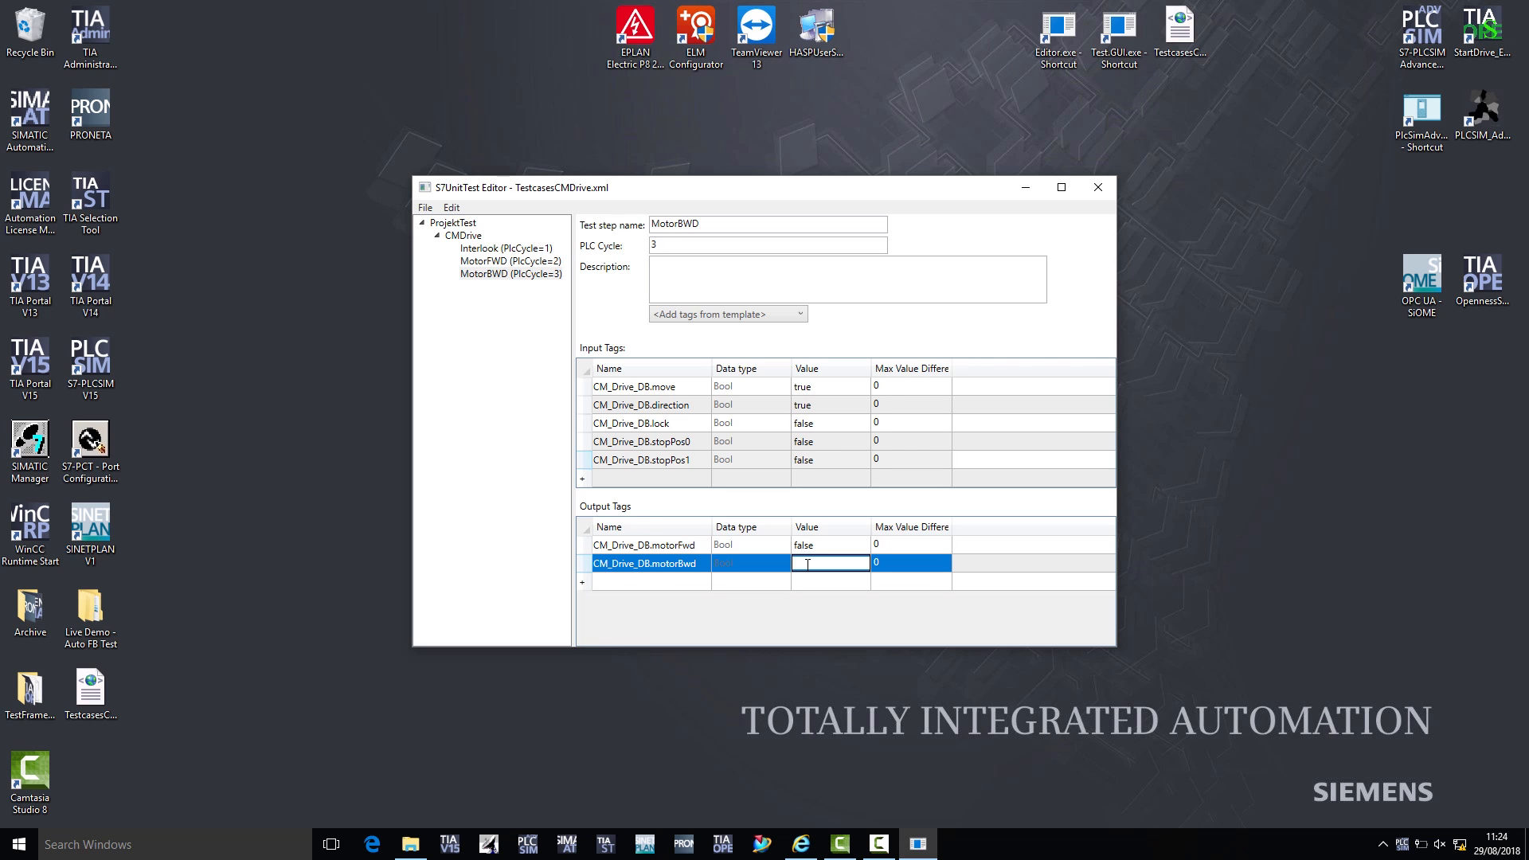
text(true)
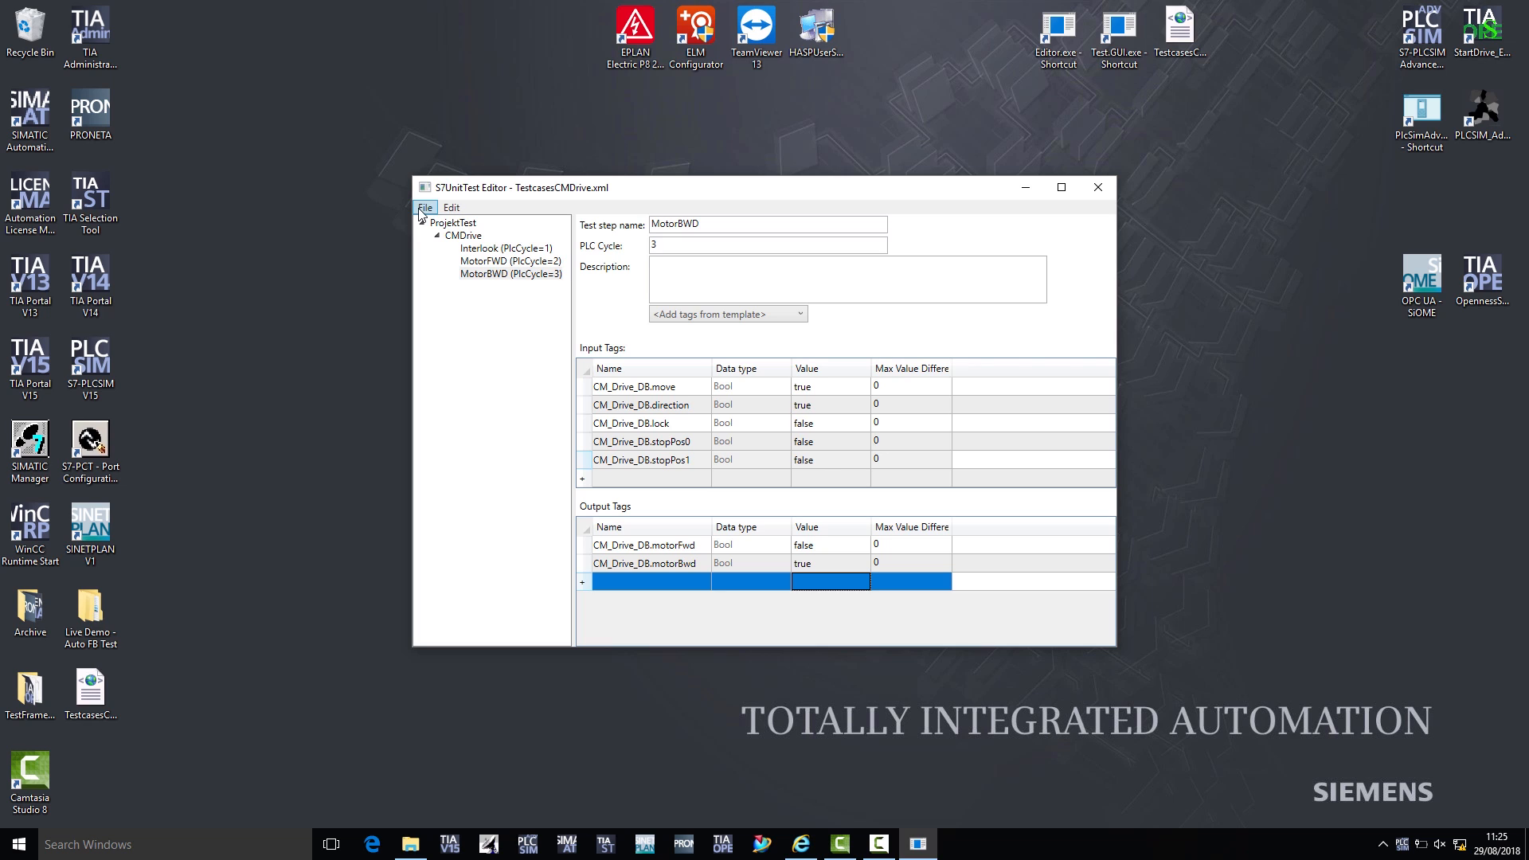
click(424, 207)
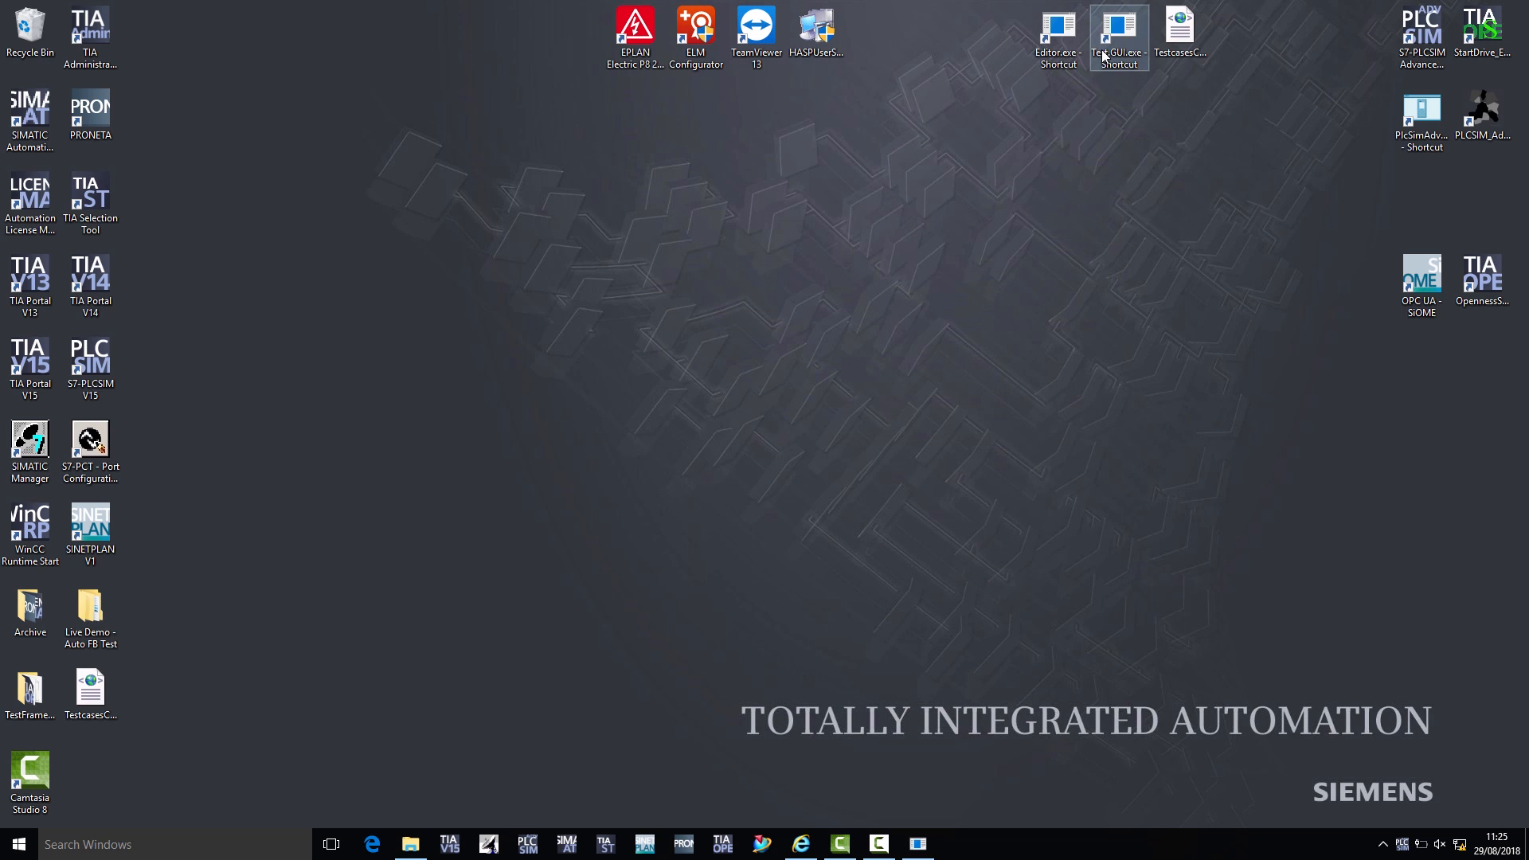
double_click(1118, 31)
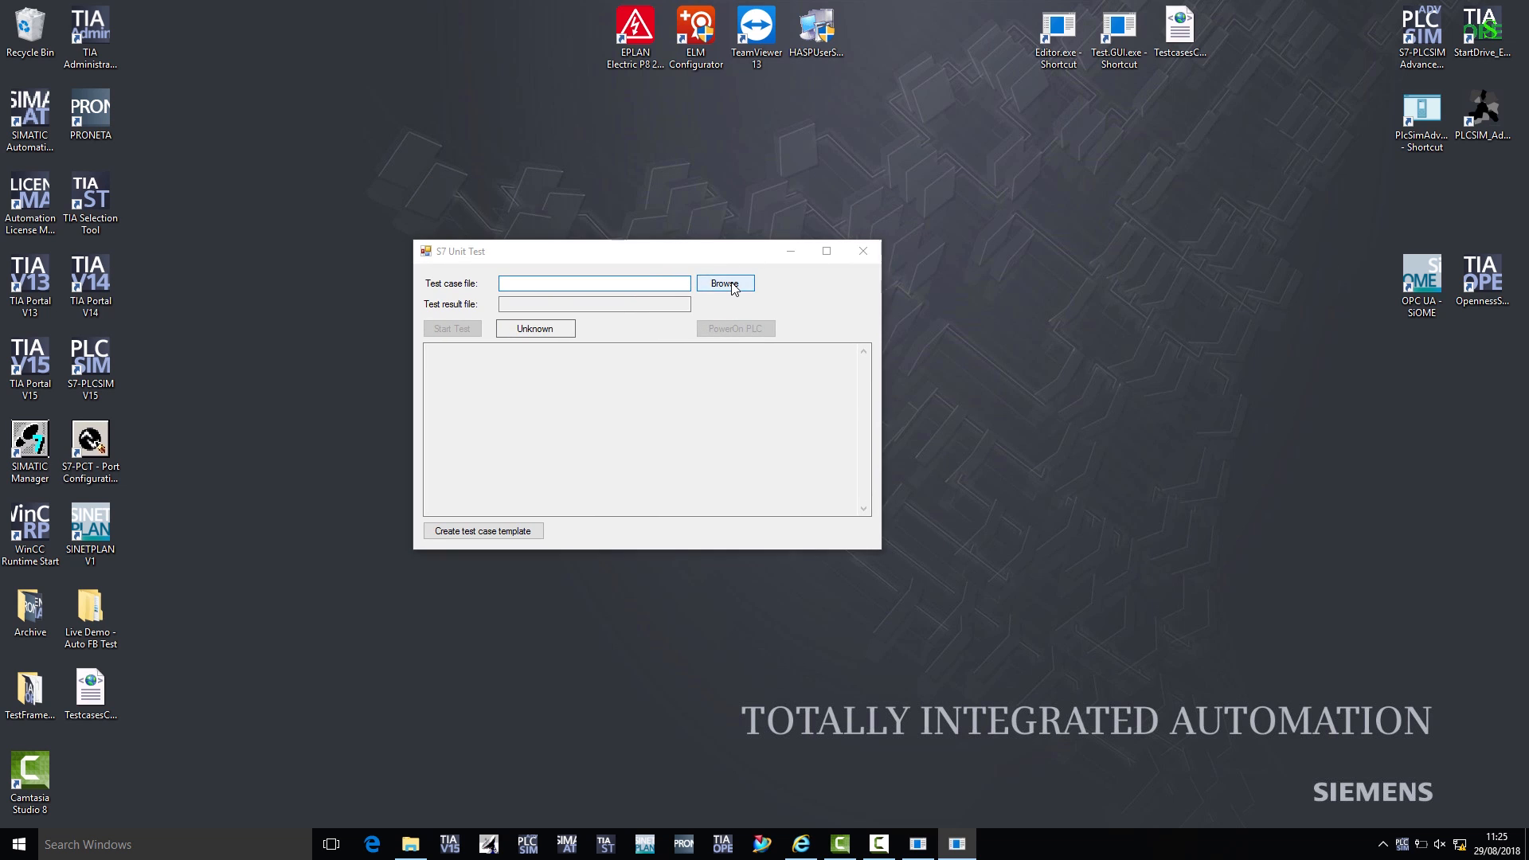
- Load TestcasesCMDrive.xml into S7 Unit Test and start the test run
click(724, 283)
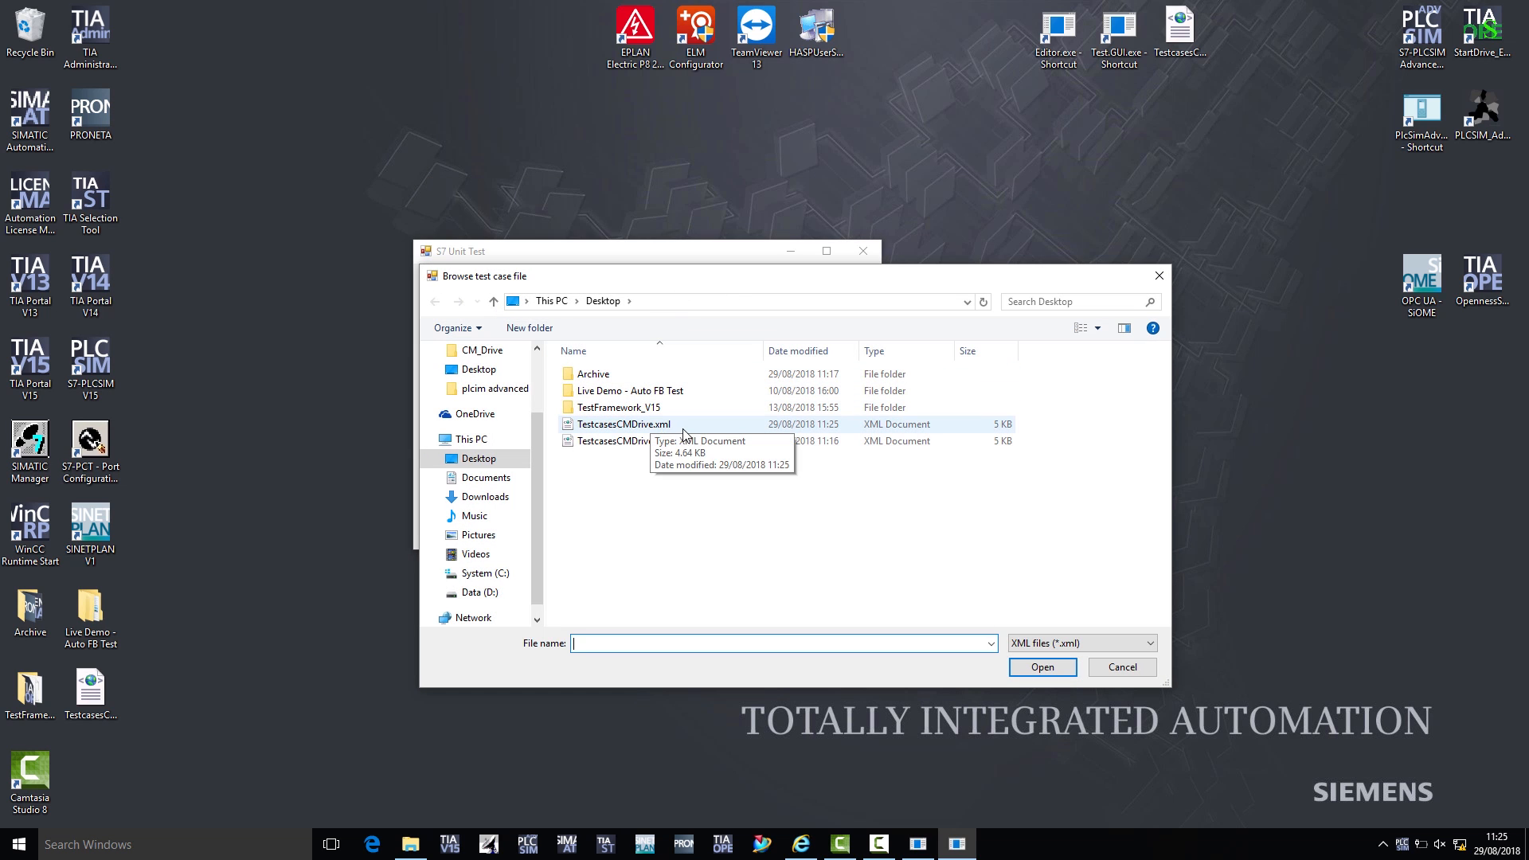
click(623, 423)
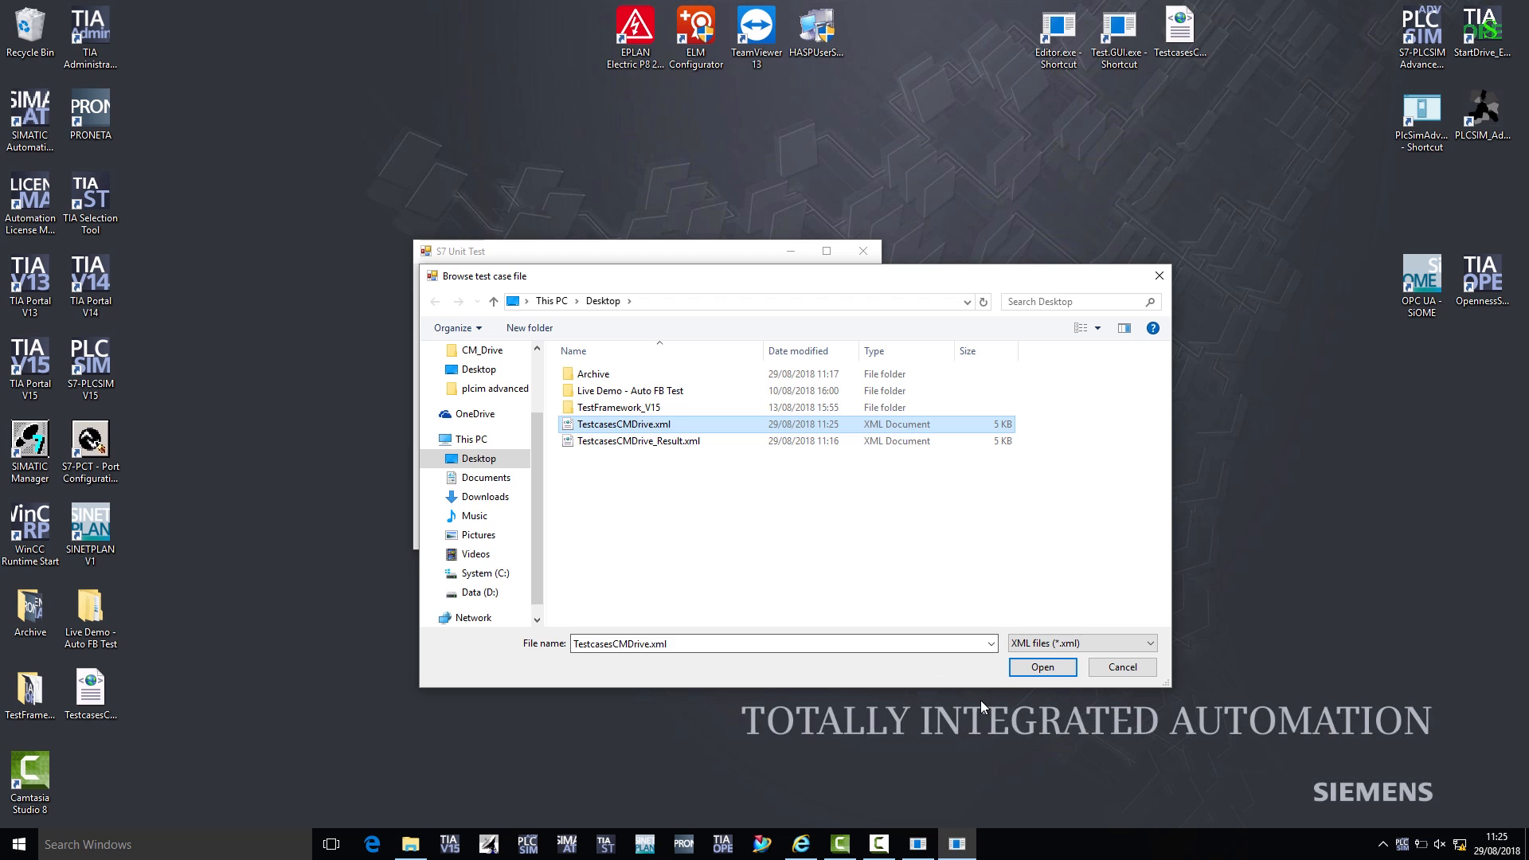
click(1041, 667)
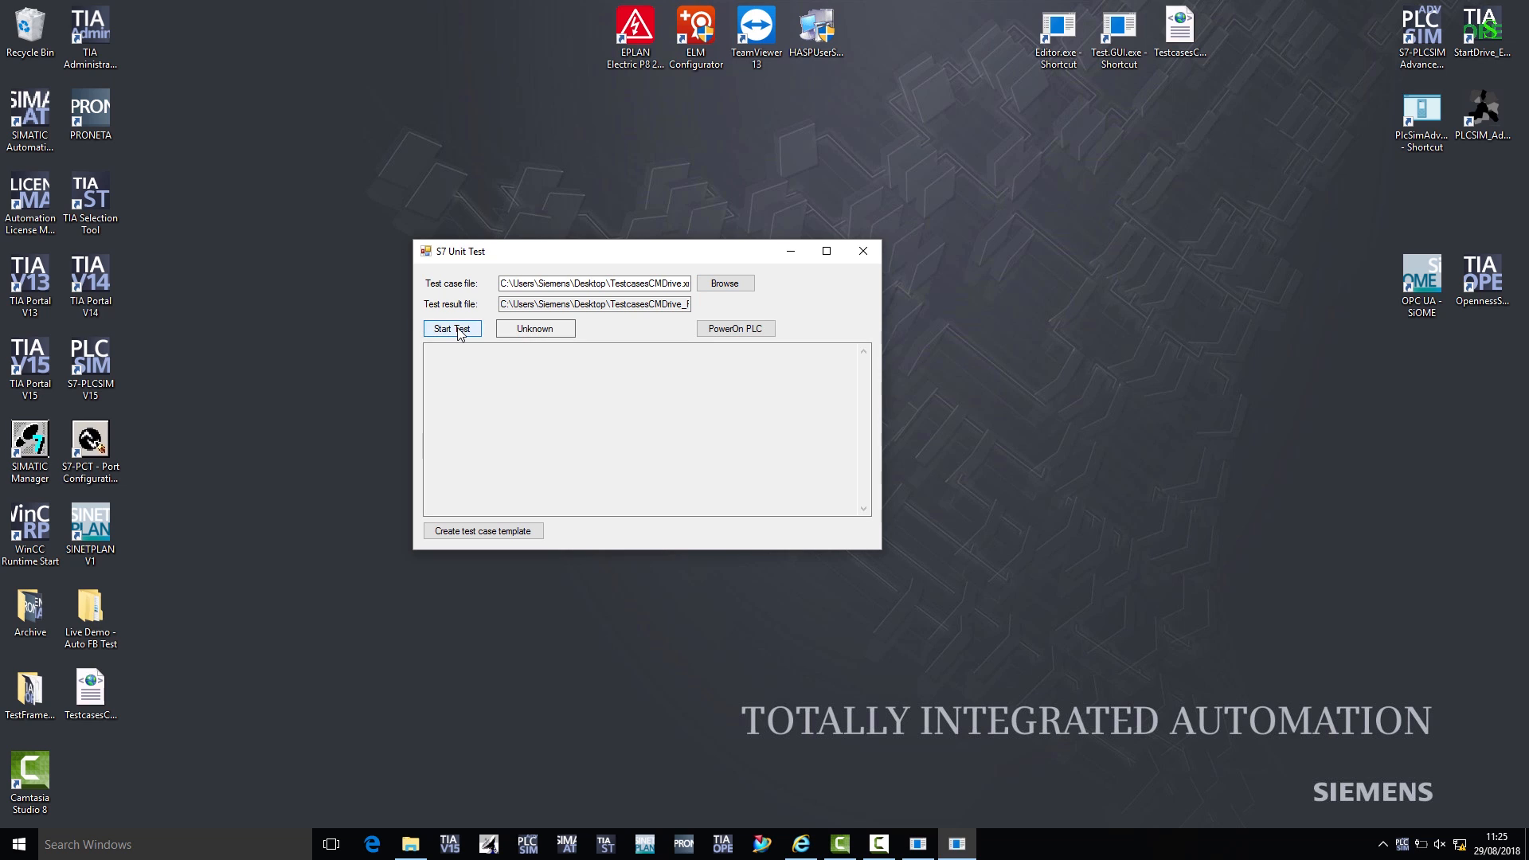
click(451, 329)
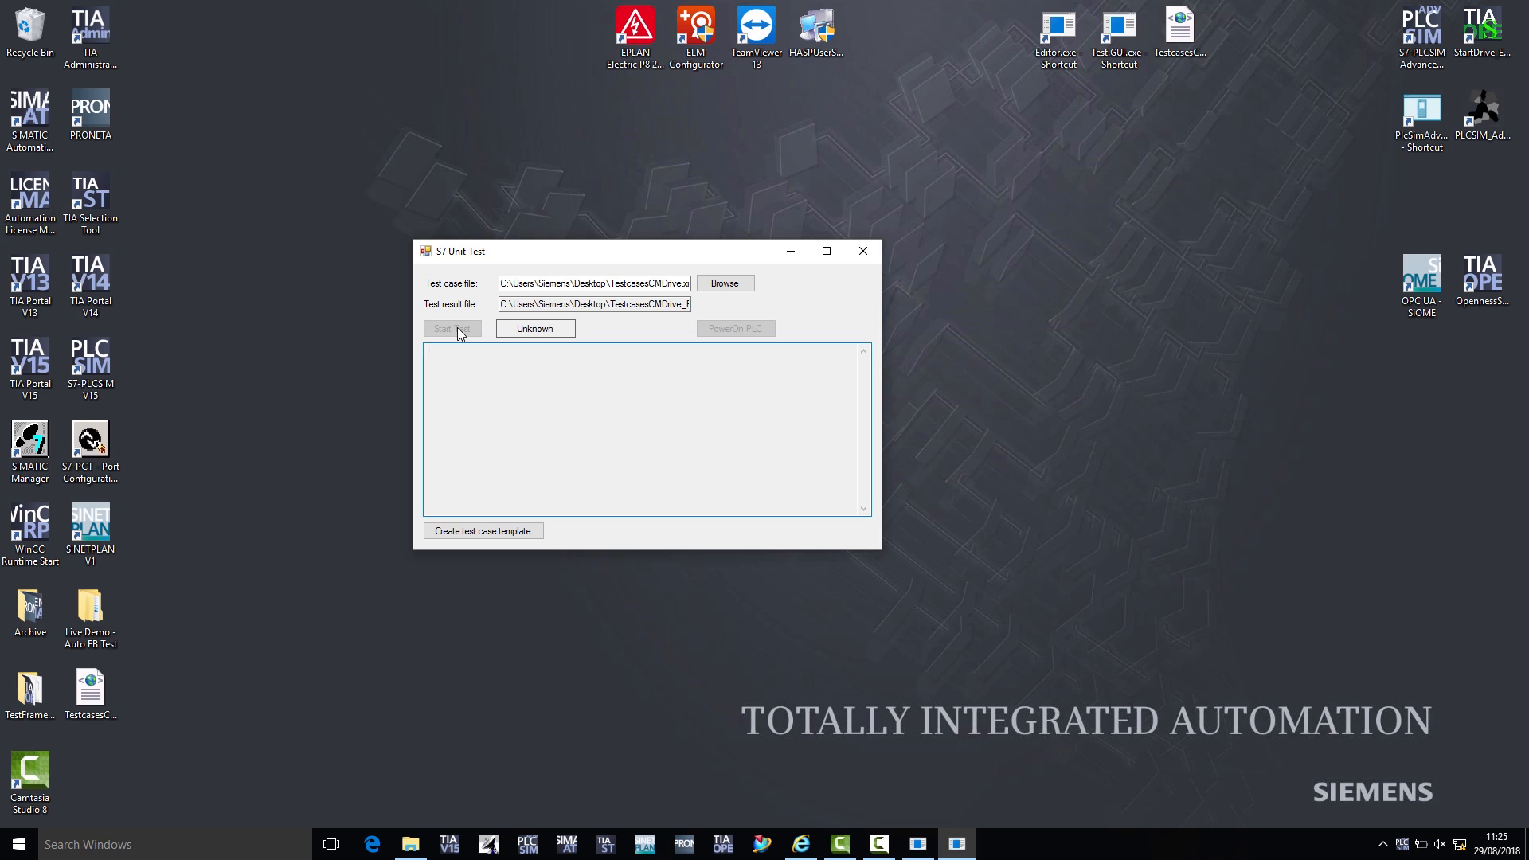
click(451, 329)
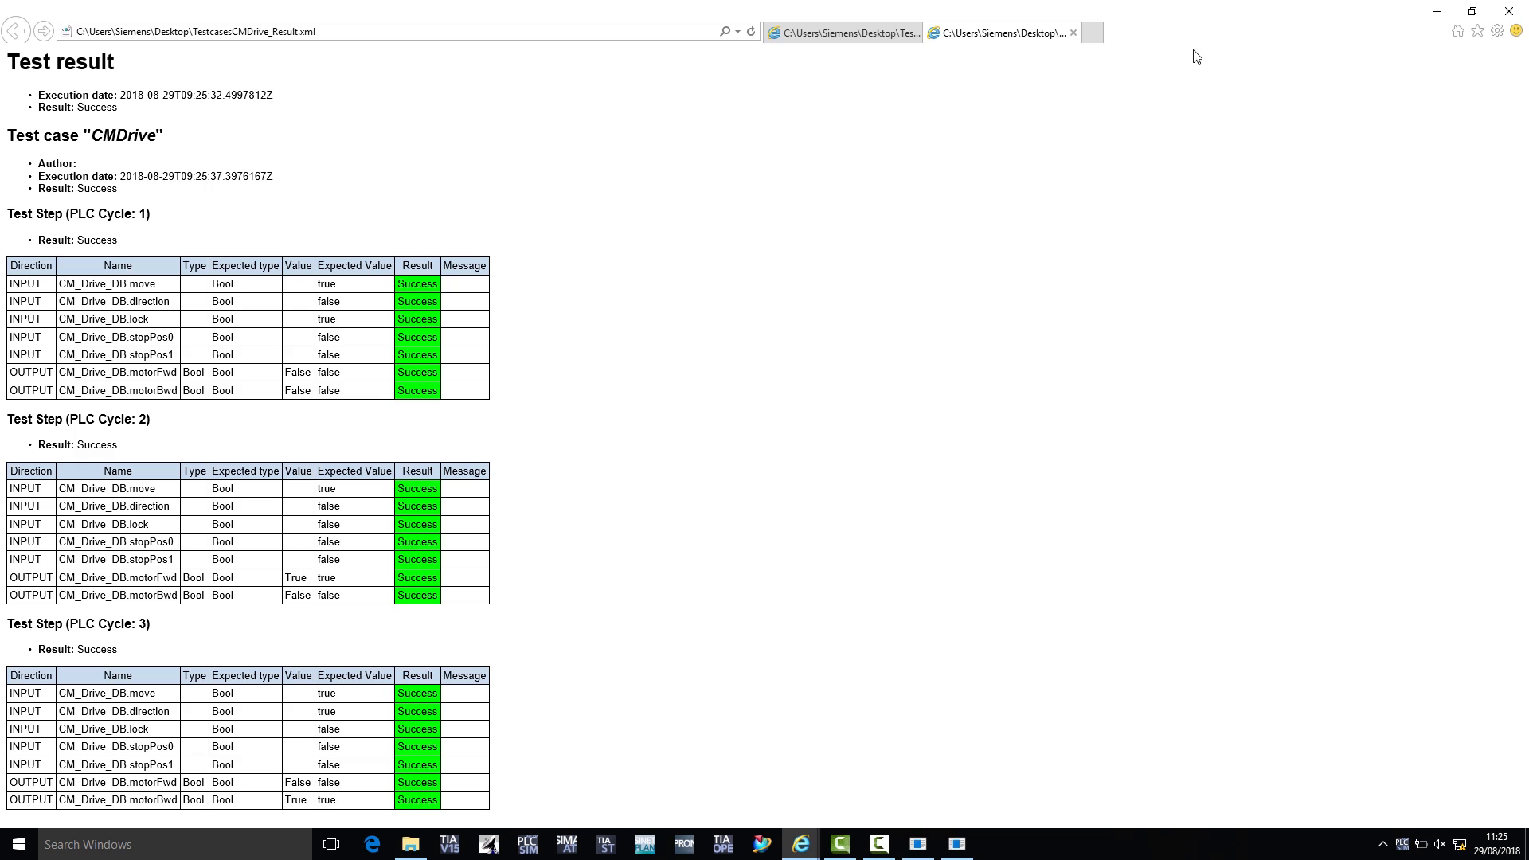
mouse_move(1095, 262)
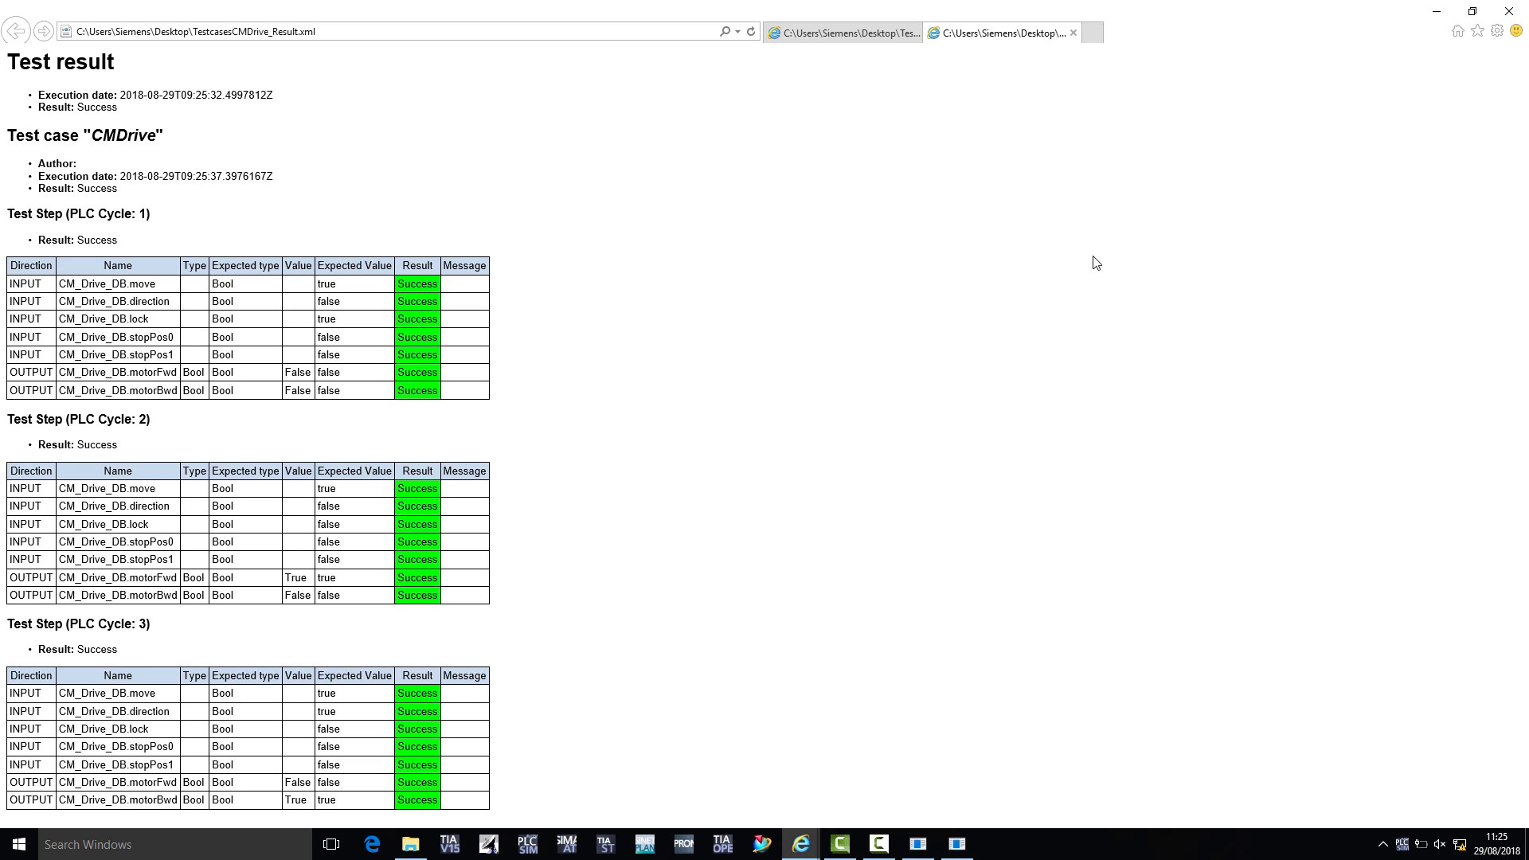